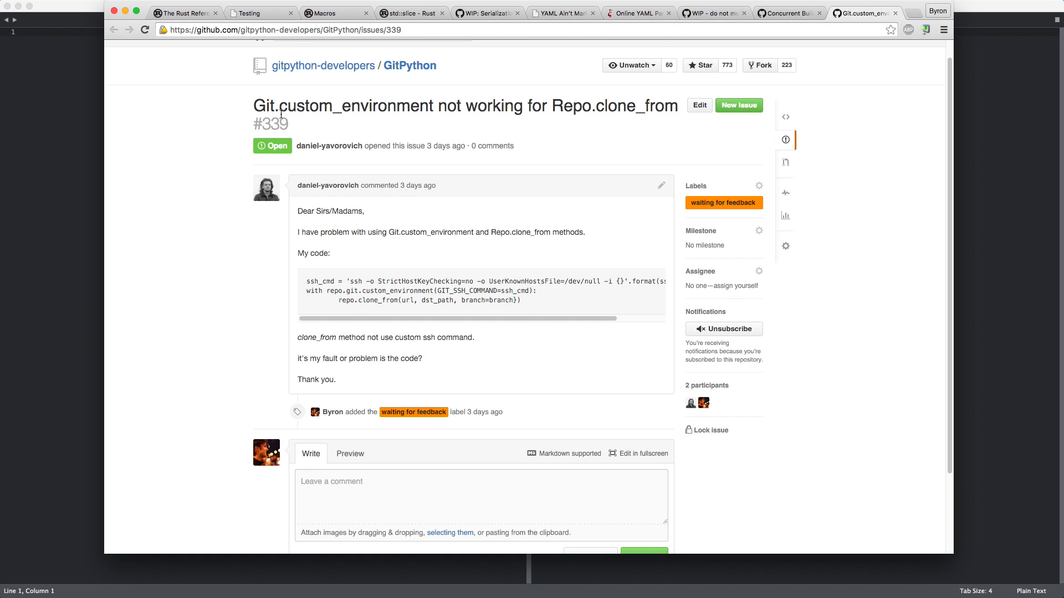
{"action": "mouse_move", "coordinate": [559, 100]}
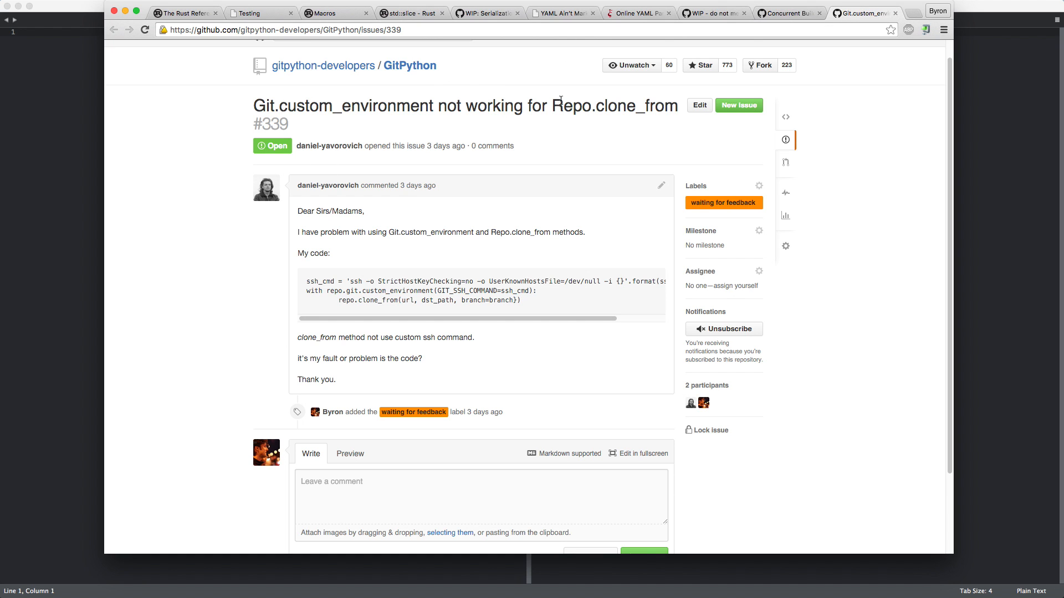
{"action": "mouse_move", "coordinate": [328, 242]}
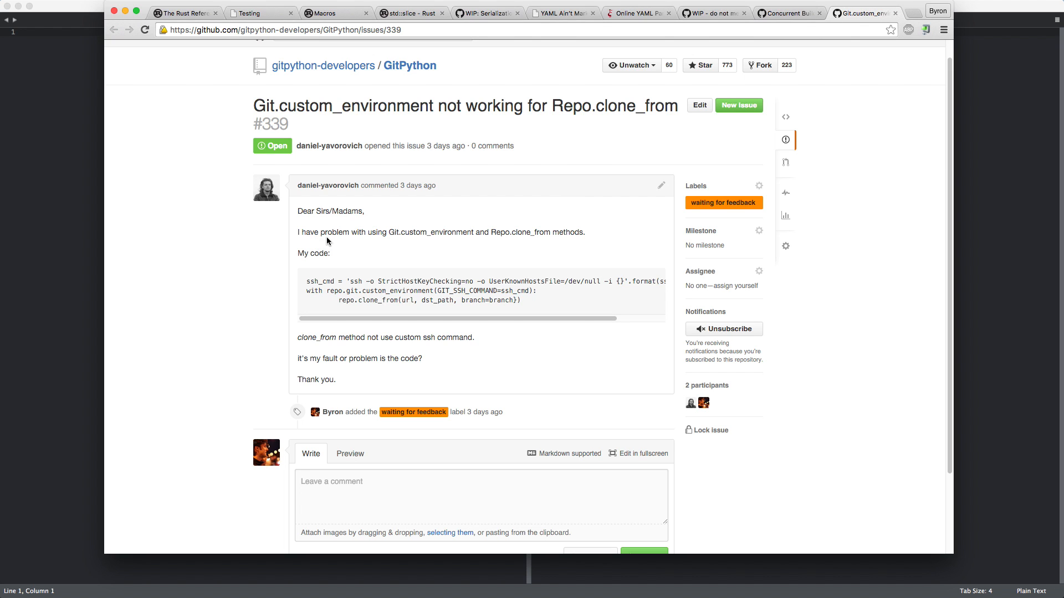
{"action": "mouse_move", "coordinate": [316, 215]}
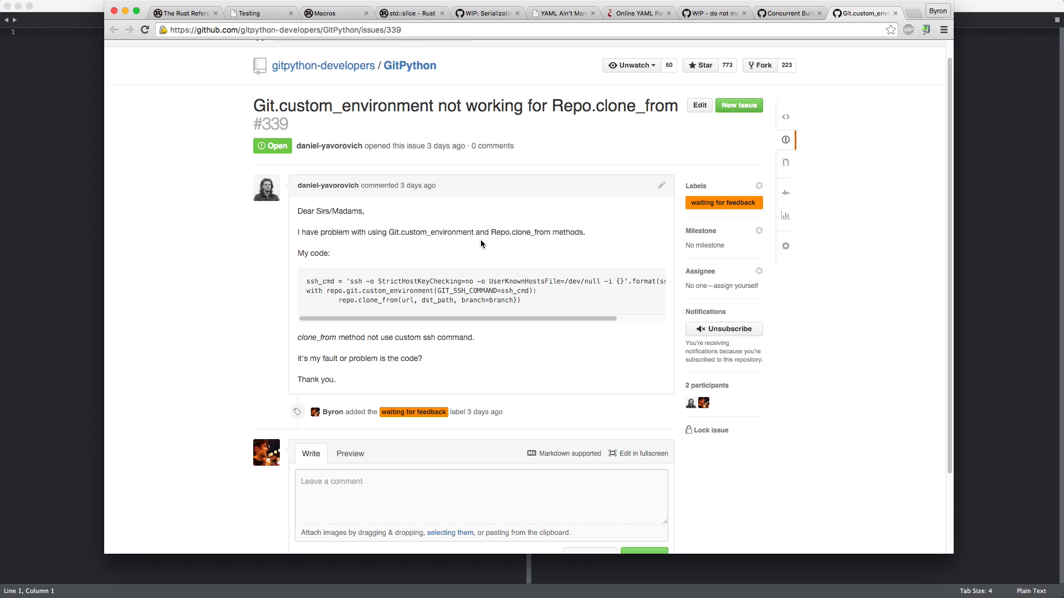
{"action": "mouse_move", "coordinate": [523, 242]}
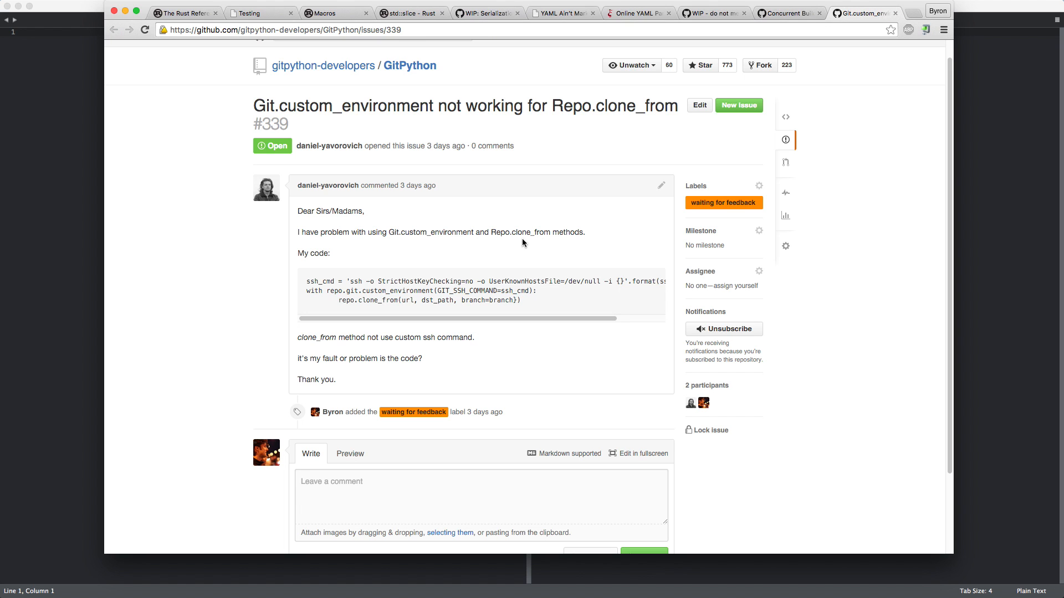
{"action": "mouse_move", "coordinate": [337, 289]}
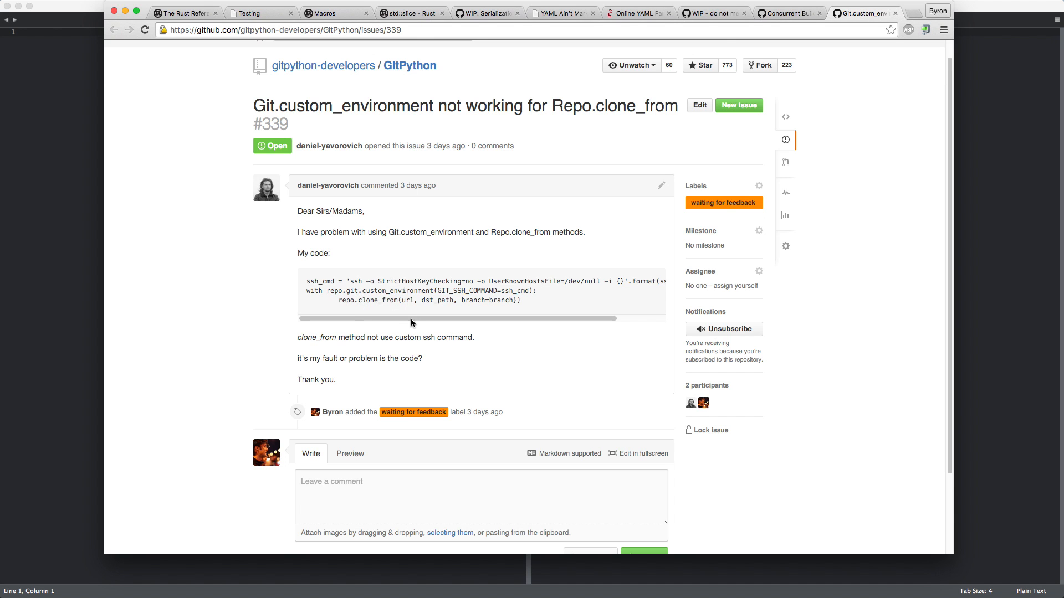
{"action": "mouse_move", "coordinate": [383, 314]}
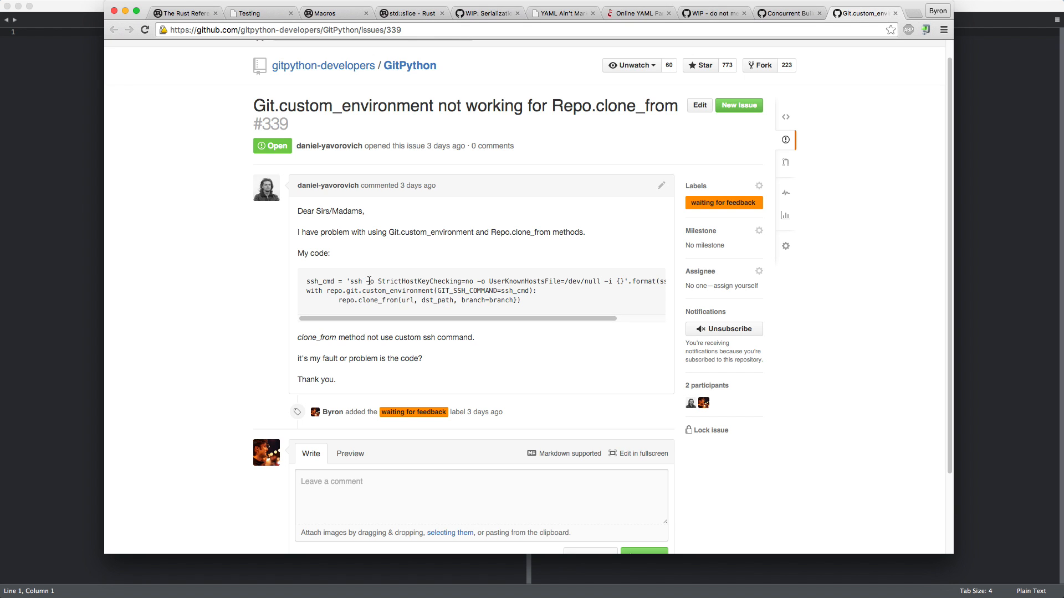
{"action": "mouse_move", "coordinate": [475, 292]}
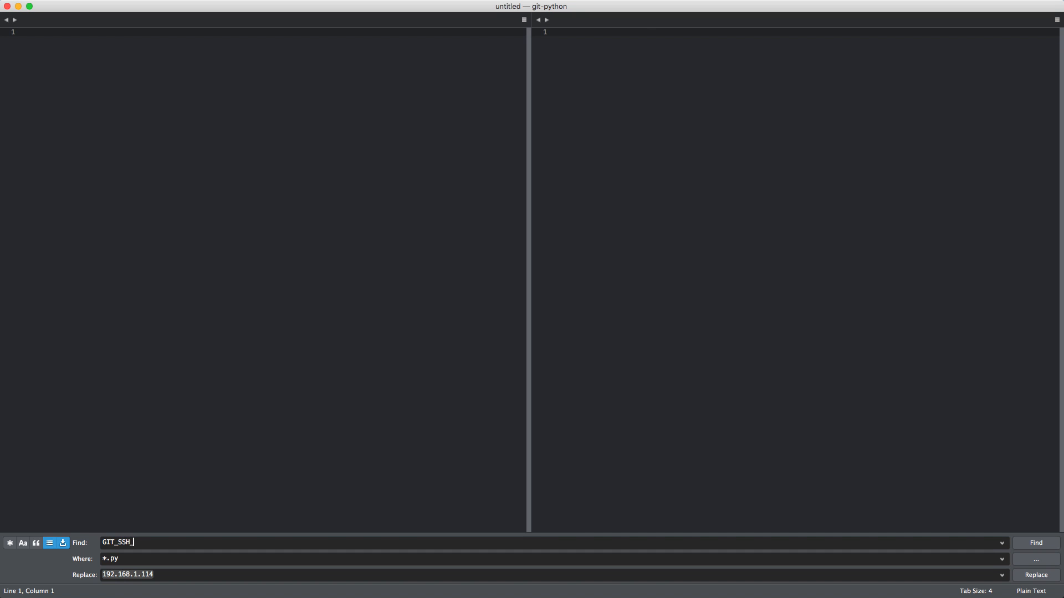
- Search all *.py files in the project for GIT_SSH_ with Find in Files
{"action": "left_click", "coordinate": [1035, 542]}
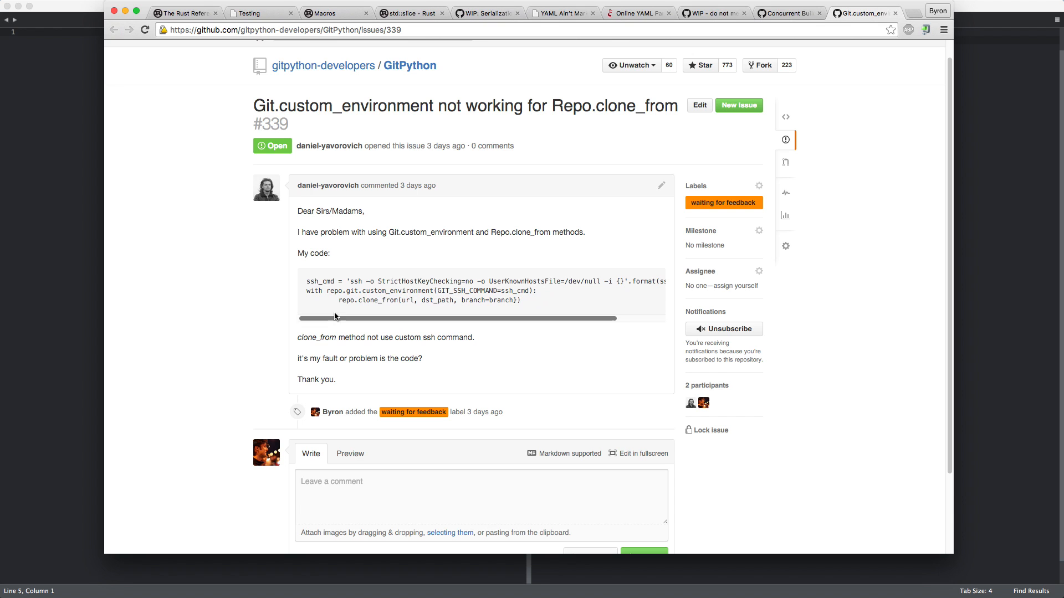
{"action": "mouse_move", "coordinate": [344, 291]}
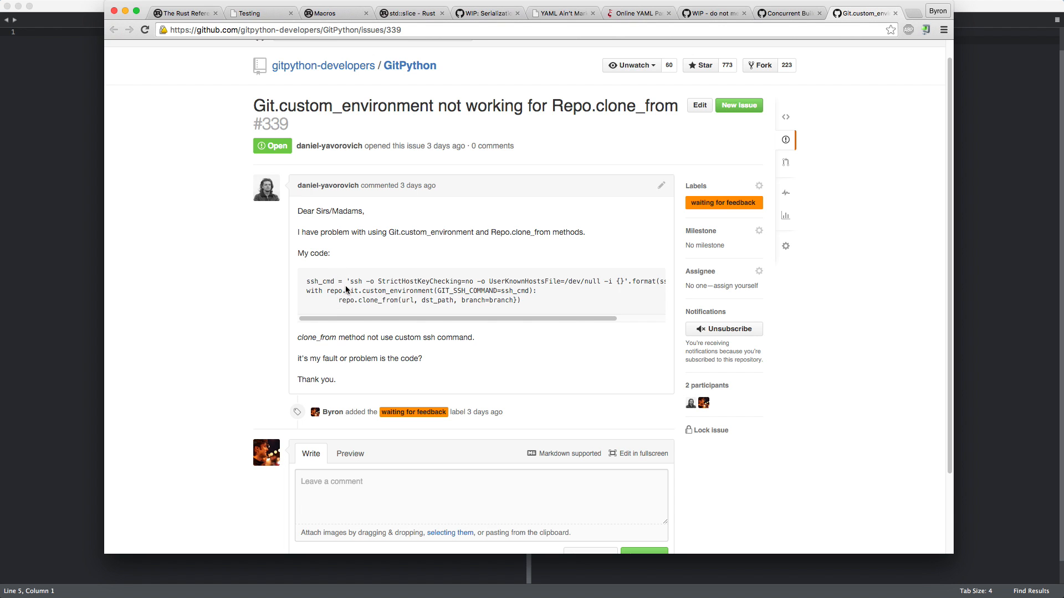
{"action": "double_click", "coordinate": [378, 300]}
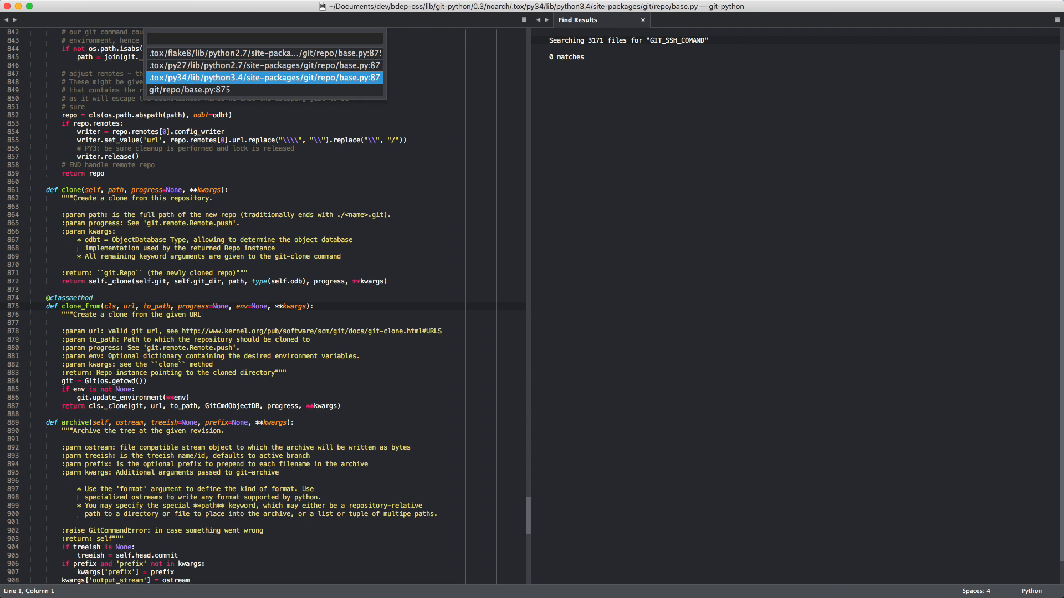
- Add ".tox" to folder_exclude_patterns through Edit Project and save the project settings
{"action": "type", "text": "edit"}
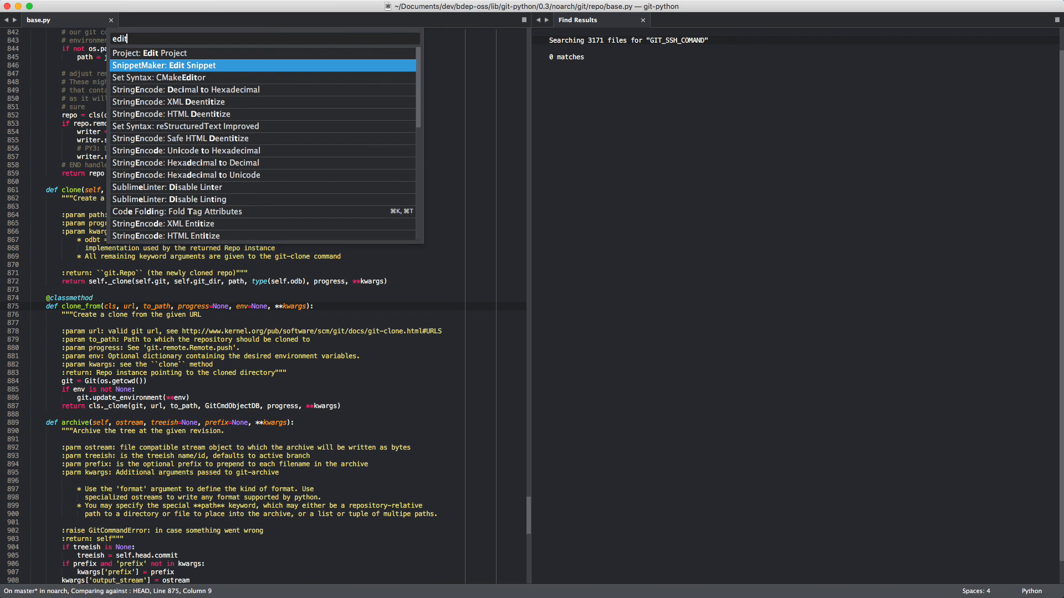
{"action": "type", "text": "proj"}
{"action": "type", "text": "\".tox\""}
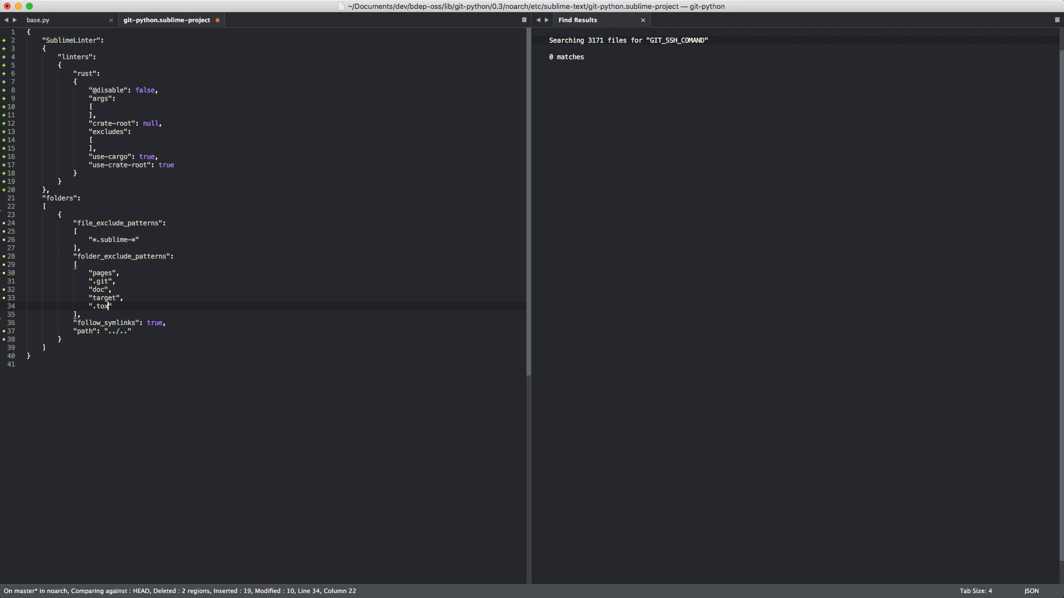
{"action": "key", "text": "cmd+s"}
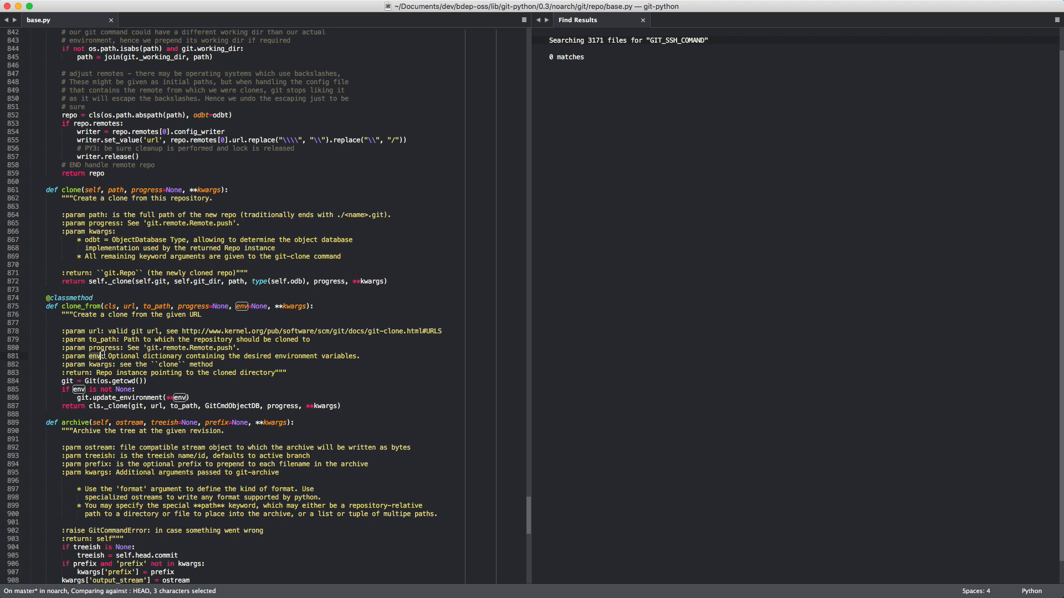
{"action": "mouse_move", "coordinate": [99, 355]}
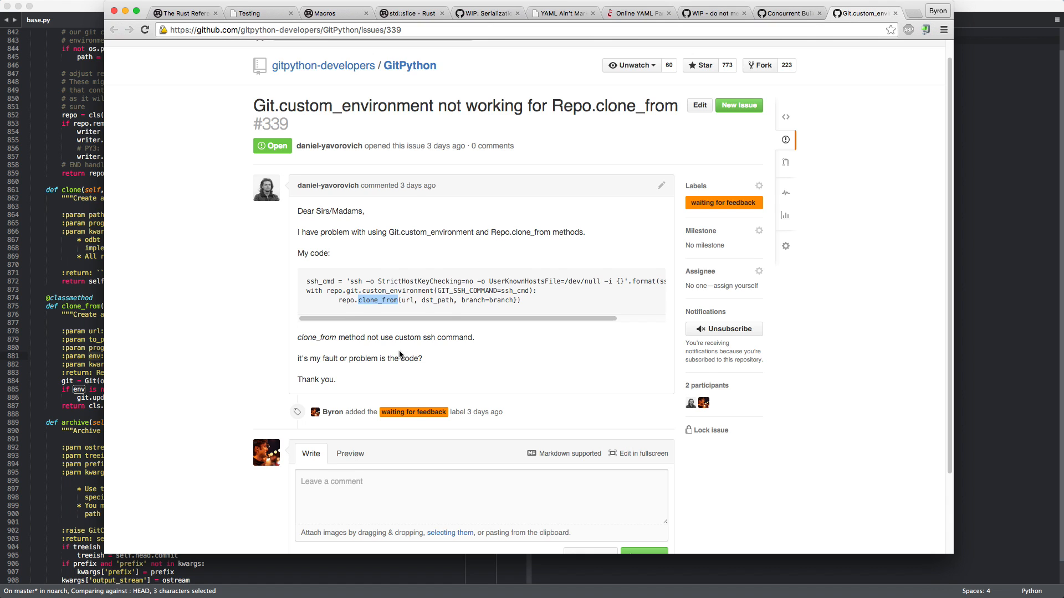
- Type the greeting 'hi Daniel,' in issue #339's comment box
{"action": "scroll", "scroll_direction": "down", "scroll_amount": 3}
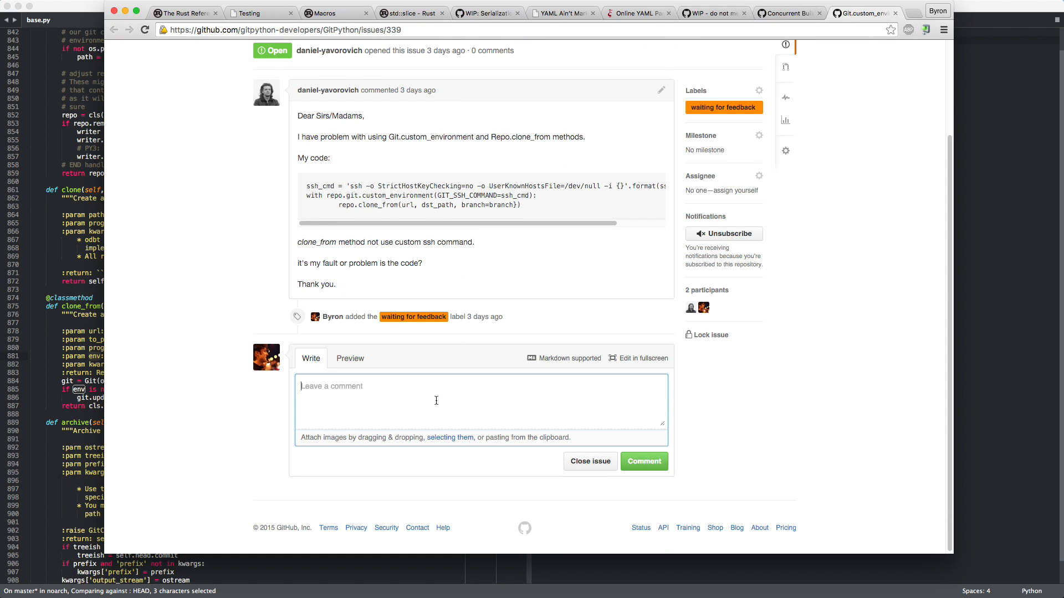
{"action": "mouse_move", "coordinate": [413, 317]}
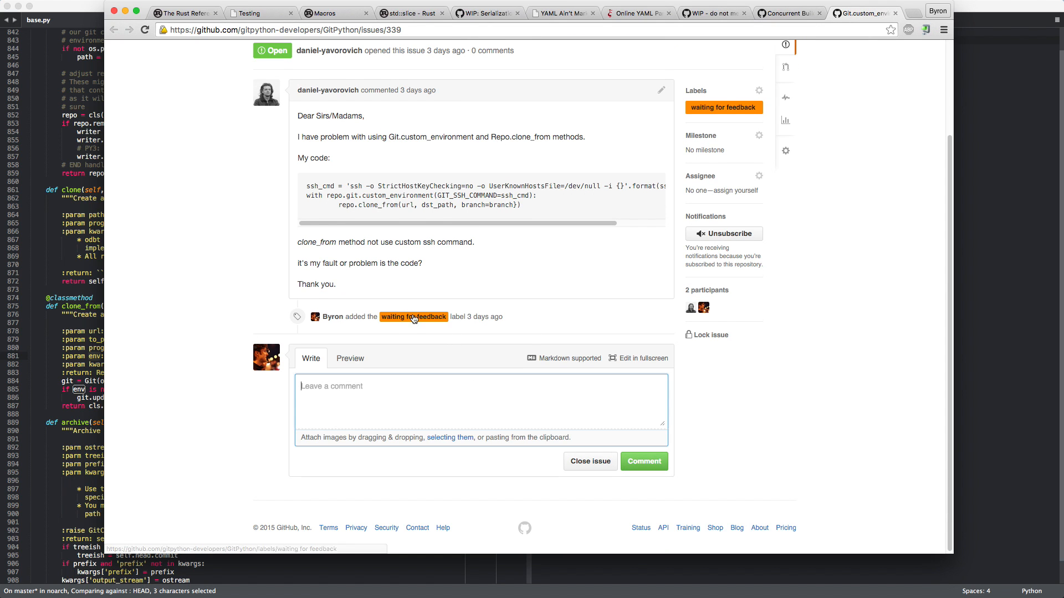
{"action": "mouse_move", "coordinate": [484, 317]}
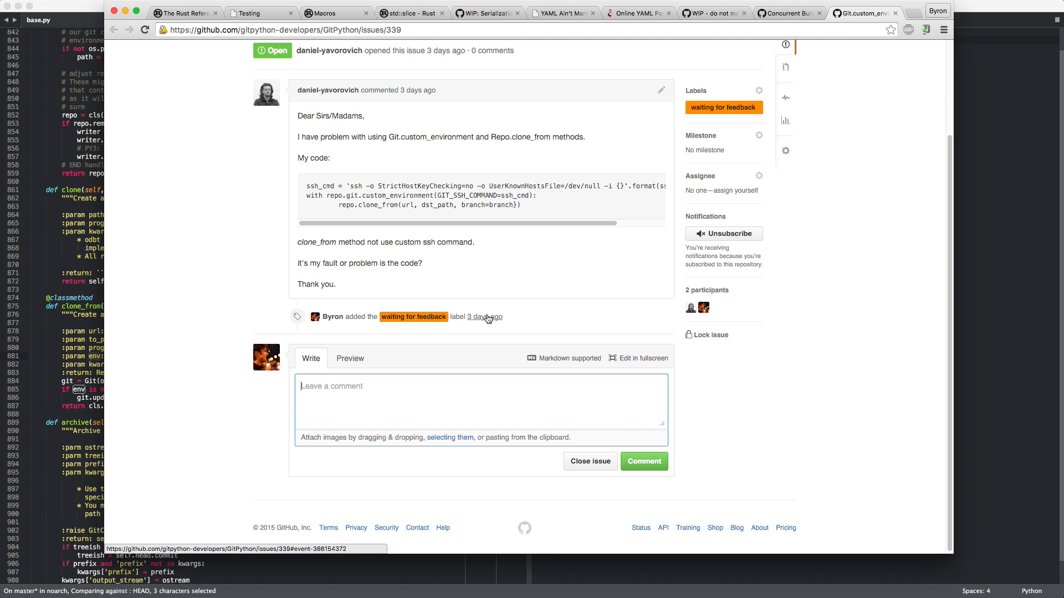
{"action": "mouse_move", "coordinate": [500, 242]}
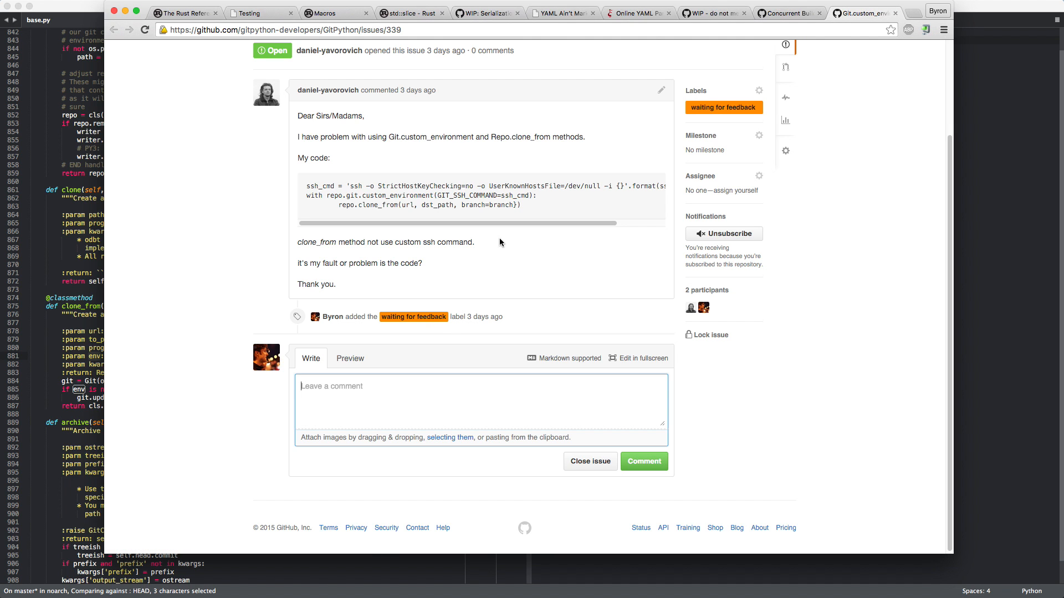
{"action": "mouse_move", "coordinate": [510, 239]}
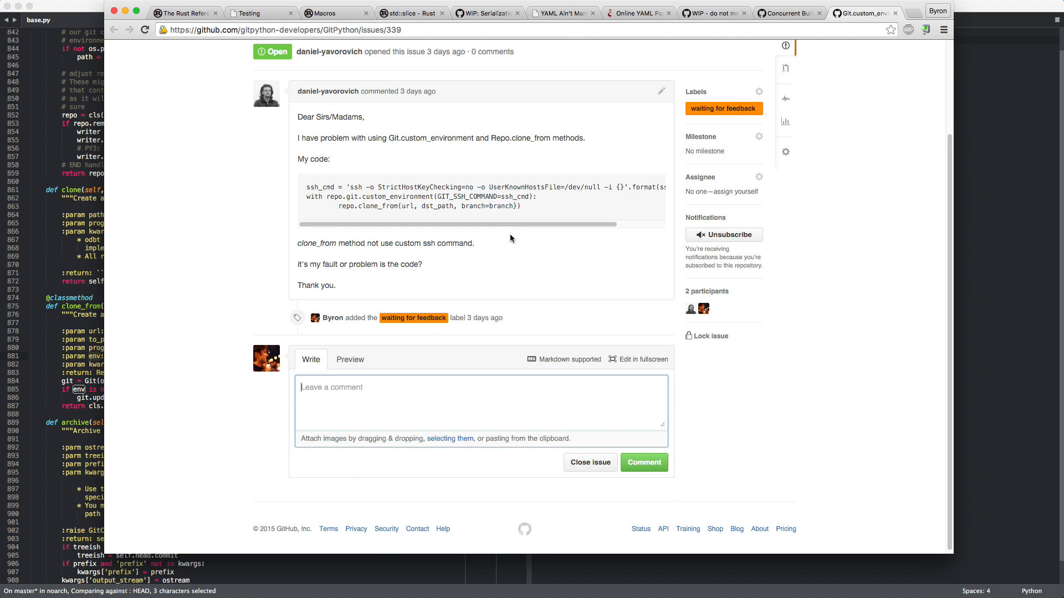
{"action": "scroll", "scroll_direction": "down", "scroll_amount": 3}
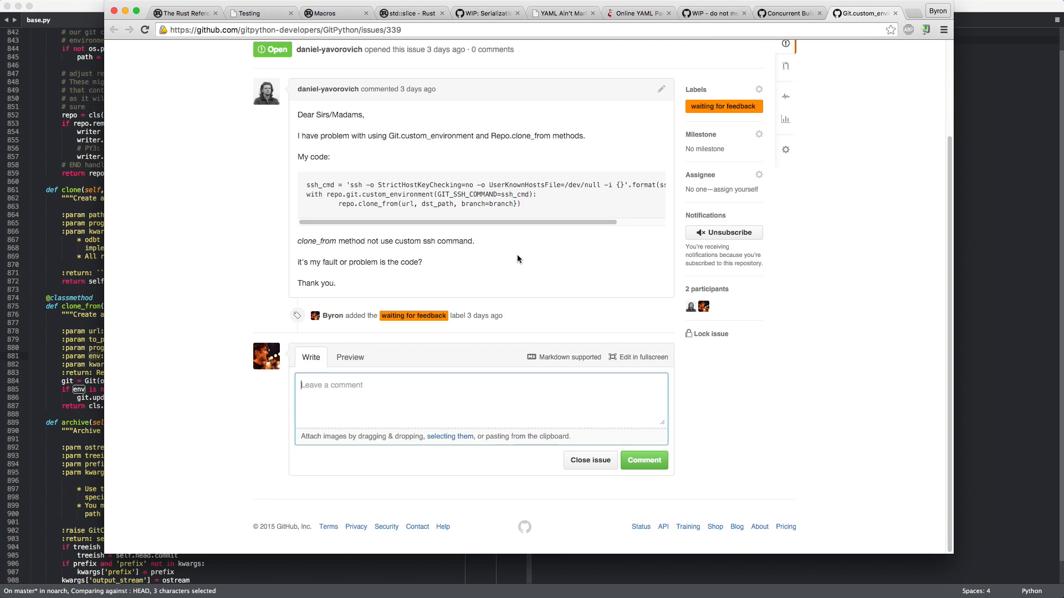
{"action": "mouse_move", "coordinate": [443, 405]}
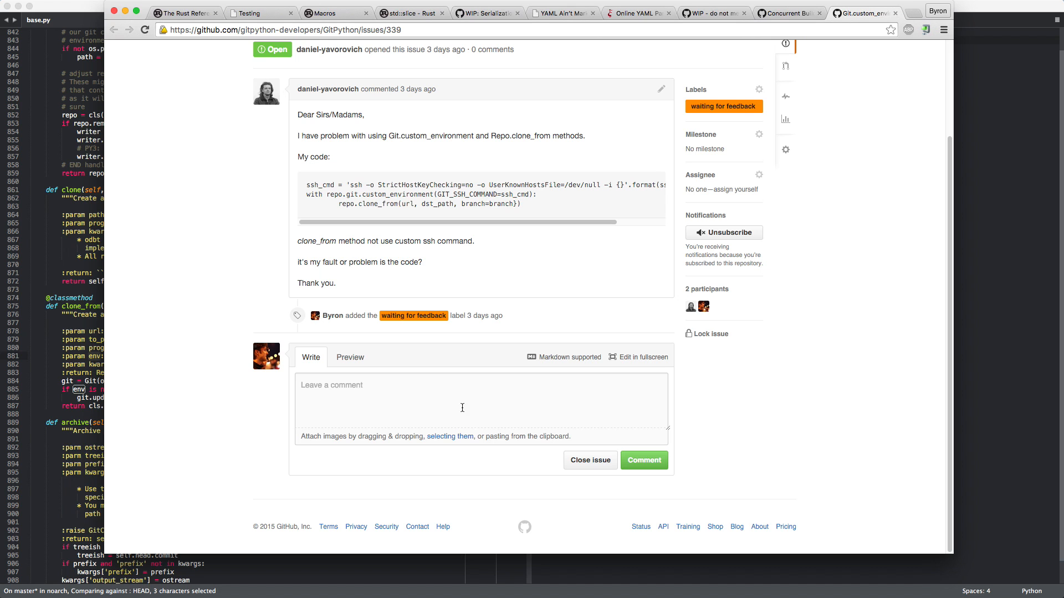
{"action": "type", "text": "hi D"}
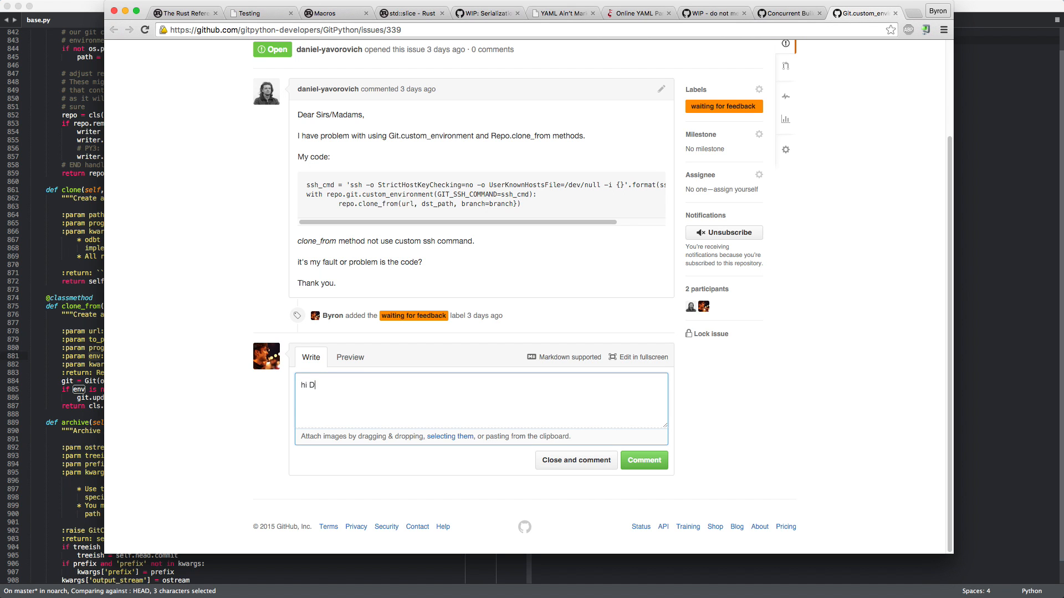
{"action": "type", "text": "aniel,"}
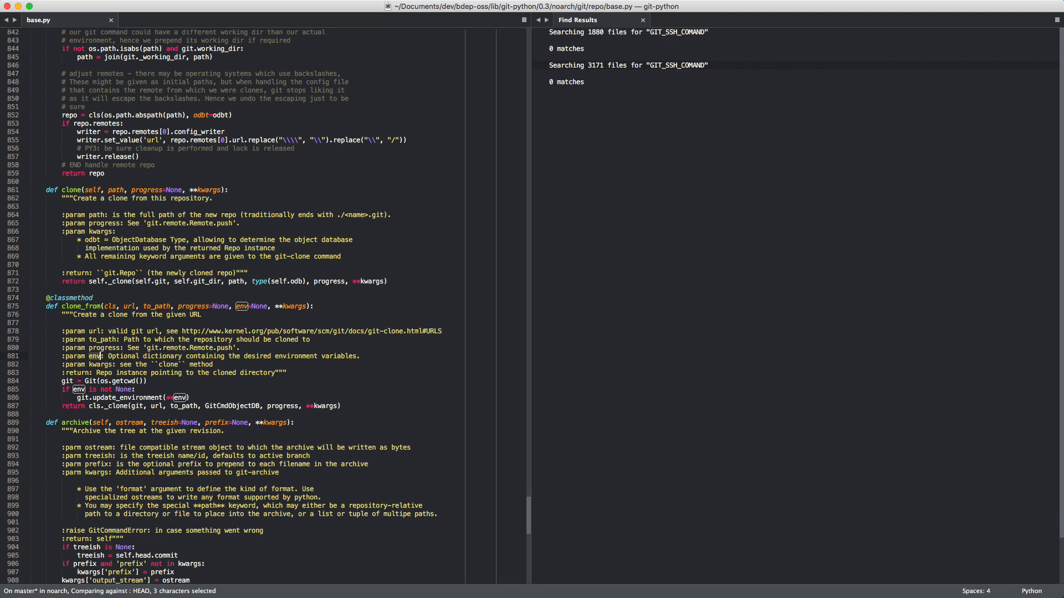
- Look up the clone symbols across the project by entering 'clon'
{"action": "key", "text": "cmd+tab"}
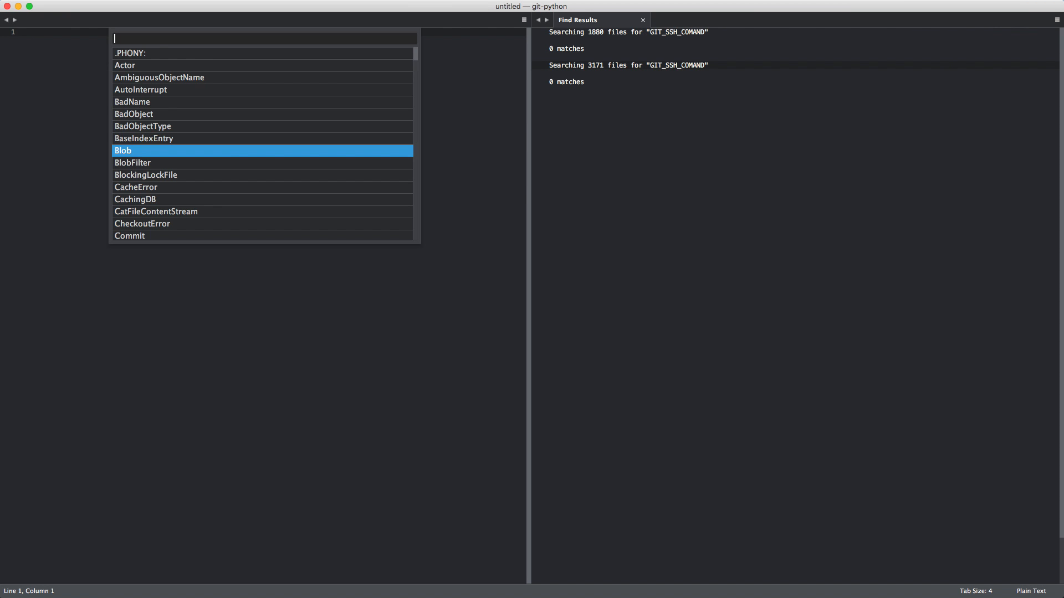
{"action": "type", "text": "clon"}
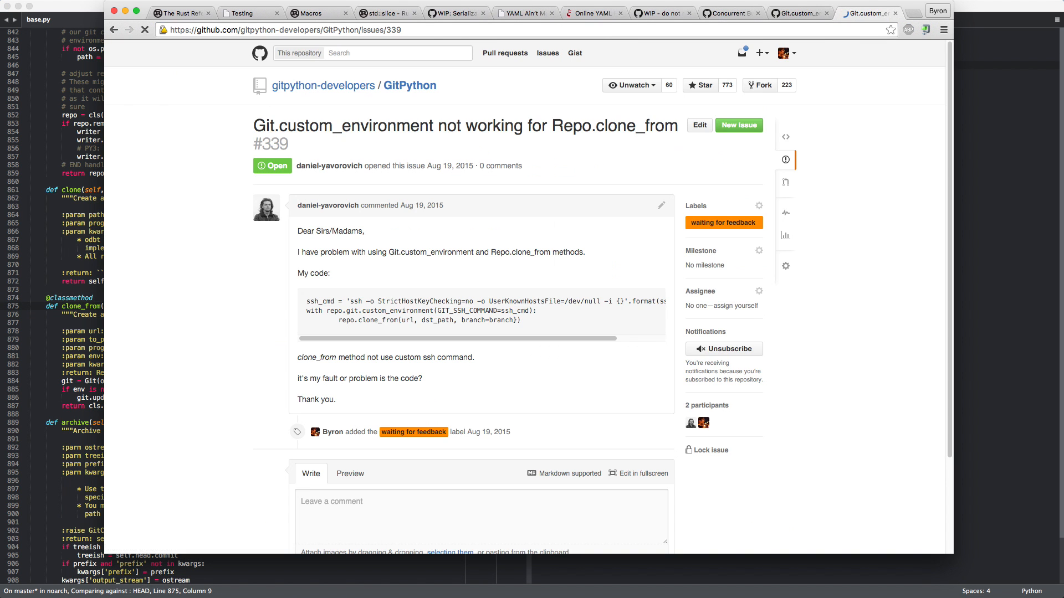
- Search the GitPython repository for GIT_SSH_COMMAND
{"action": "left_click", "coordinate": [903, 13]}
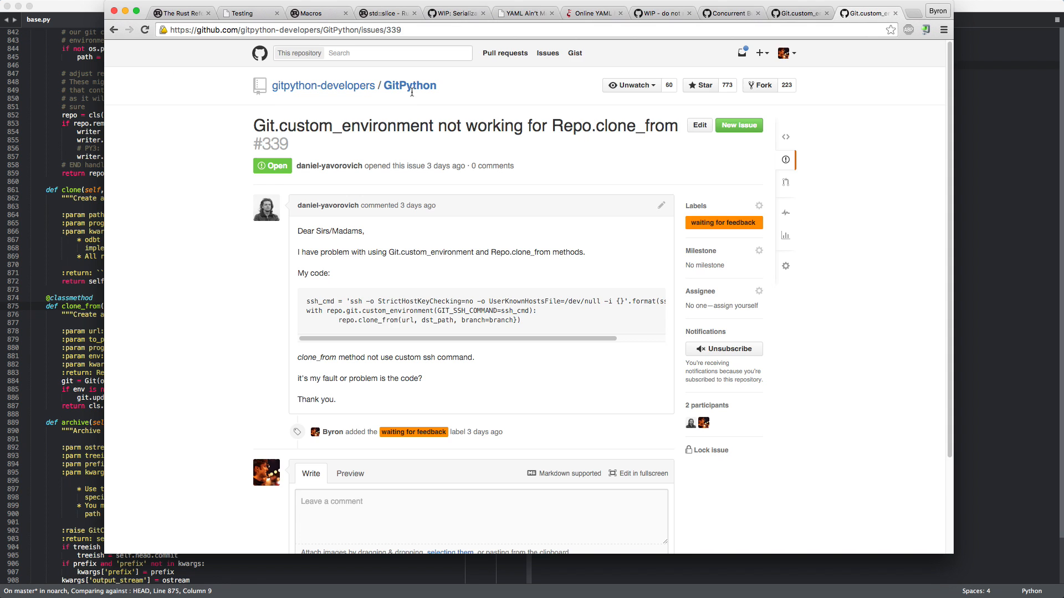
{"action": "left_click", "coordinate": [408, 86]}
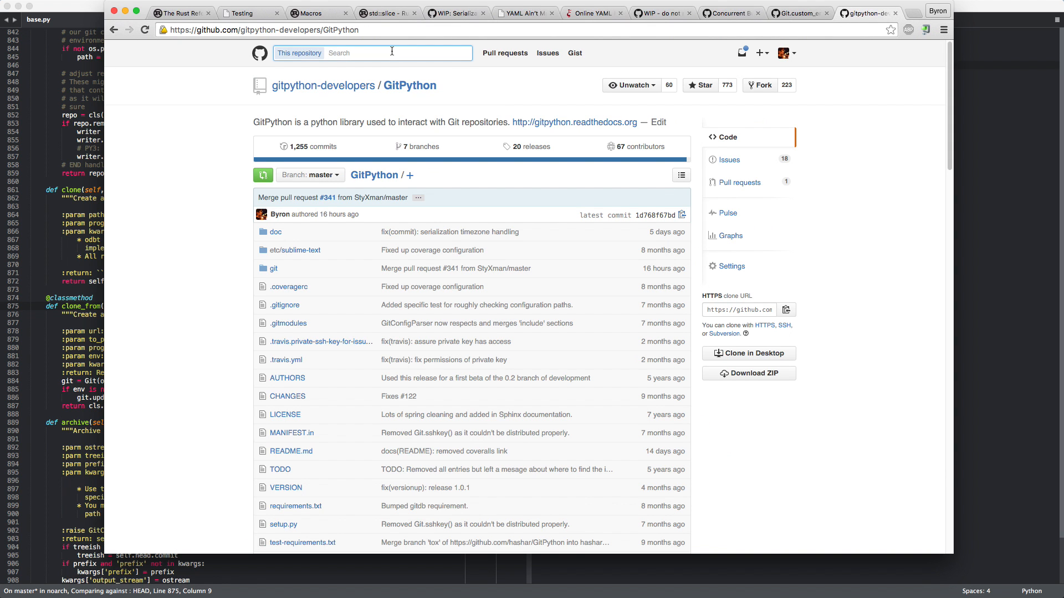
{"action": "type", "text": "GIT_SSH_COMMAND"}
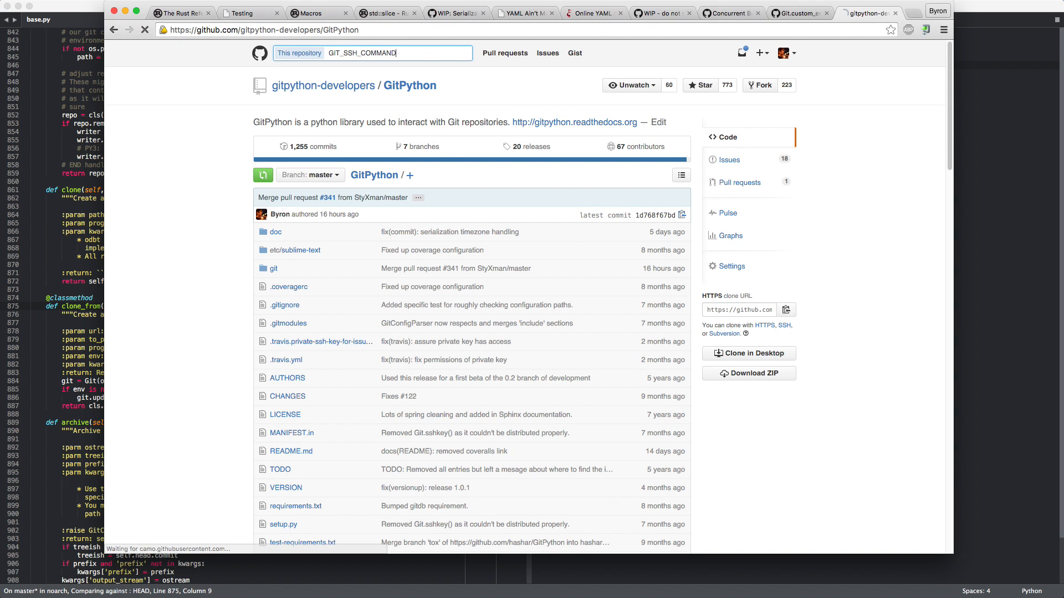
{"action": "key", "text": "enter"}
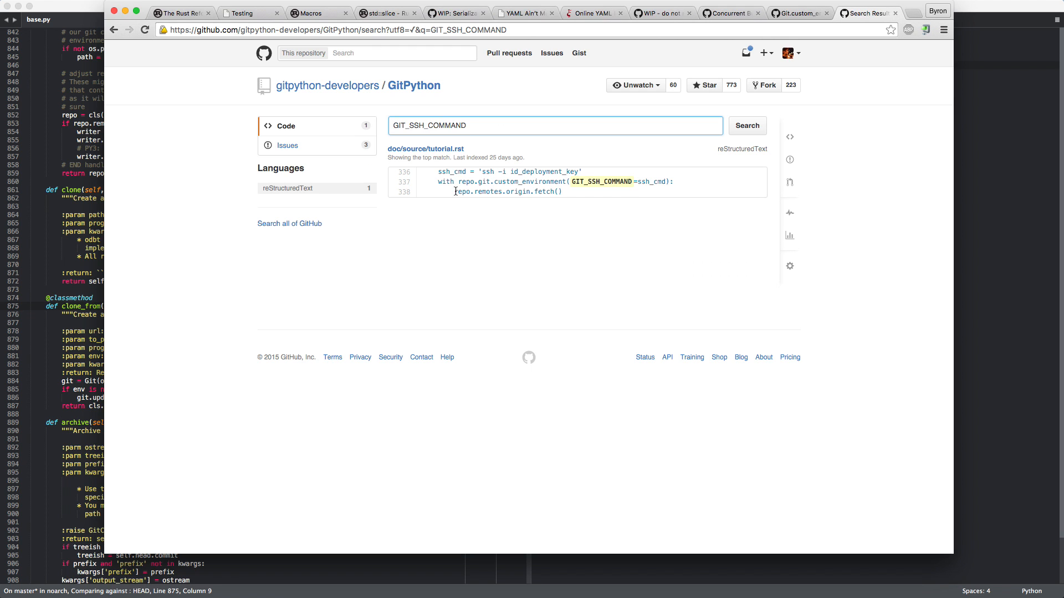
{"action": "mouse_move", "coordinate": [425, 148]}
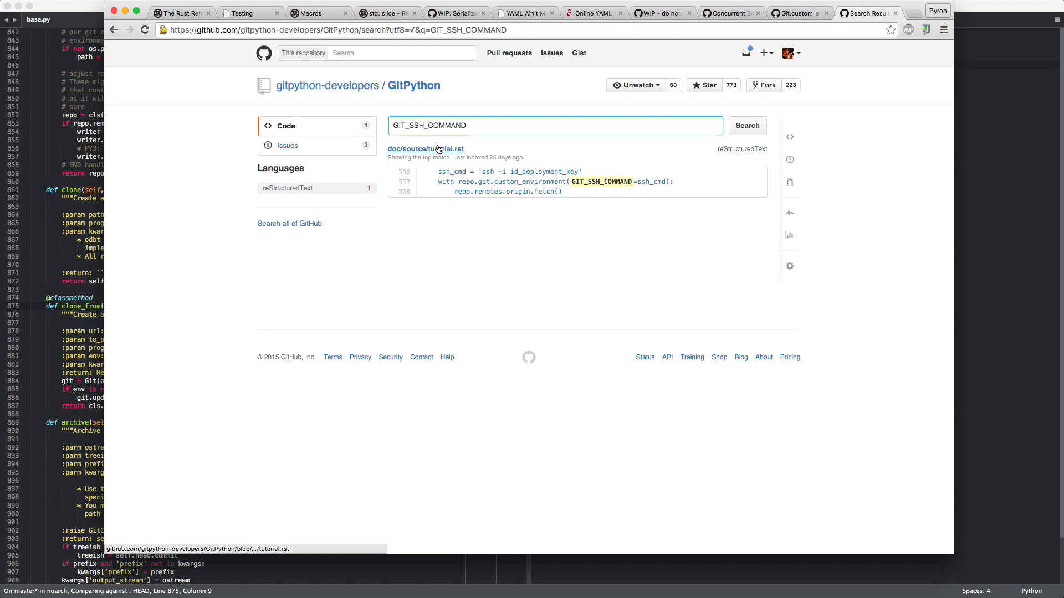
- Locate GIT_SSH_COMMAND in tutorial.rst, select its git v2.3 requirement, and open a new tab
{"action": "left_click", "coordinate": [426, 149]}
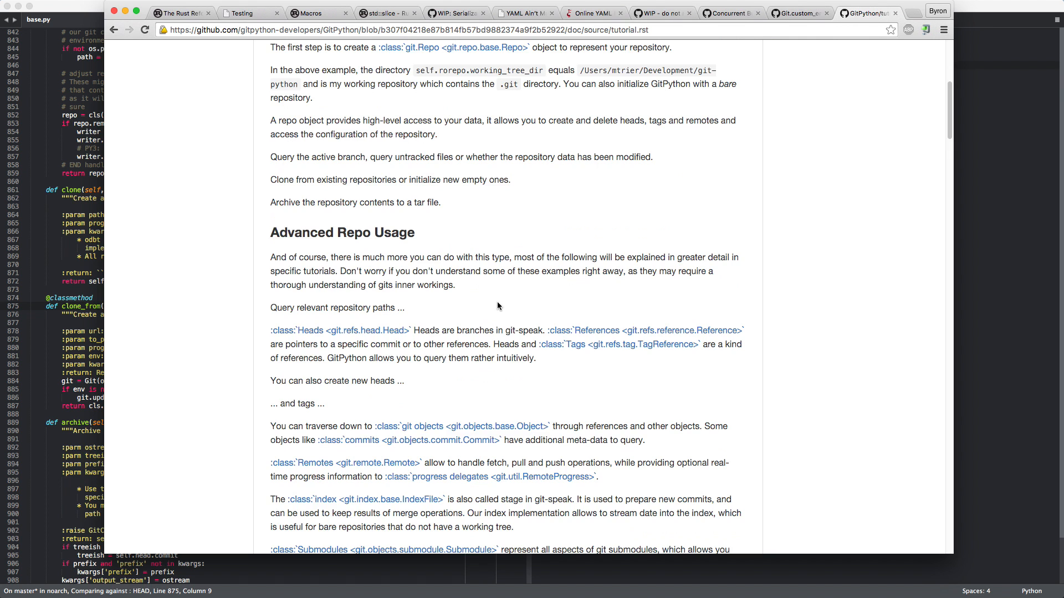
{"action": "type", "text": "GIT_S"}
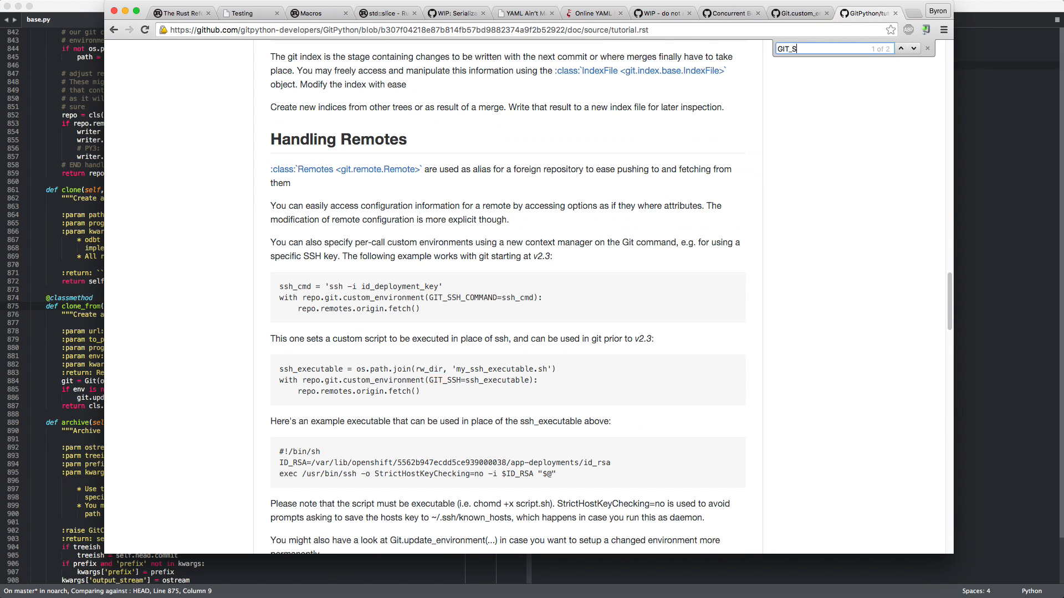
{"action": "type", "text": "SH_COMMAND"}
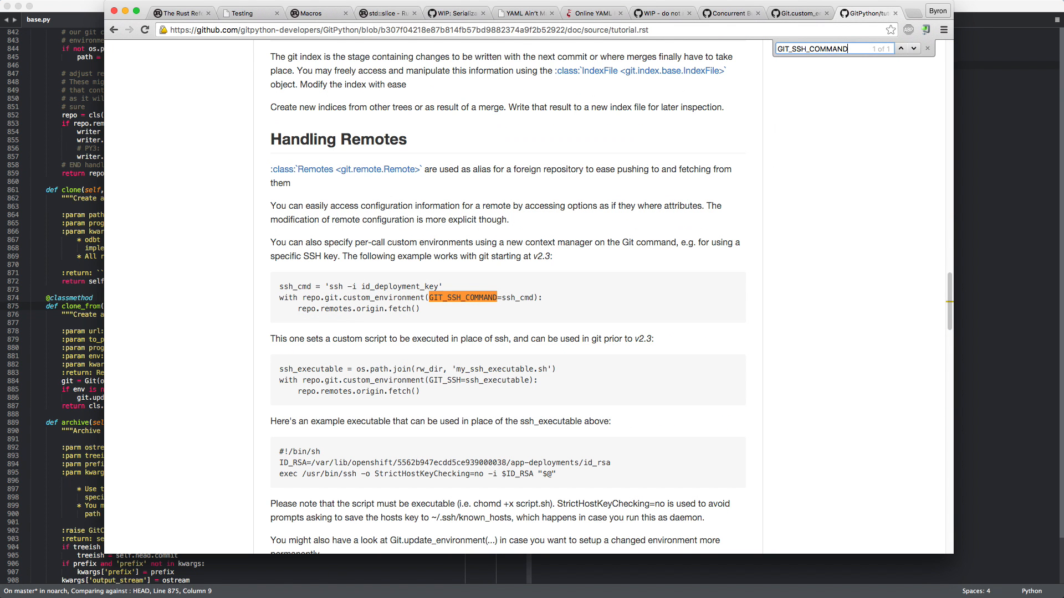
{"action": "double_click", "coordinate": [543, 256]}
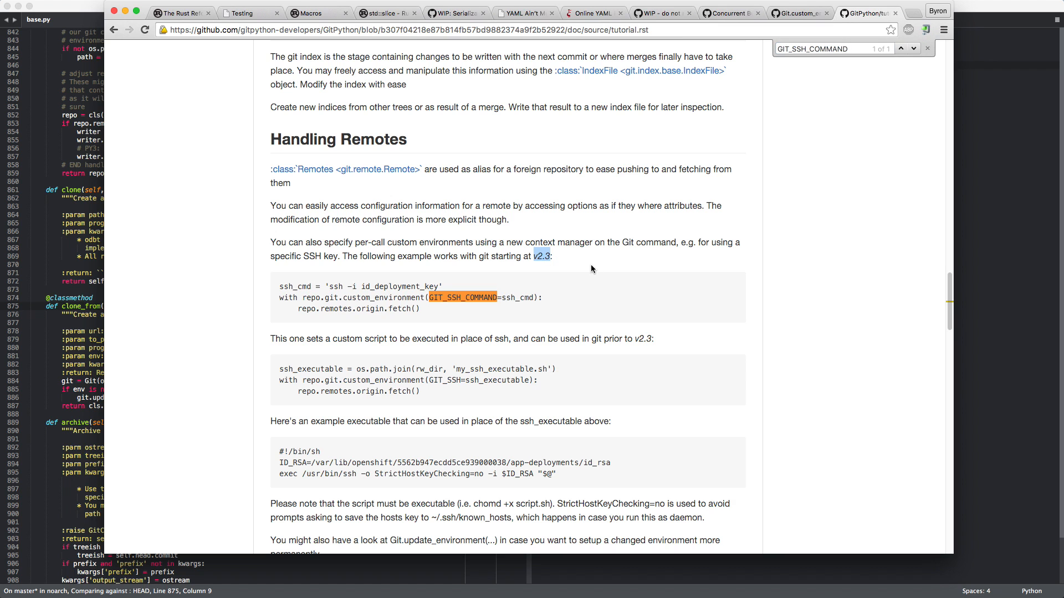
{"action": "mouse_move", "coordinate": [252, 138]}
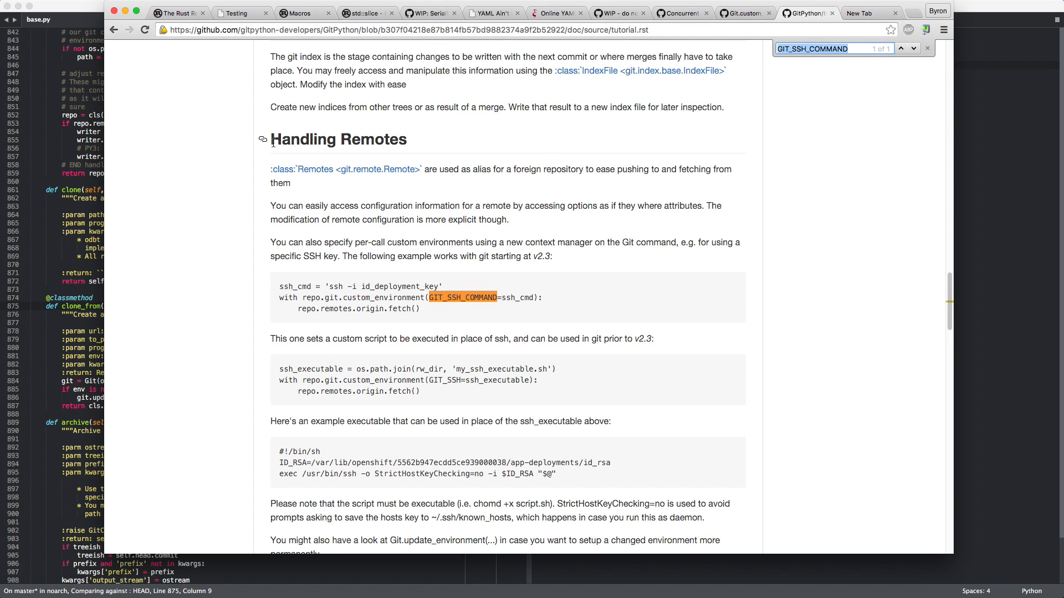
{"action": "mouse_move", "coordinate": [239, 177]}
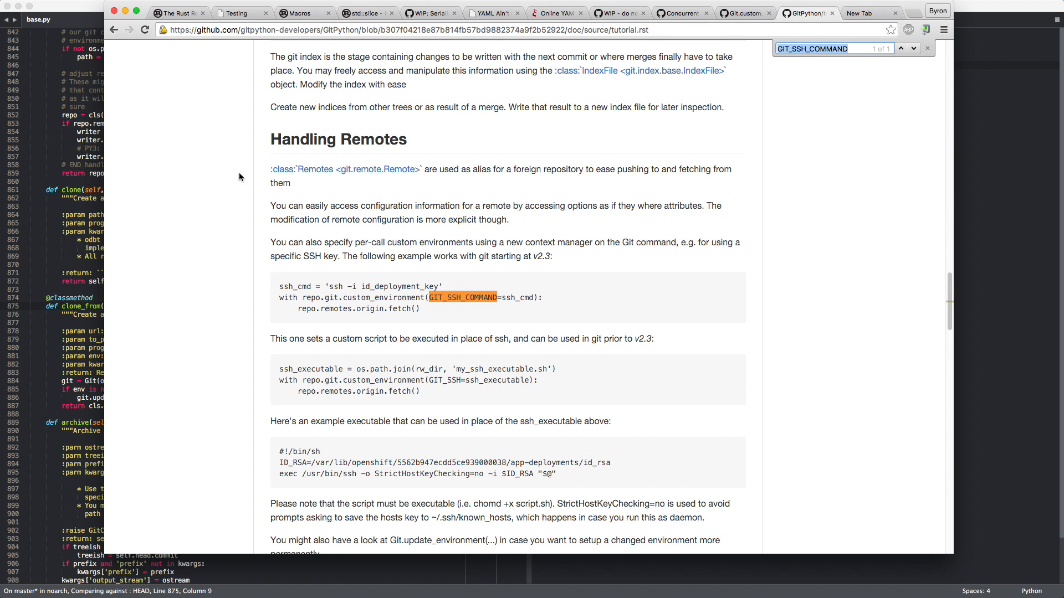
{"action": "mouse_move", "coordinate": [339, 390]}
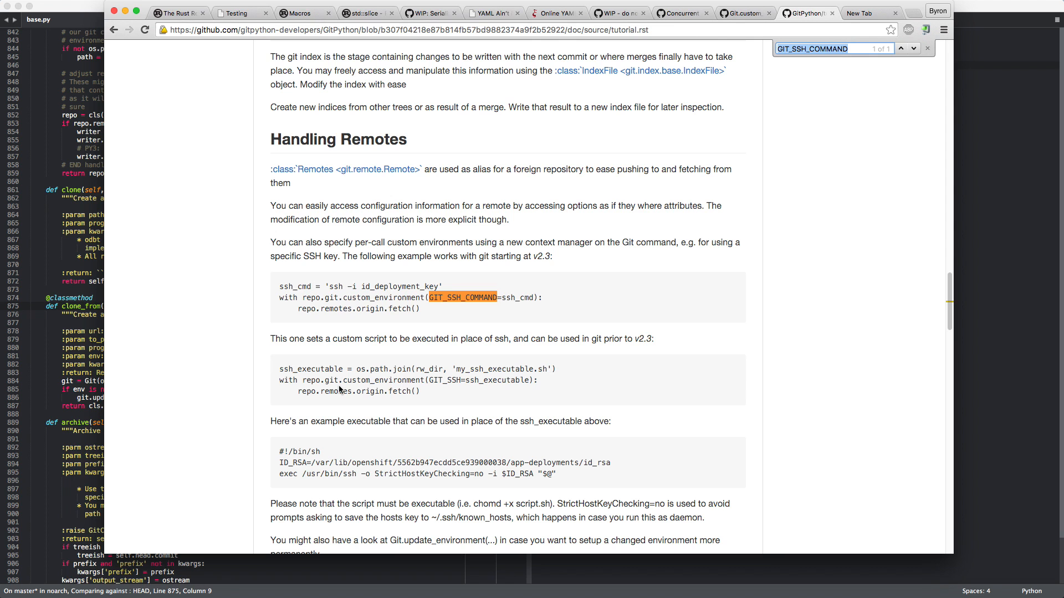
{"action": "mouse_move", "coordinate": [338, 418]}
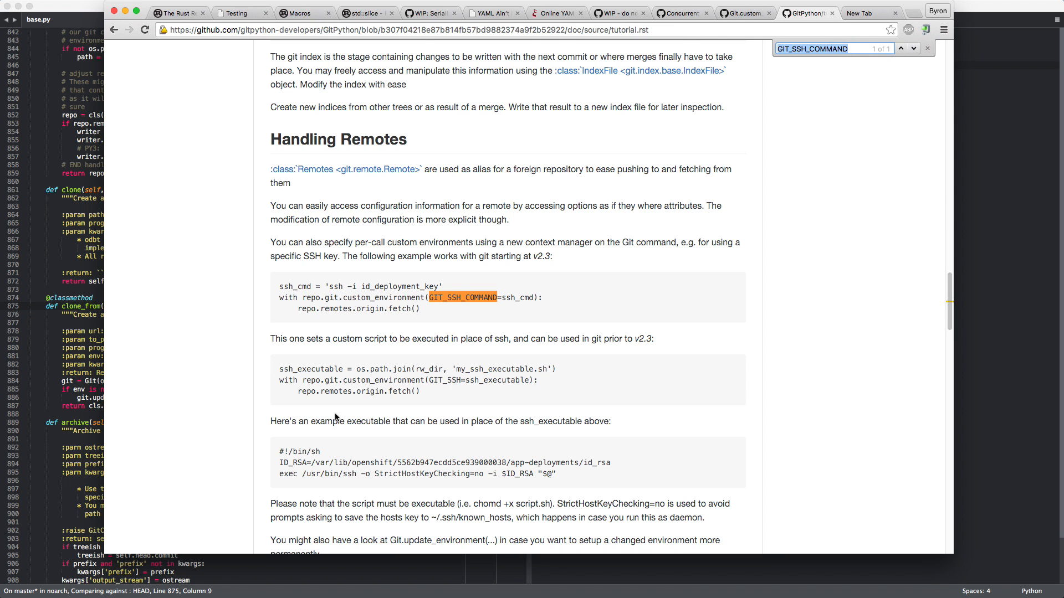
{"action": "left_click", "coordinate": [865, 12]}
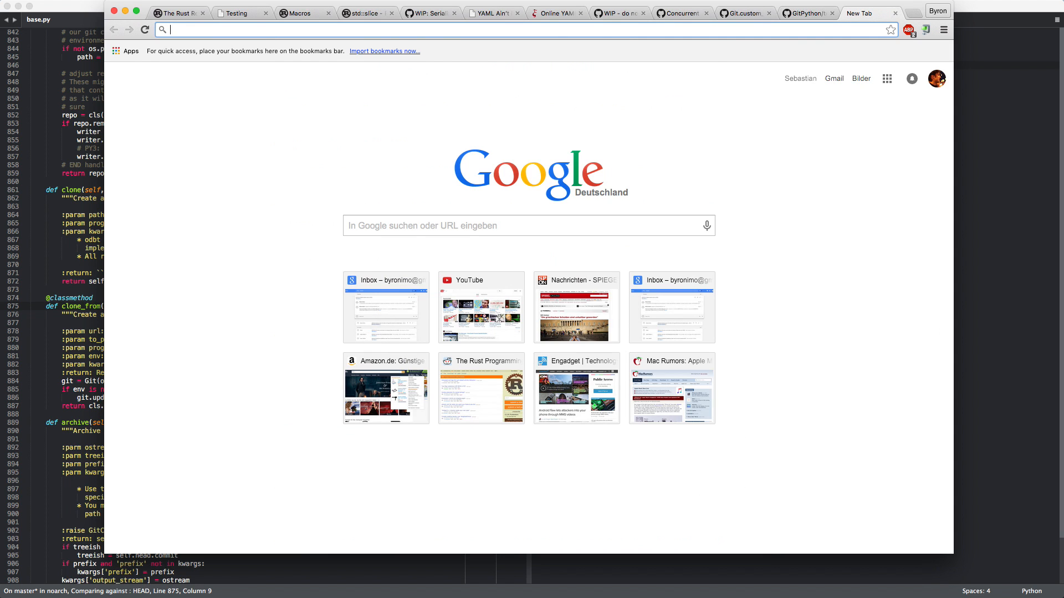
{"action": "left_click", "coordinate": [807, 13]}
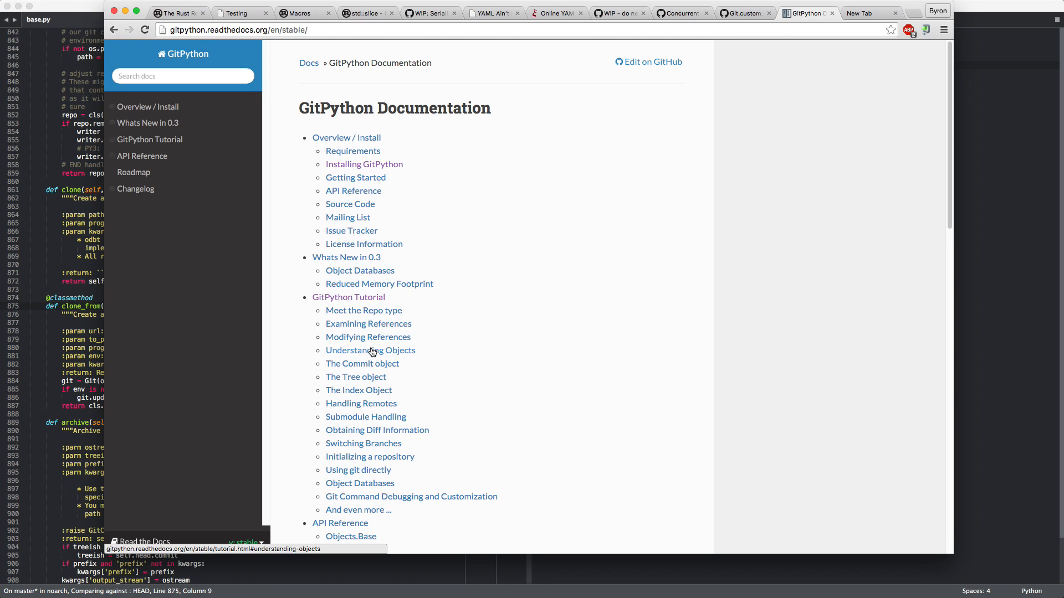
- Search the stable GitPython docs page for GIT_SSH_COMMAND, then return to the issue tab
{"action": "key", "text": "cmd+f"}
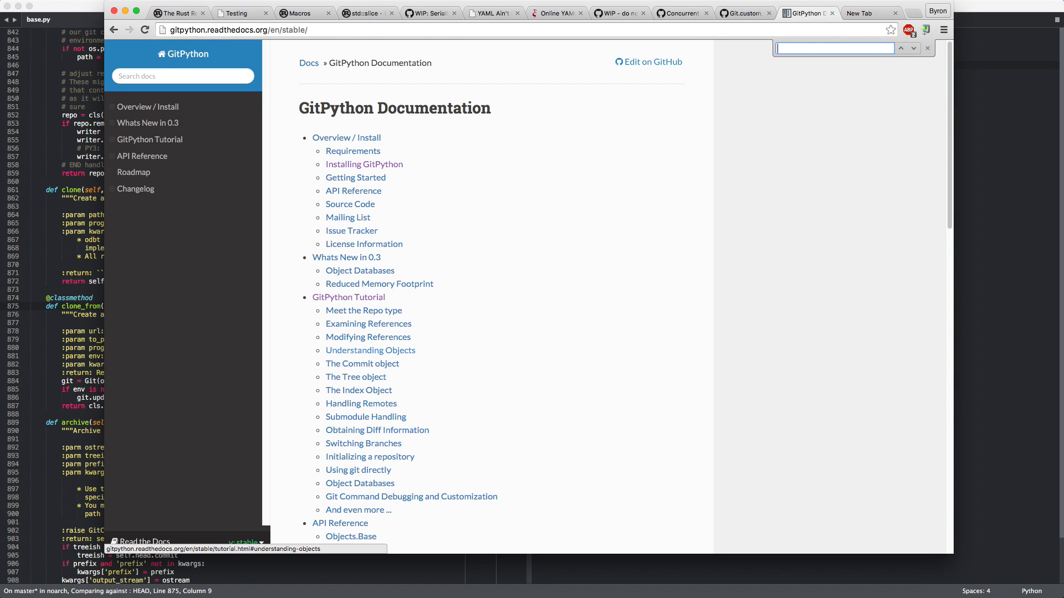
{"action": "type", "text": "GIT_PYT"}
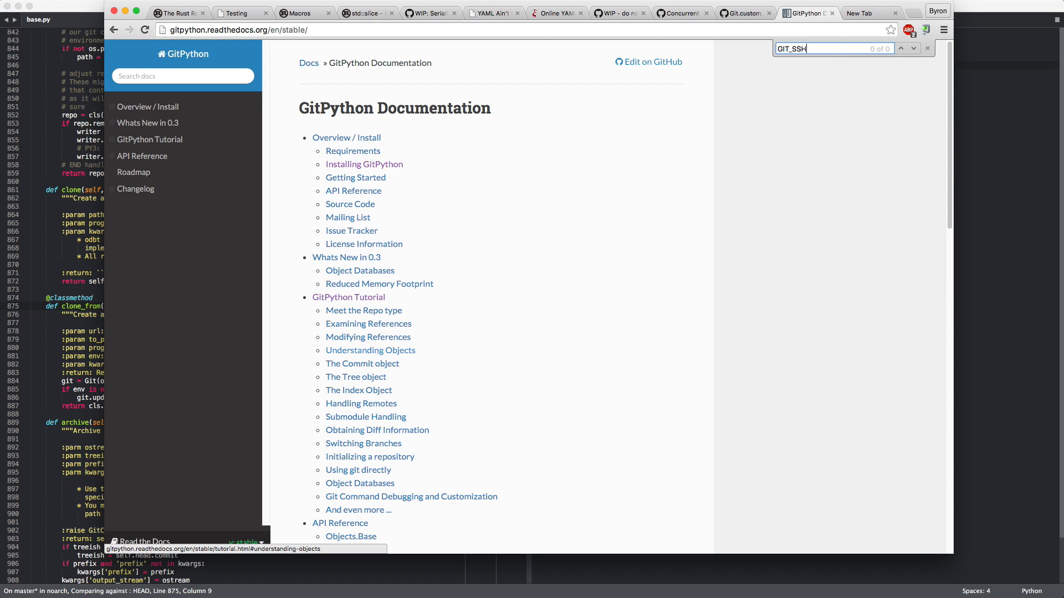
{"action": "type", "text": "G"}
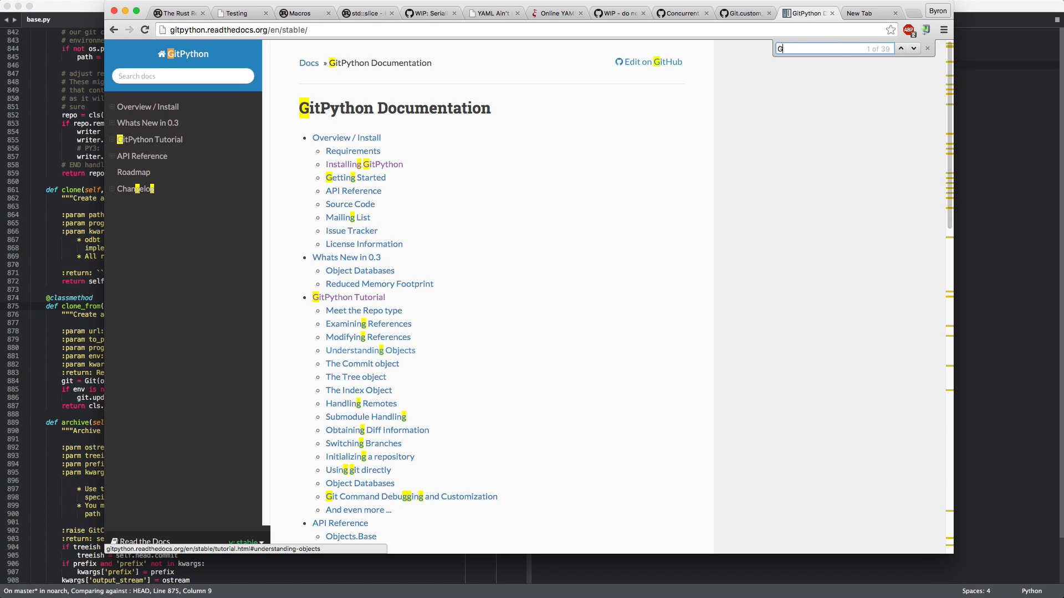
{"action": "type", "text": "SSH_COMMA"}
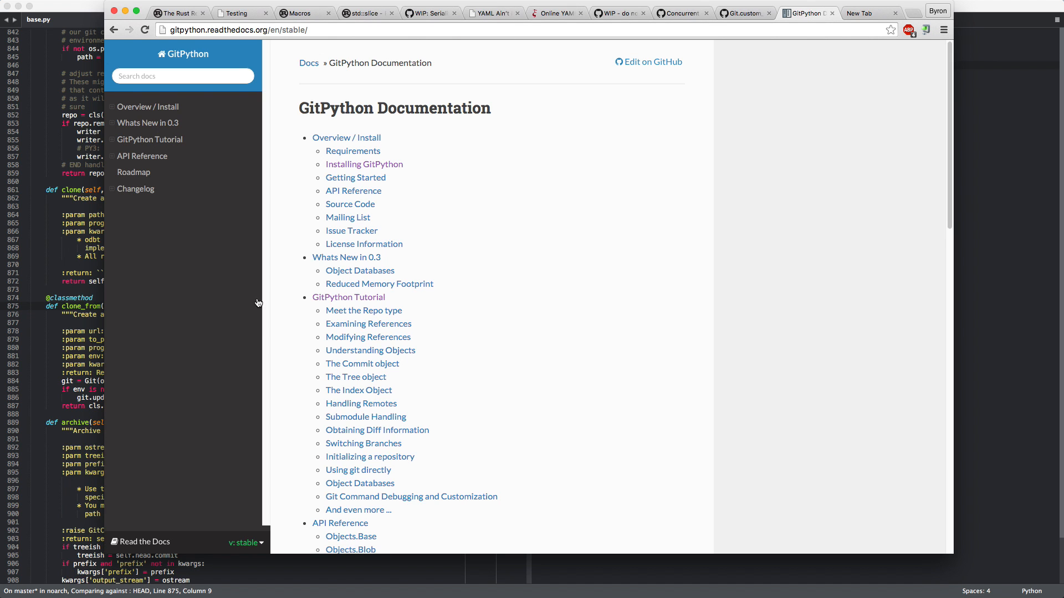
{"action": "left_click", "coordinate": [246, 296]}
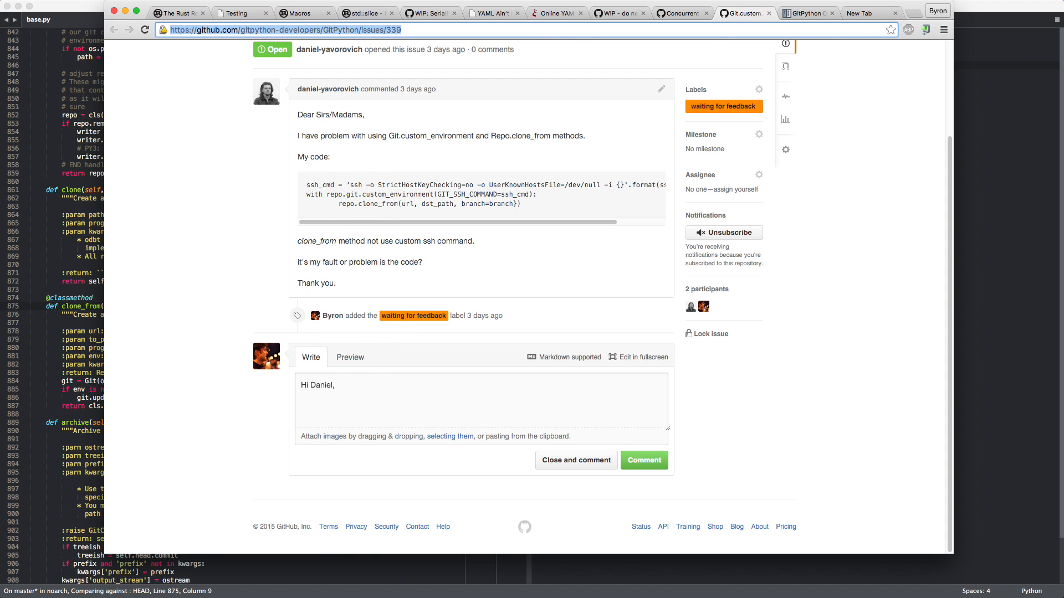
- Open the GitPython Tutorial's Handling Remotes section on Read the Docs, then return to the issue
{"action": "left_click", "coordinate": [806, 12]}
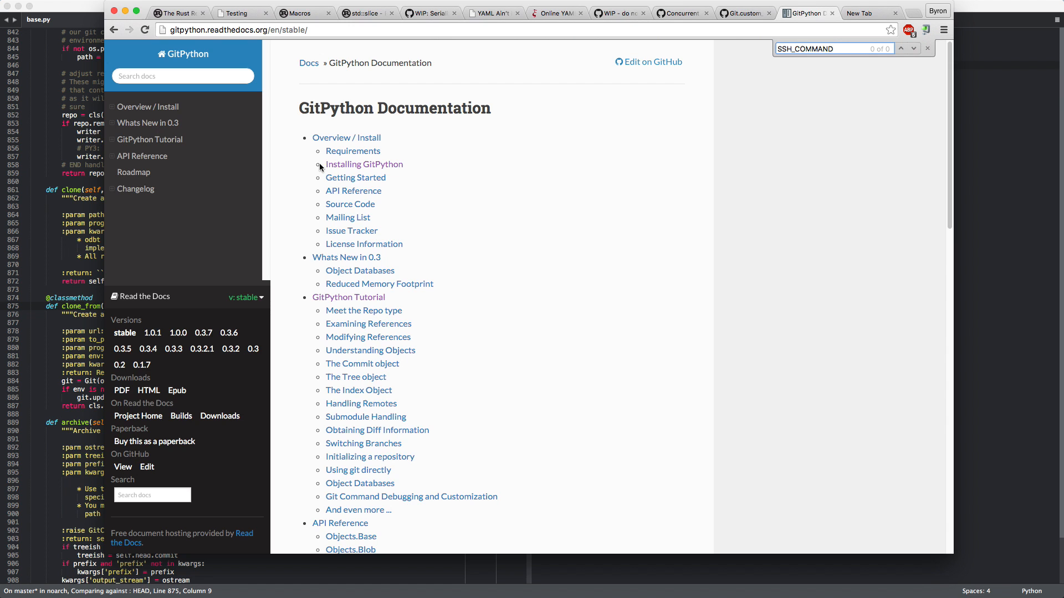
{"action": "left_click", "coordinate": [364, 164]}
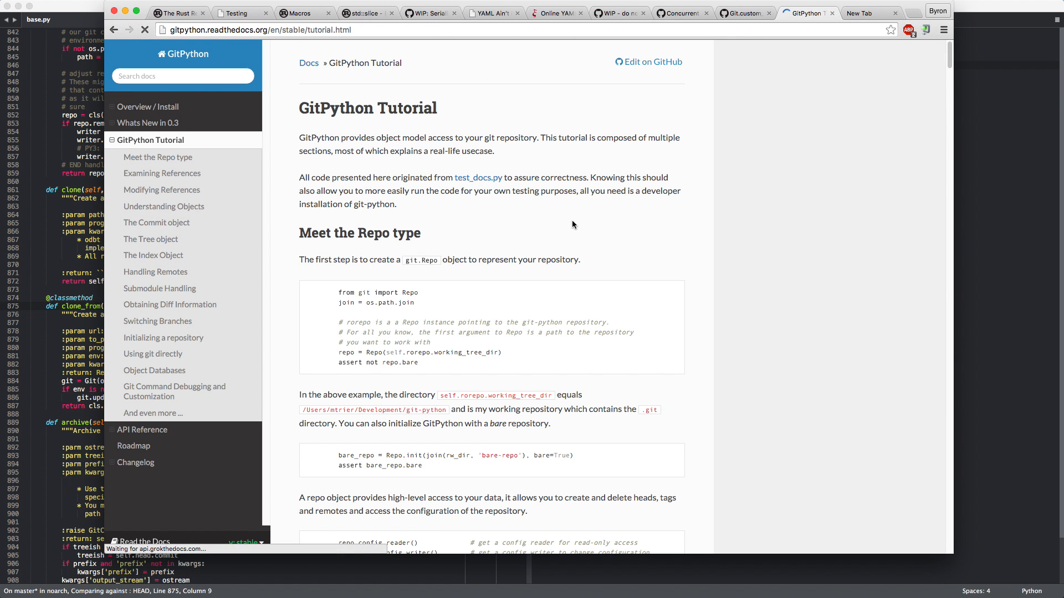
{"action": "type", "text": "GIT_SH"}
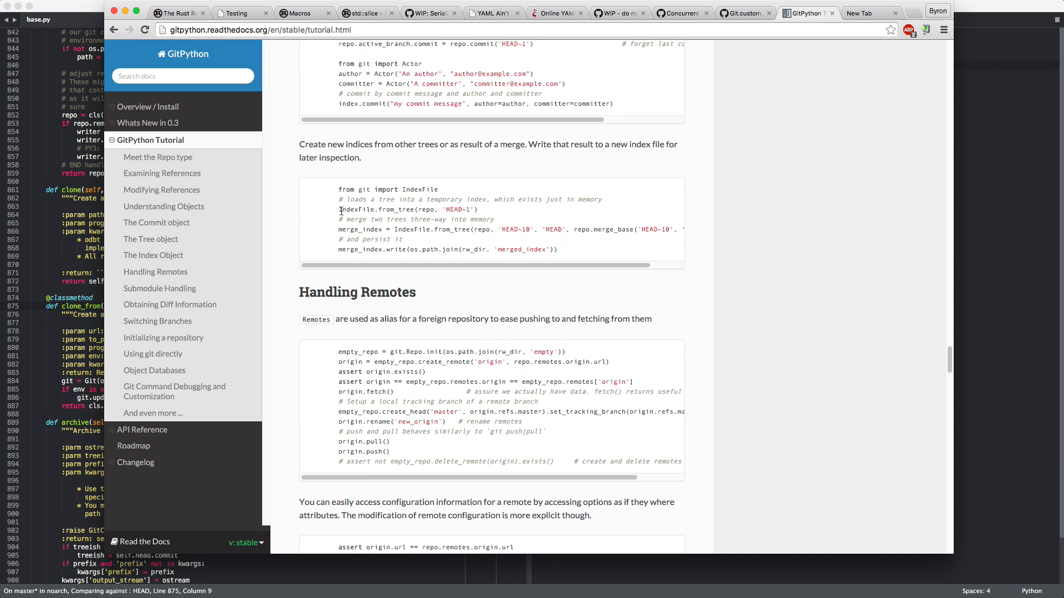
{"action": "left_click", "coordinate": [155, 272]}
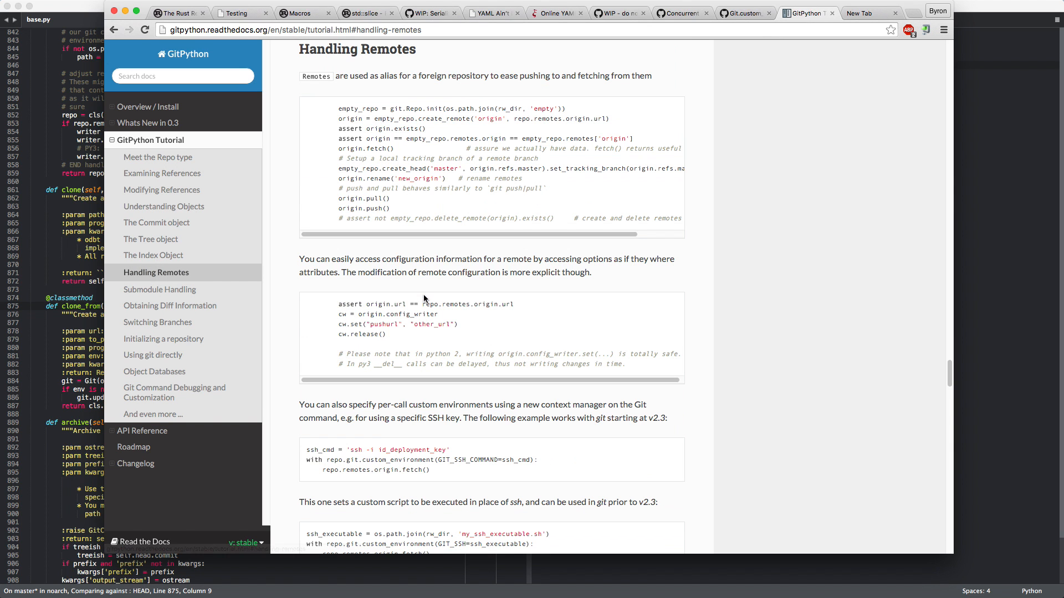
{"action": "left_click", "coordinate": [292, 29]}
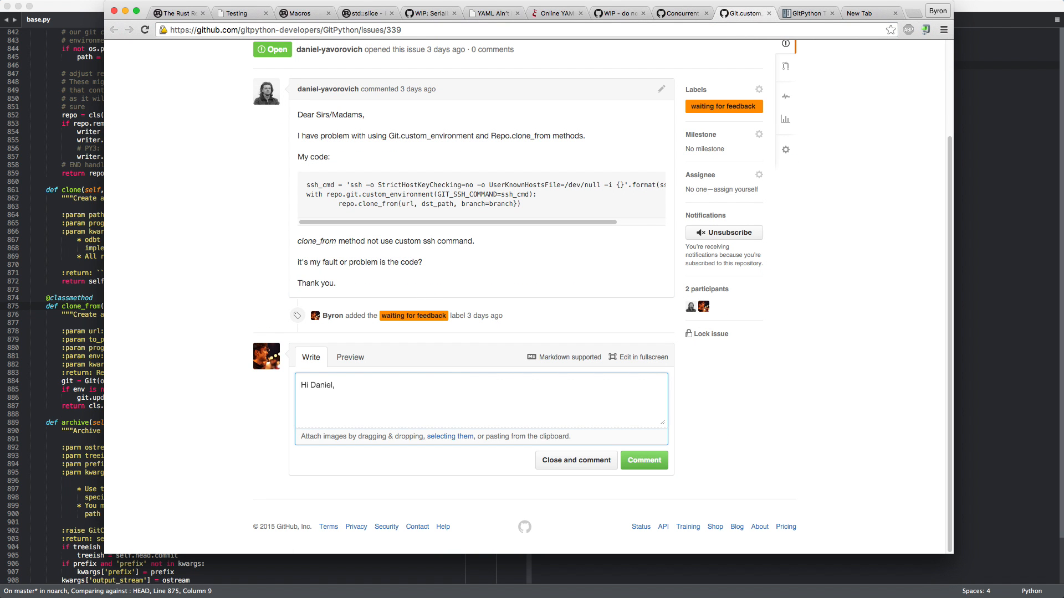
- Start the note: 'In order to use it, make sure you are using git 2.3 or newer'
{"action": "type", "text": "PL"}
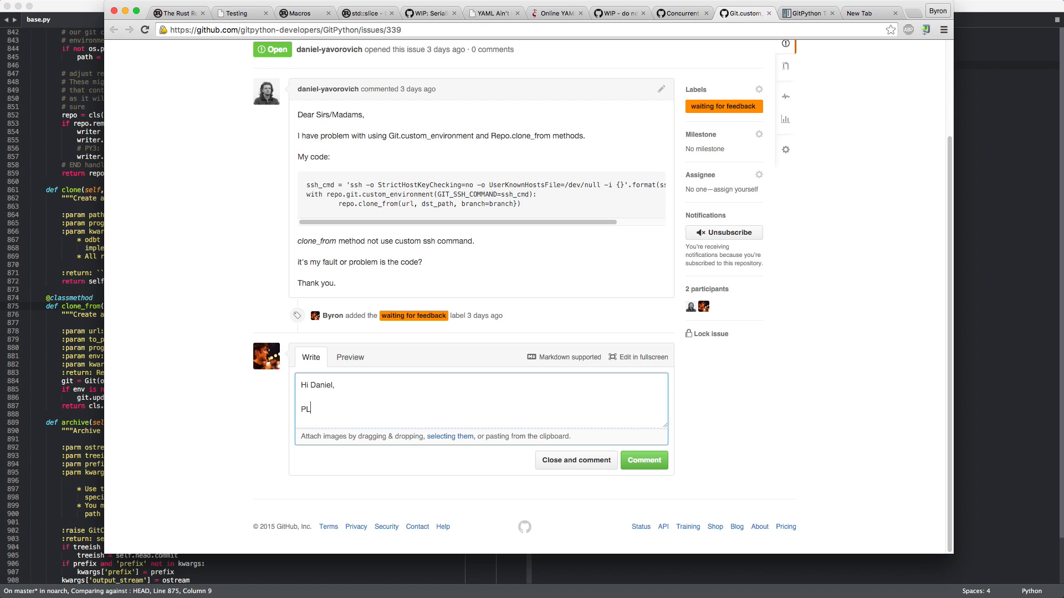
{"action": "type", "text": "In"}
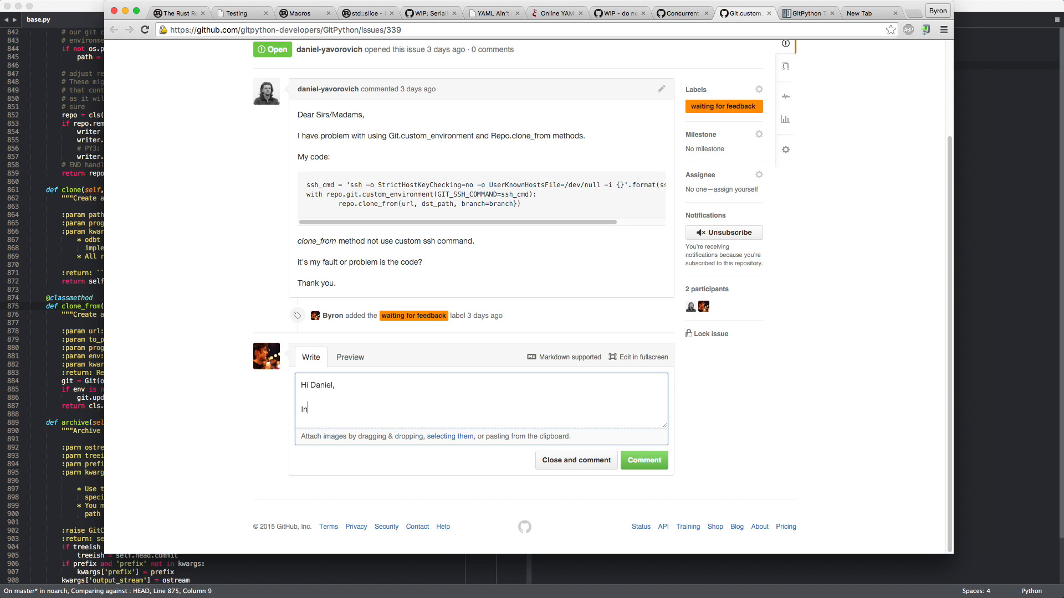
{"action": "type", "text": "order to use"}
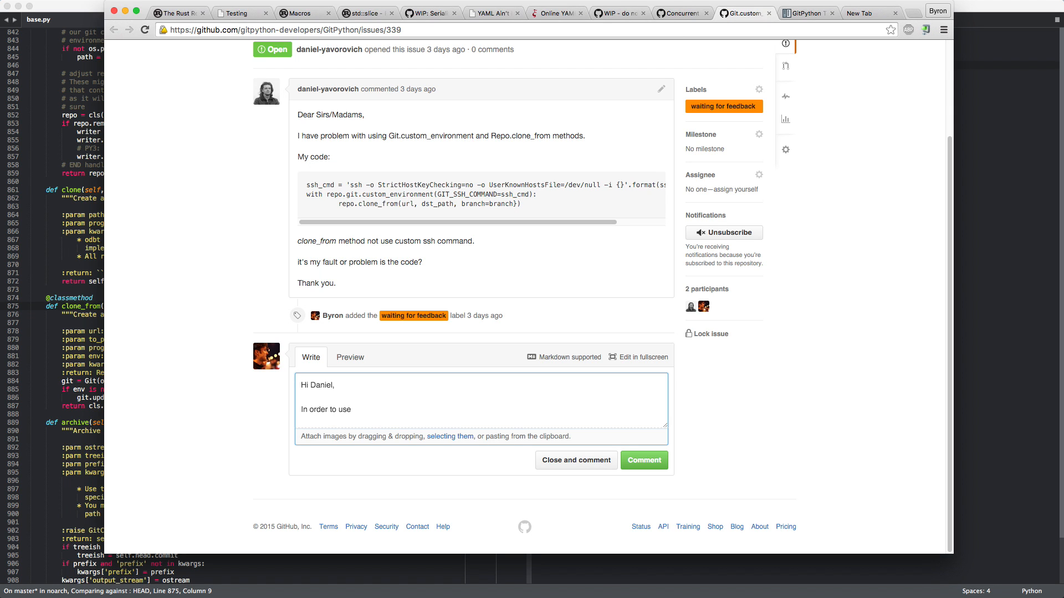
{"action": "type", "text": "Last but not least, please be f"}
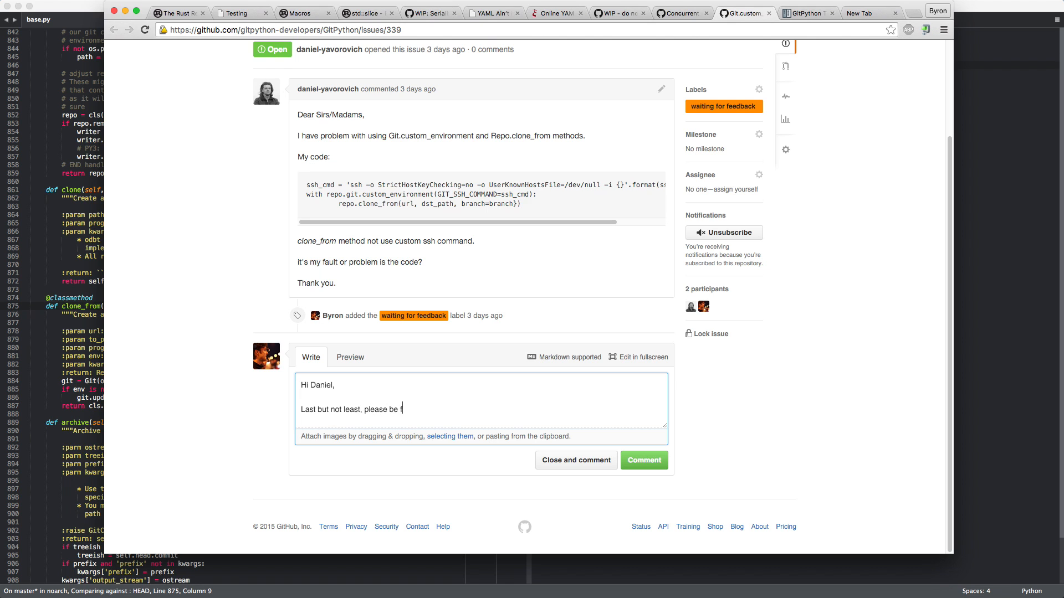
{"action": "type", "text": "sure you are using"}
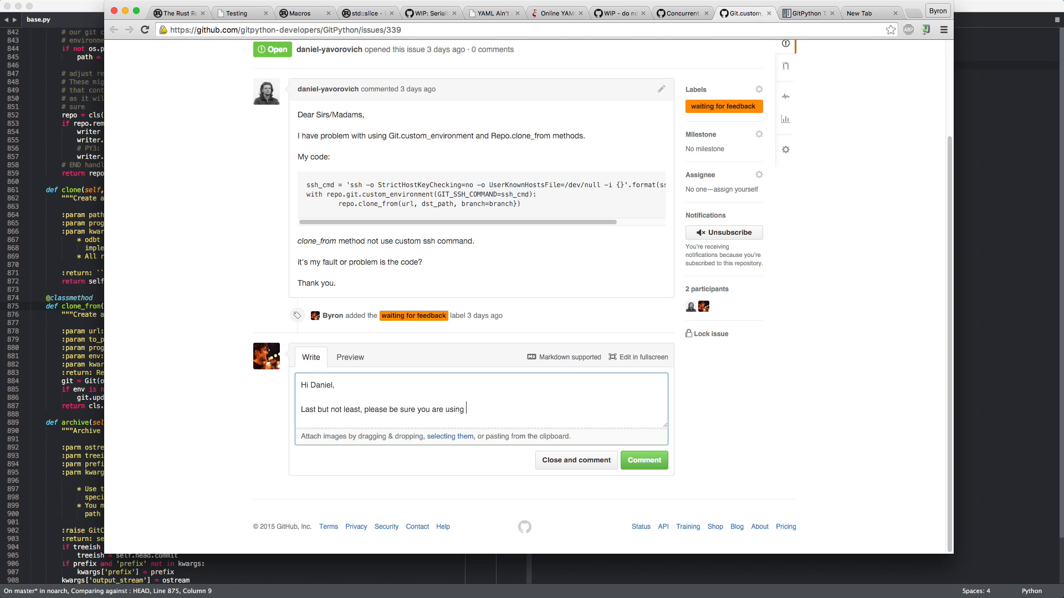
{"action": "type", "text": "git"}
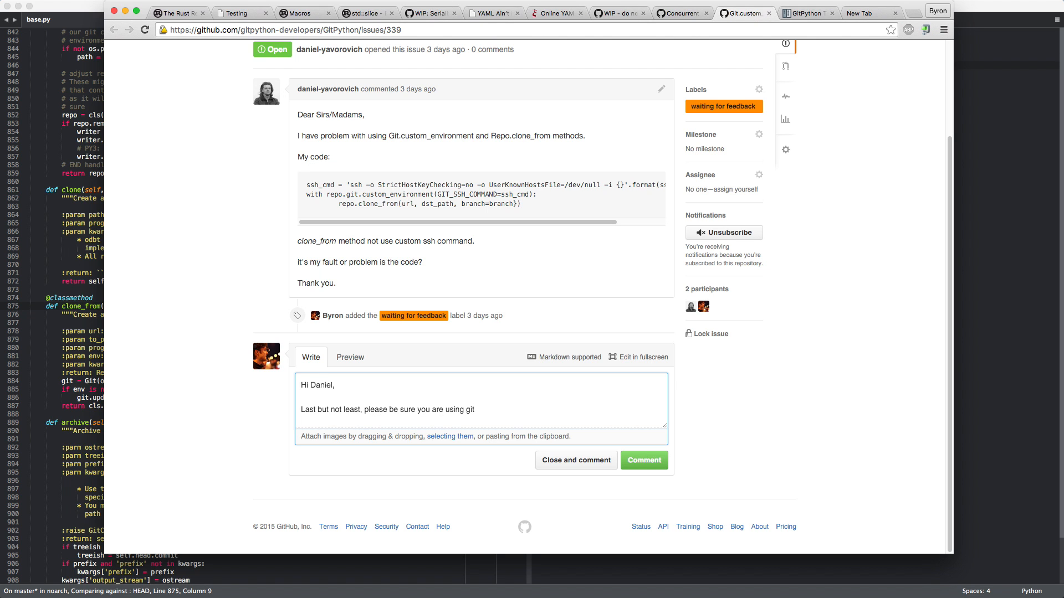
{"action": "type", "text": "2.3 or ne"}
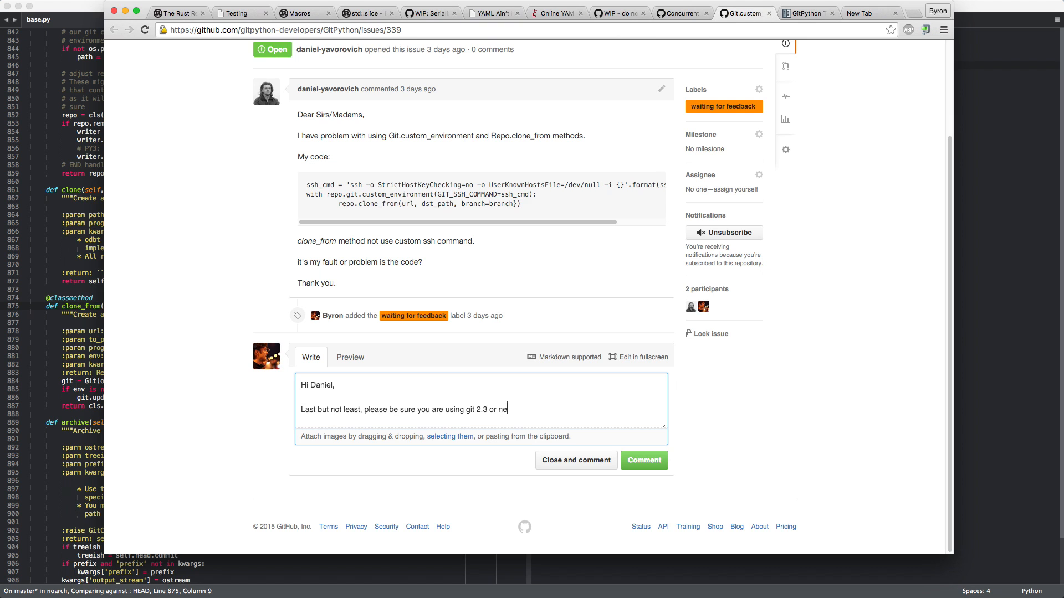
{"action": "type", "text": "wer, as"}
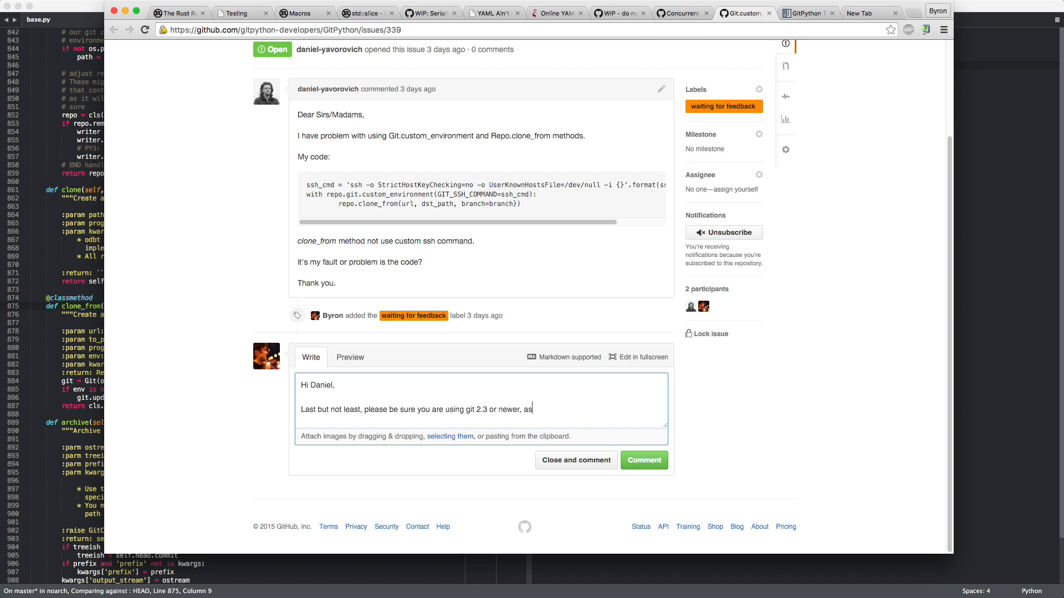
{"action": "type", "text": "it"}
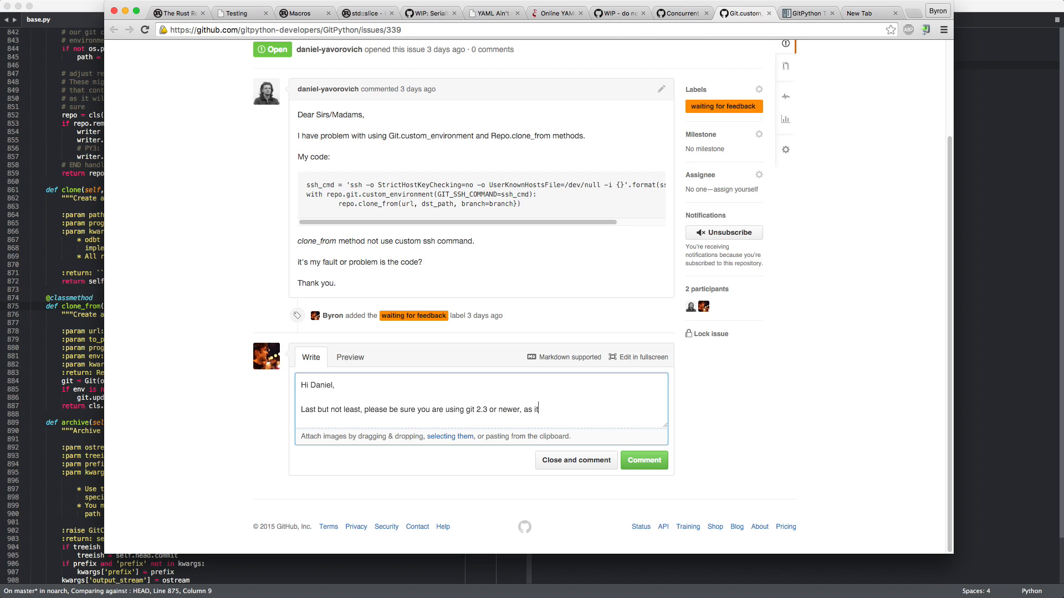
{"action": "key", "text": "Backspace"}
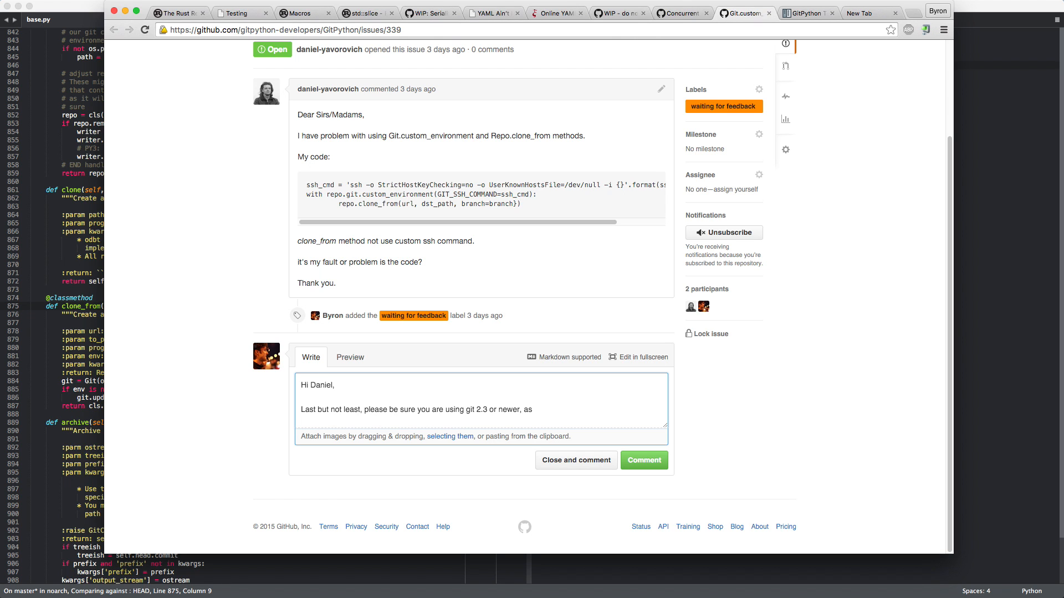
- Finish with '`GIT_SSH_COMMAND` was only introduced', drop the stray '(here', and add a line above
{"action": "type", "text": "`GIT_SSH_CO"}
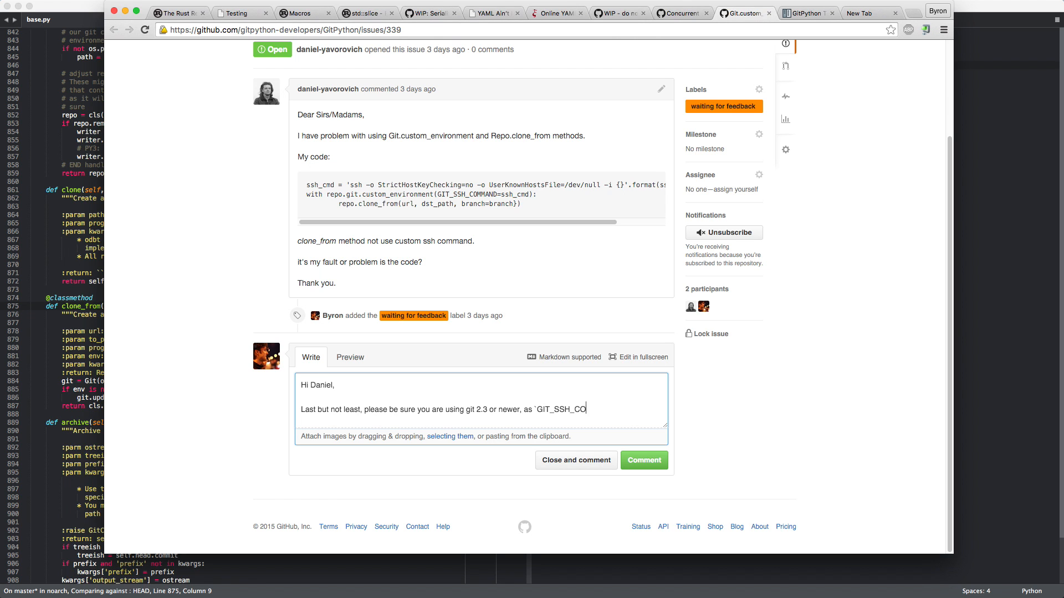
{"action": "type", "text": "MMAND` was only recently"}
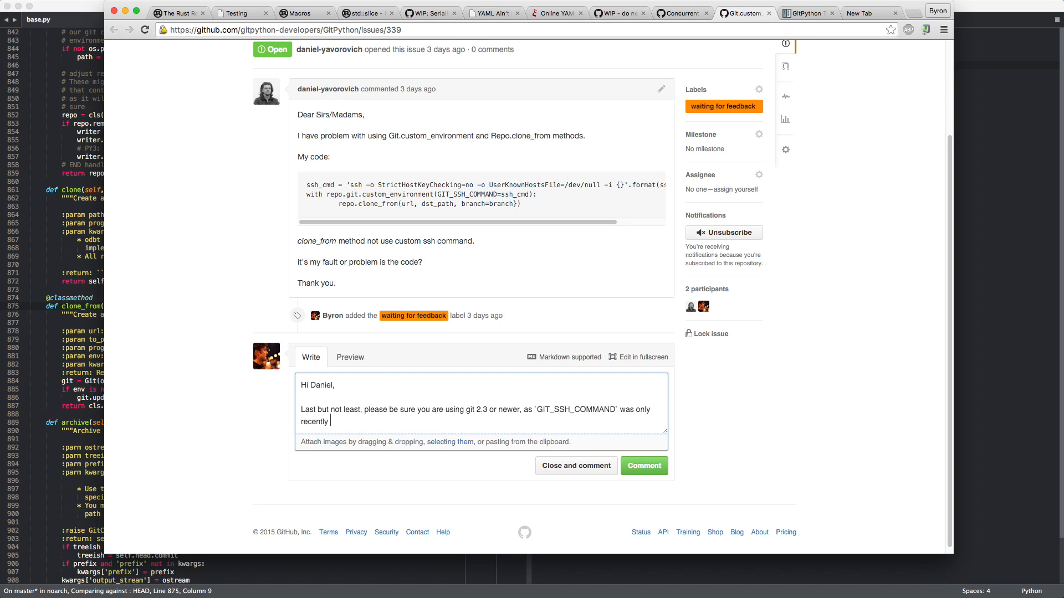
{"action": "type", "text": "introduced."}
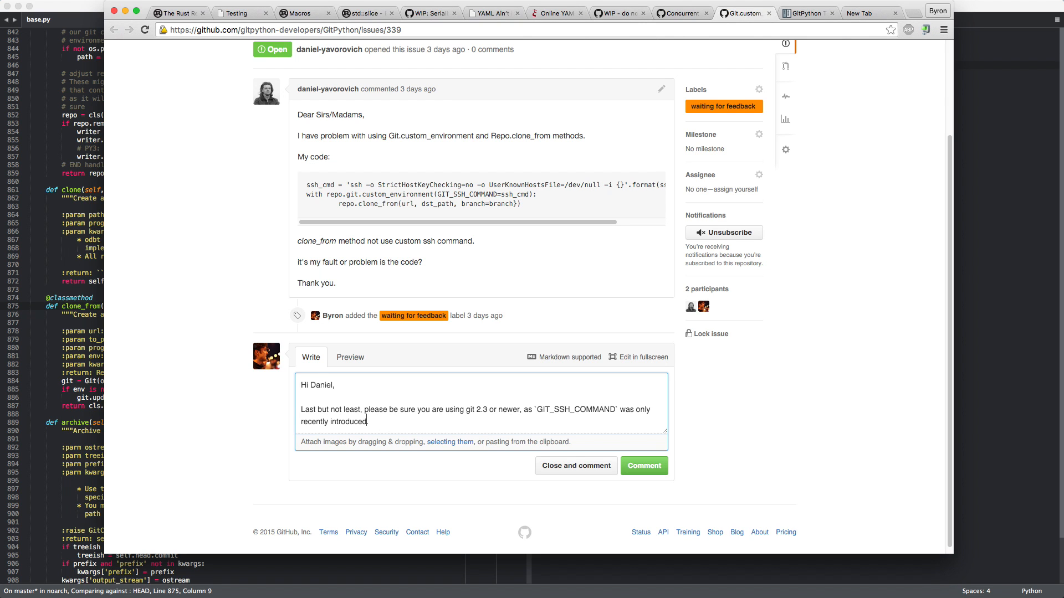
{"action": "type", "text": "(here"}
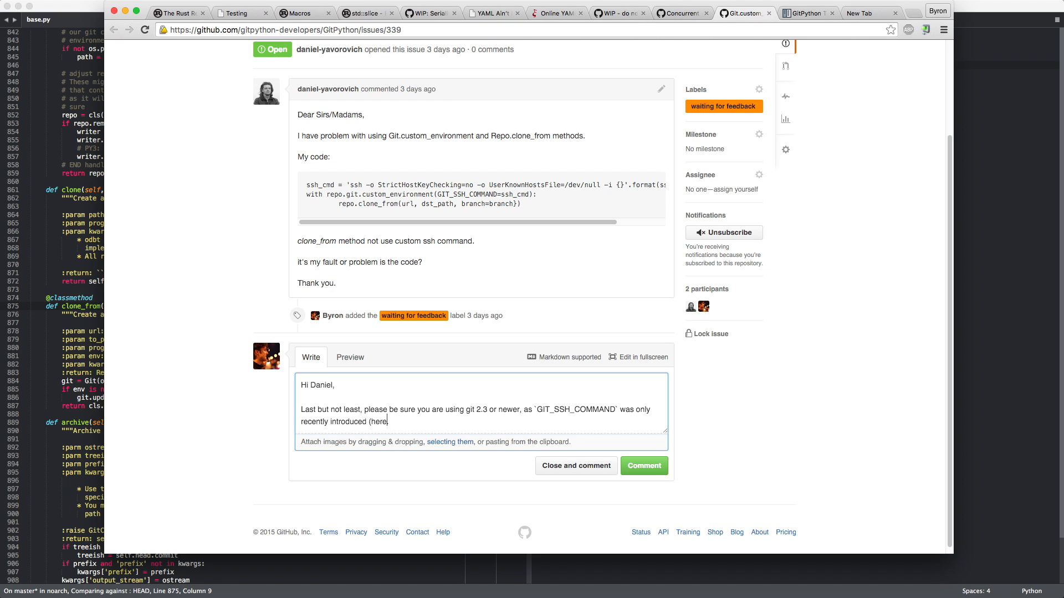
{"action": "key", "text": "BackSpace"}
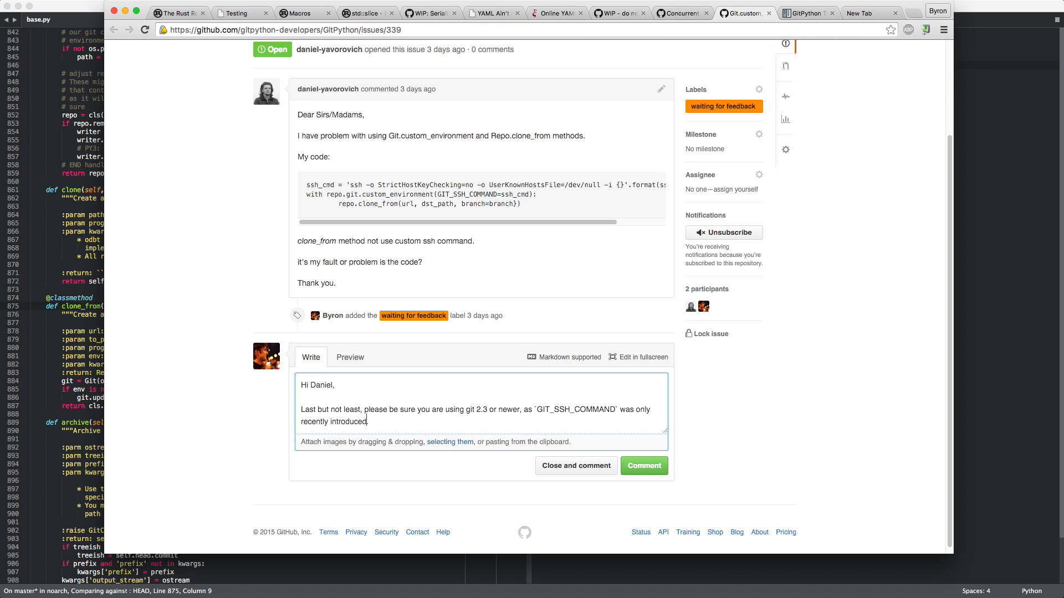
{"action": "key", "text": "enter"}
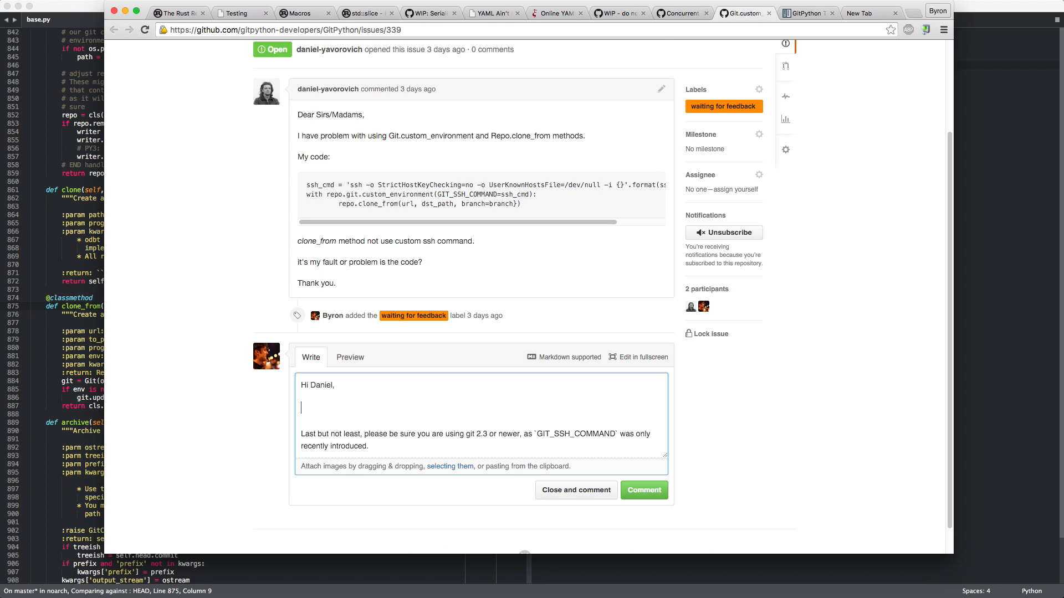
- Add a gp_docs link to the tutorial's handling-remotes page and preview the rendered reply
{"action": "key", "text": "Backspace"}
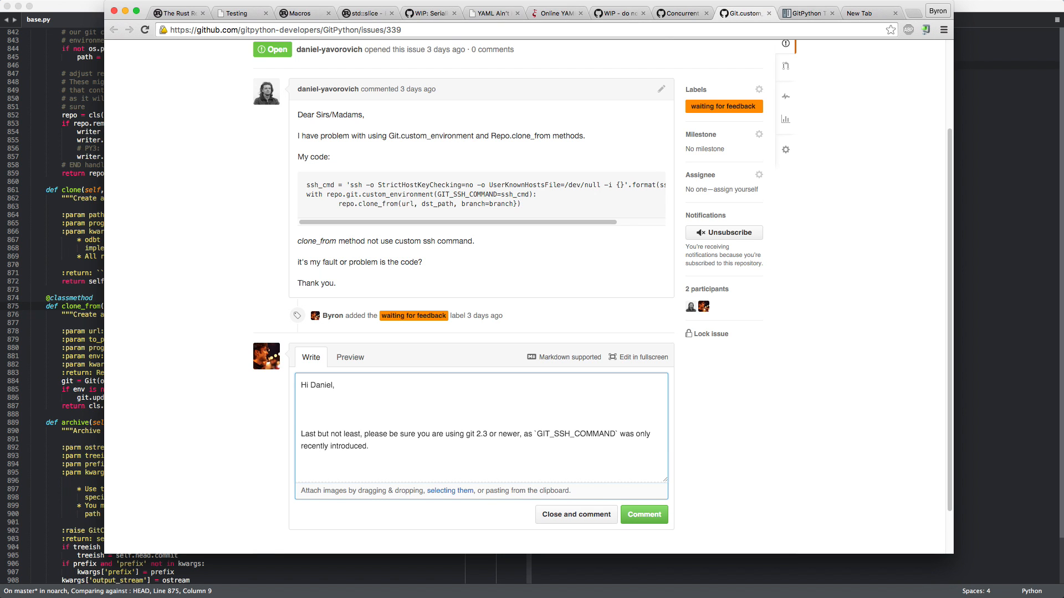
{"action": "type", "text": "gp_"}
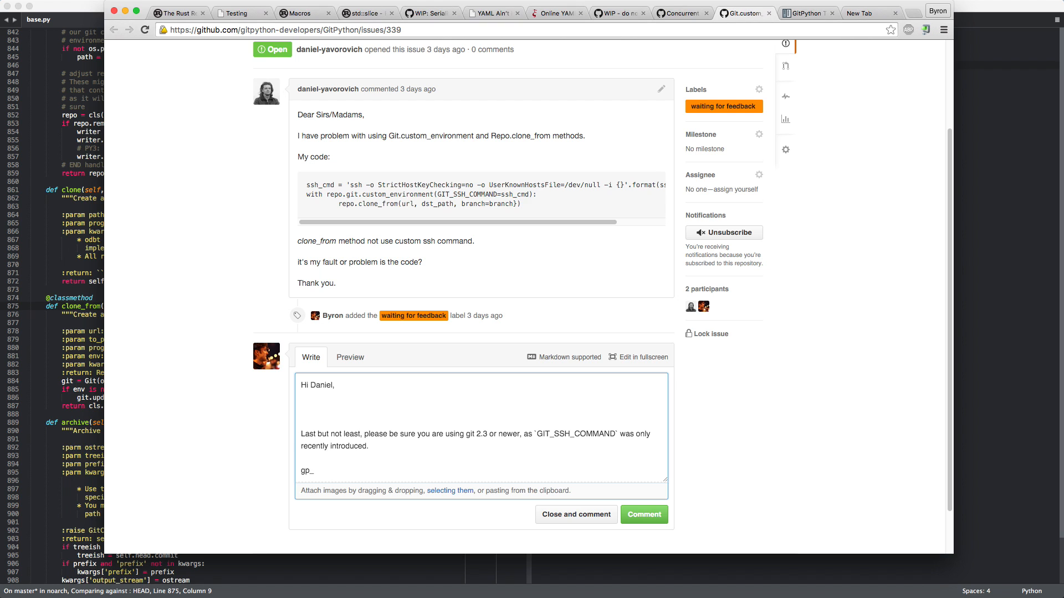
{"action": "type", "text": "docs:"}
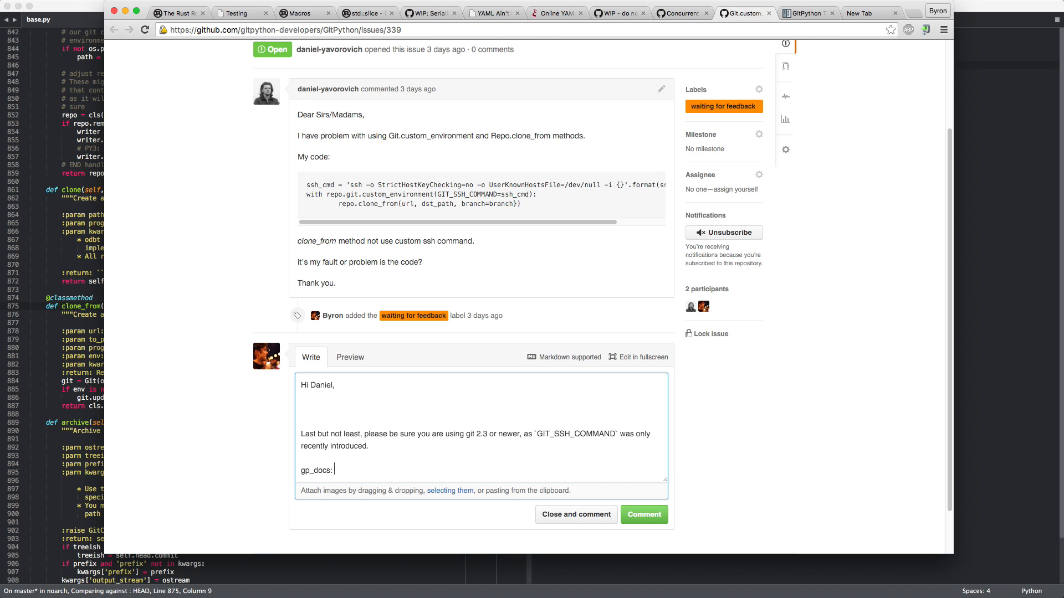
{"action": "type", "text": "http://gitpython.readthedocs.org/en/stable/tutorial.html#handling-remotes"}
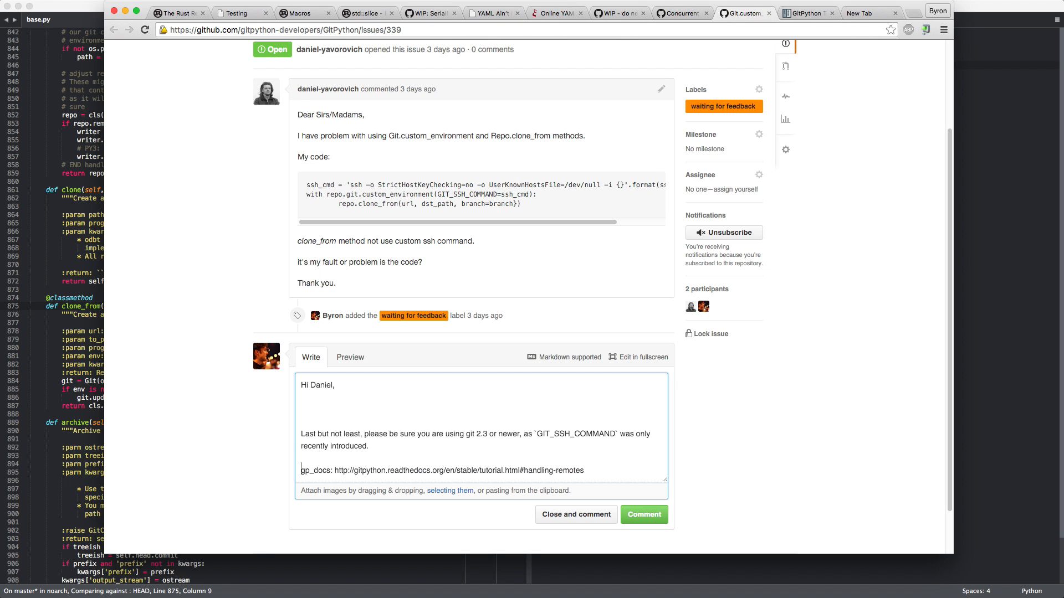
{"action": "left_click", "coordinate": [350, 358]}
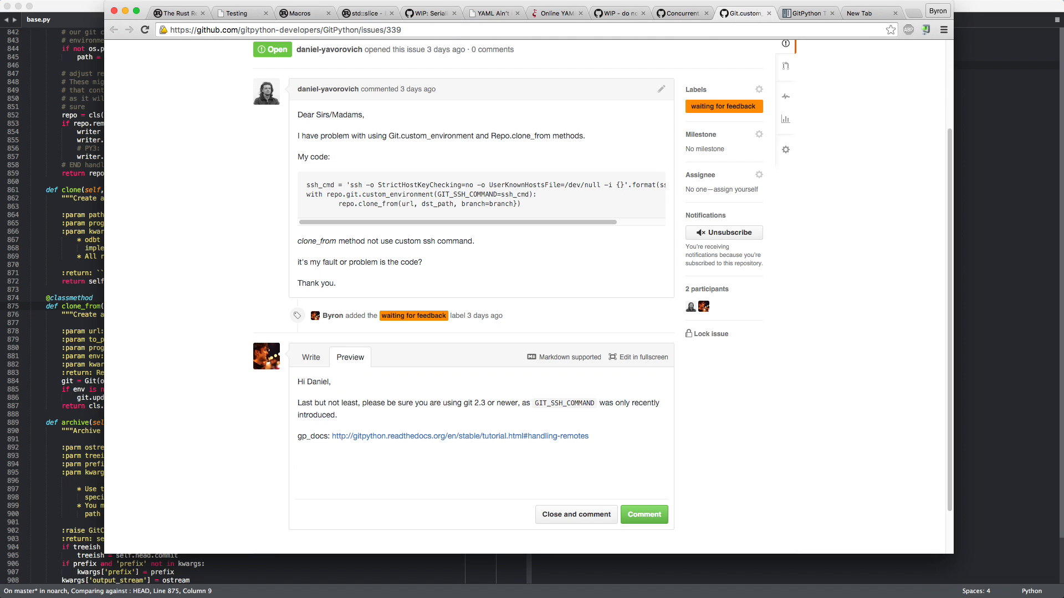
{"action": "left_click", "coordinate": [310, 357]}
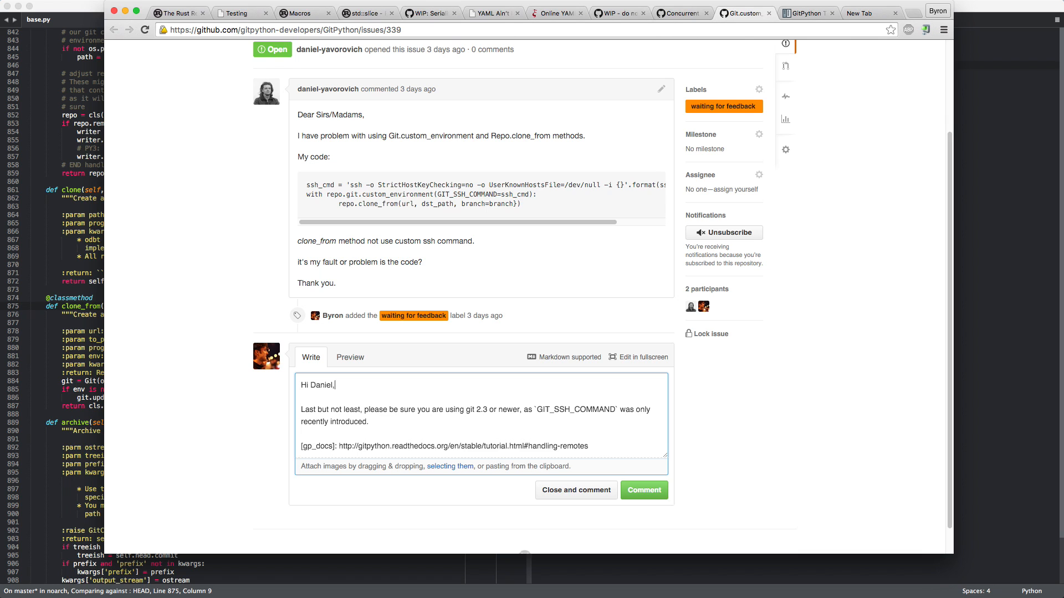
- Explain that `clone_from` is a class method and won't know the configured Repo instance
{"action": "type", "text": "The code you have been using doesn't work as it"}
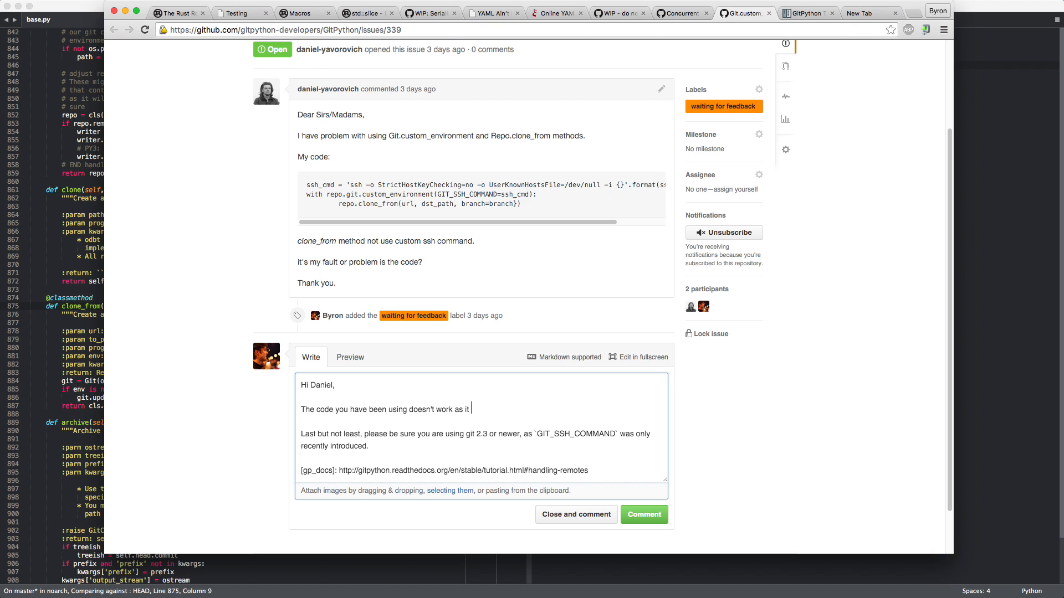
{"action": "type", "text": "z"}
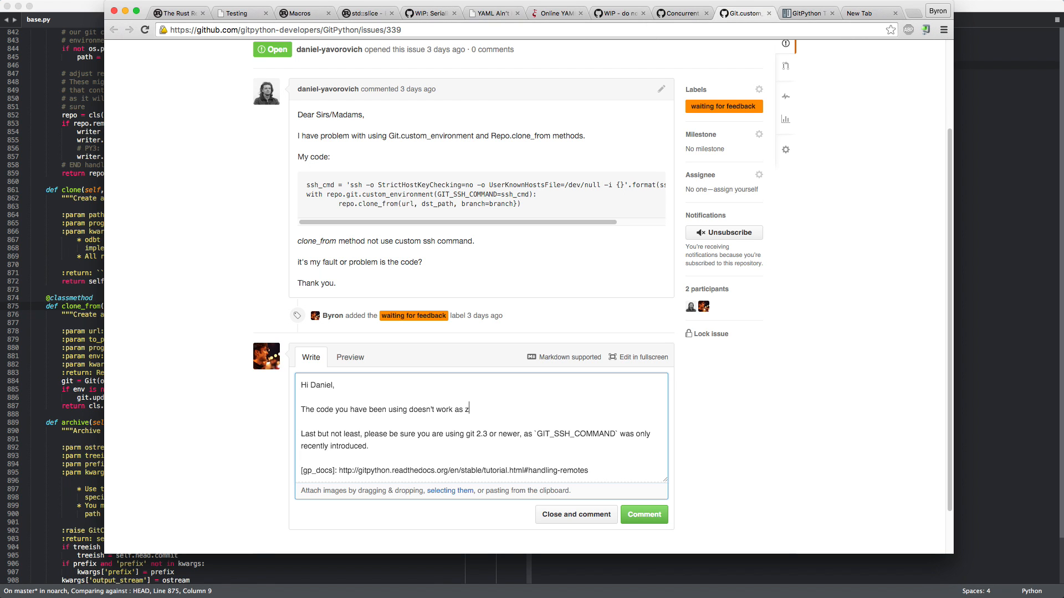
{"action": "type", "text": "`clone_fr"}
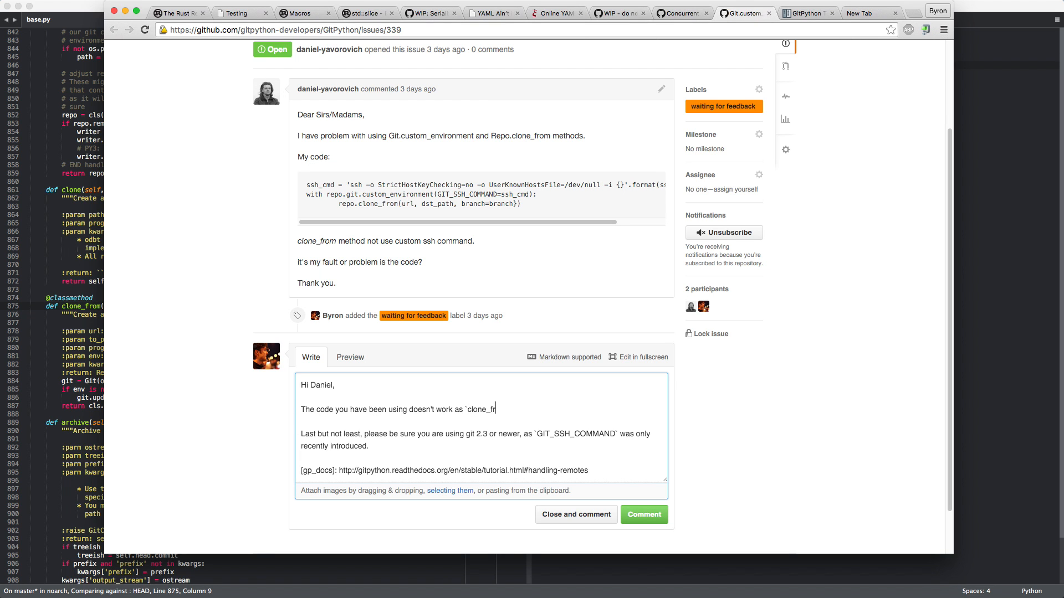
{"action": "type", "text": "om` is a class method. T"}
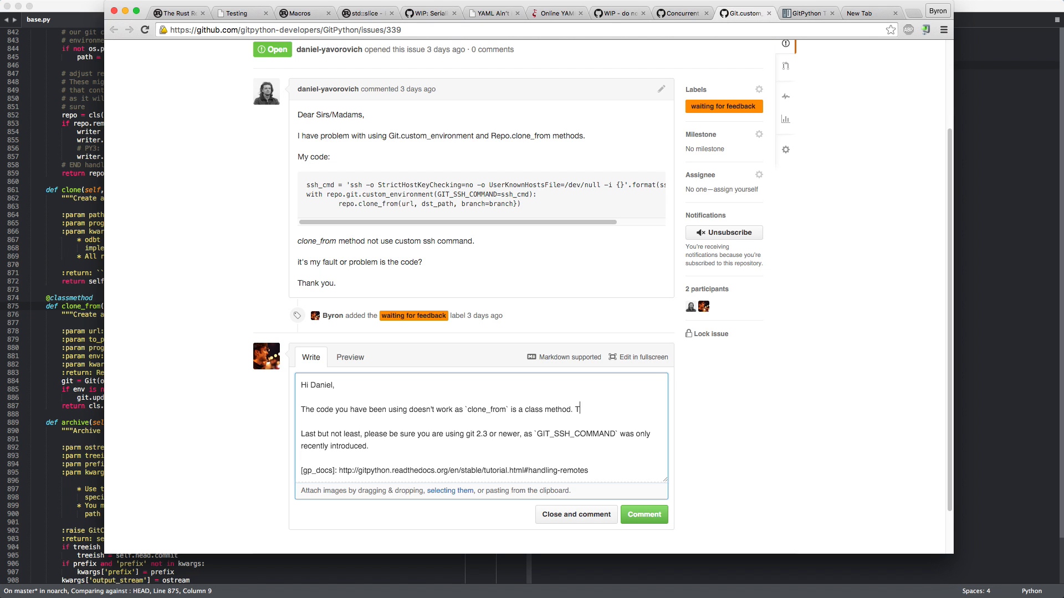
{"action": "type", "text": "hus it will"}
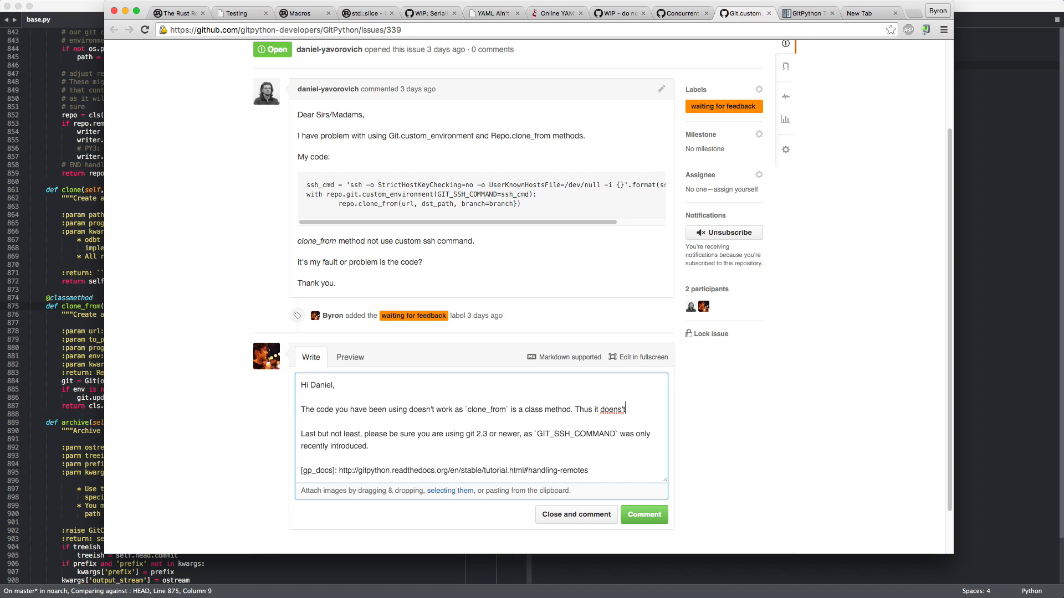
{"action": "type", "text": "know the state of y"}
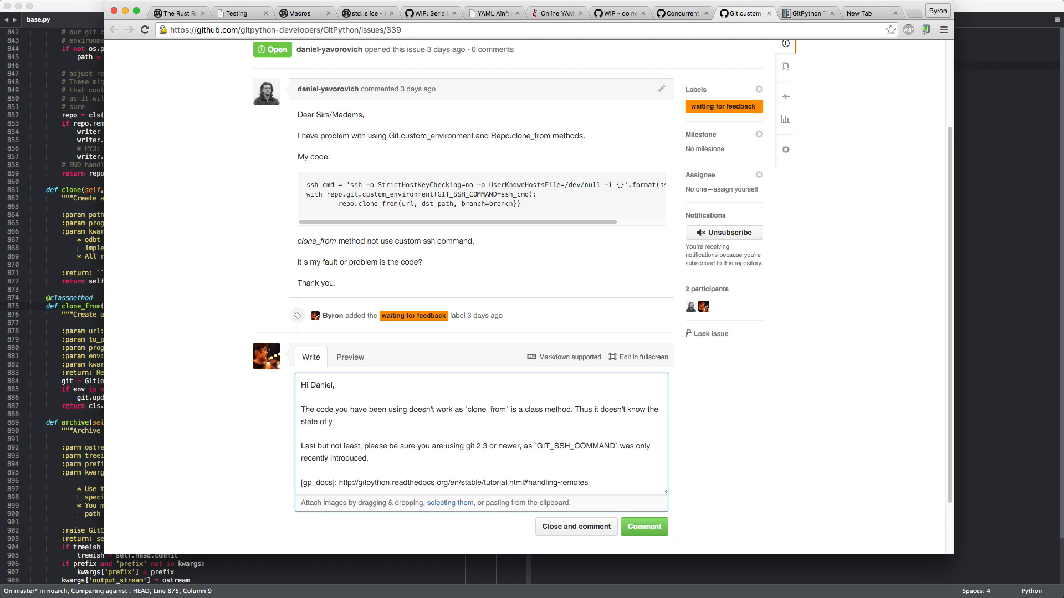
{"action": "type", "text": "the configure"}
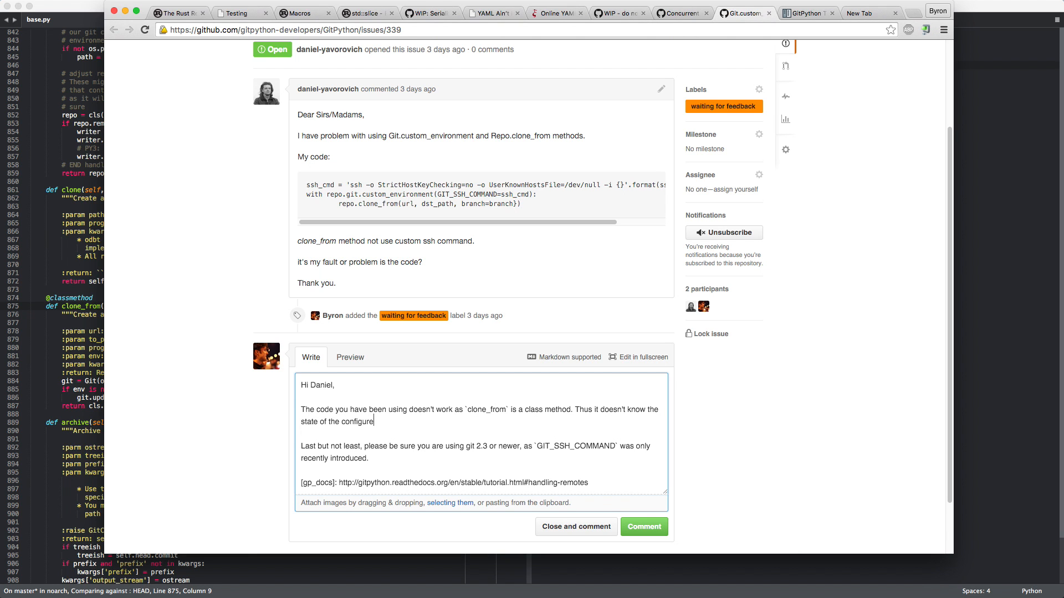
{"action": "type", "text": "`repo` inst"}
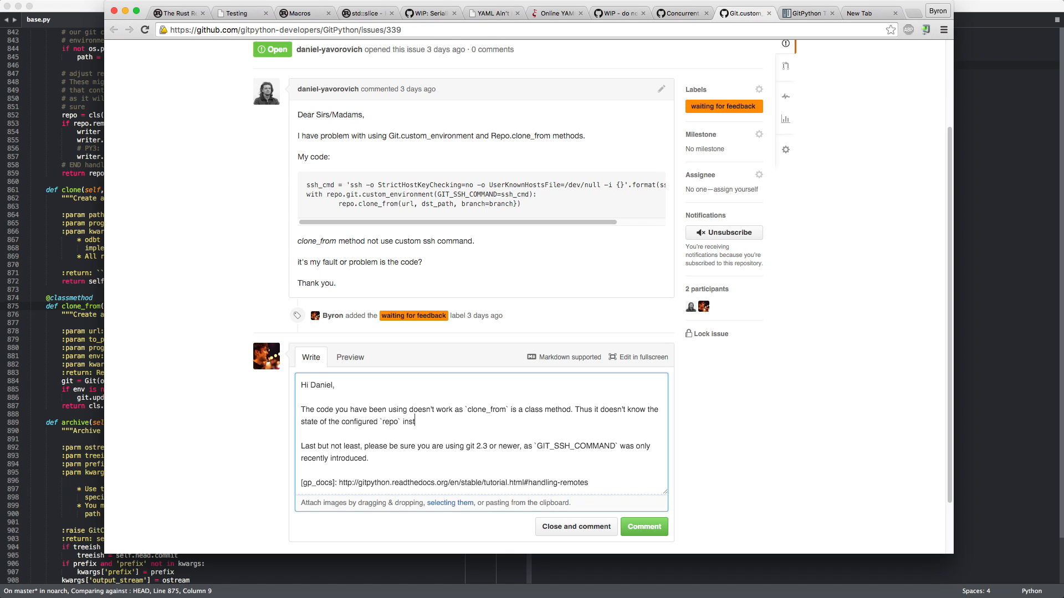
{"action": "type", "text": "Repo"}
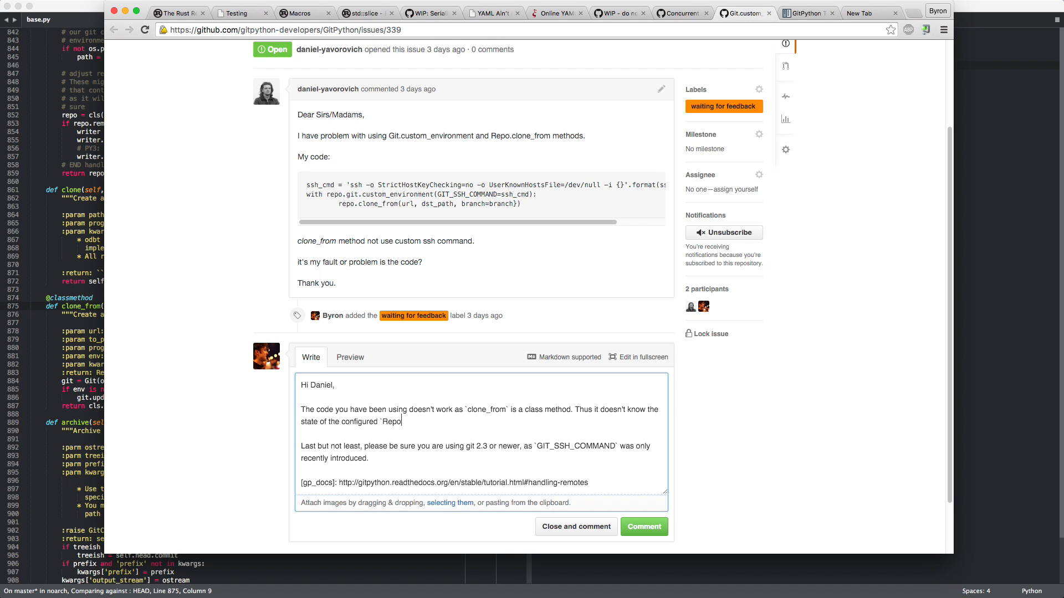
{"action": "type", "text": "insts"}
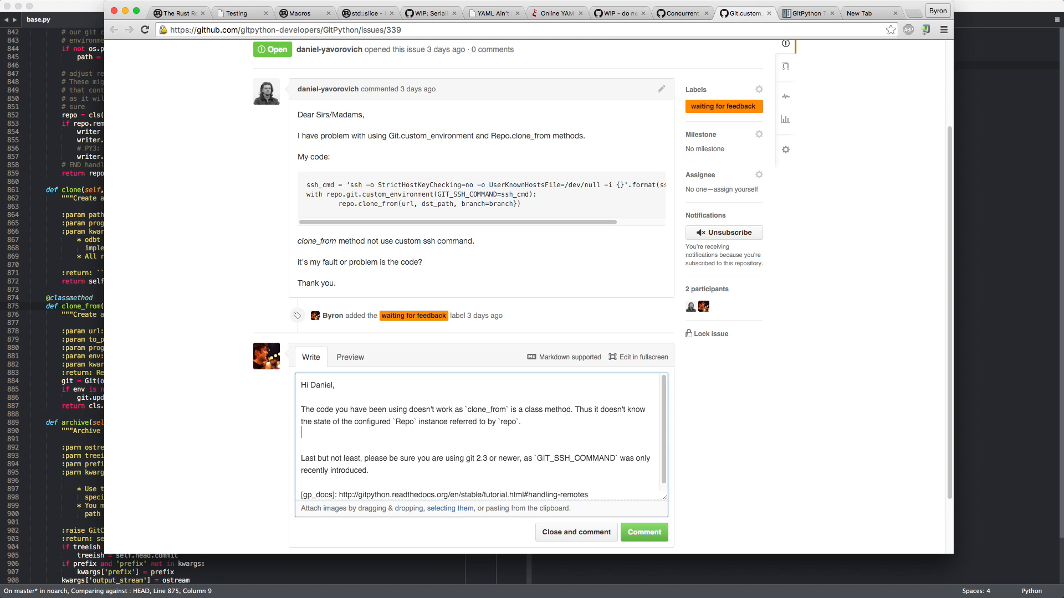
- Suggest using the `env` keyword parameter of clone_from instead
{"action": "type", "text": "Instead"}
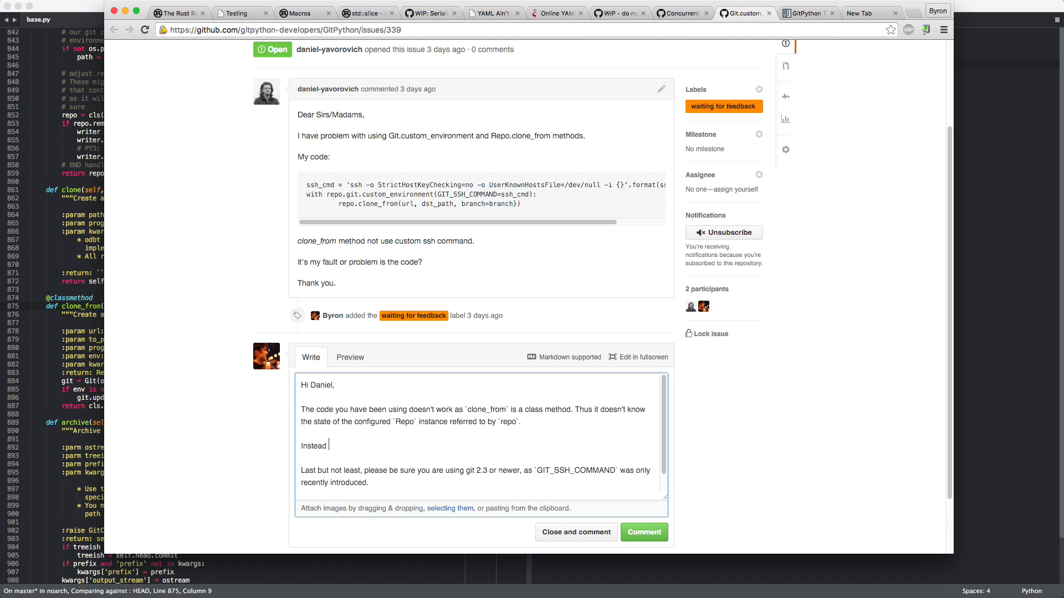
{"action": "type", "text": "what"}
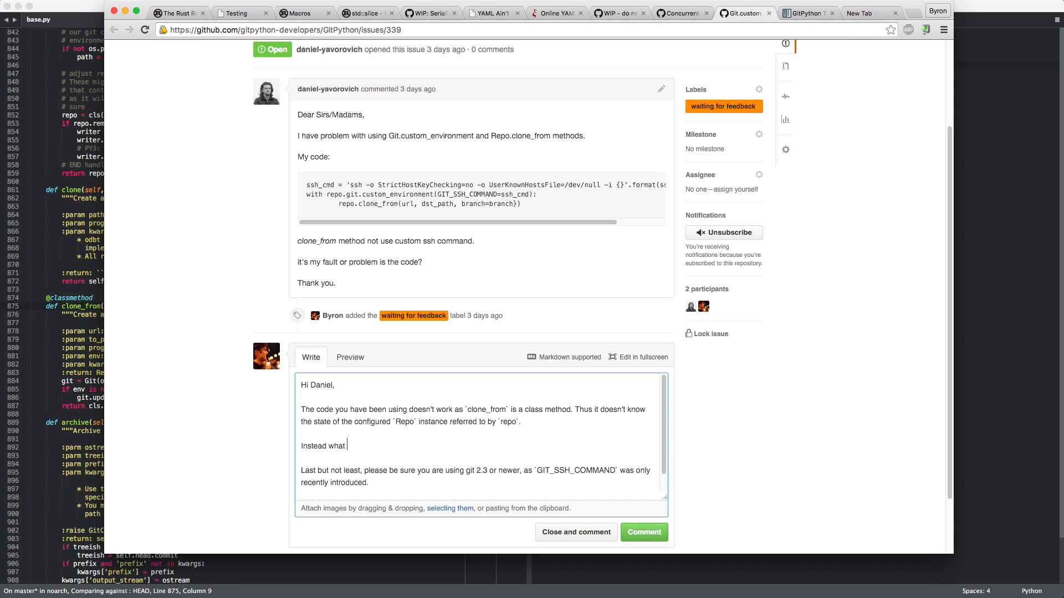
{"action": "type", "text": "you could do is to use the `e"}
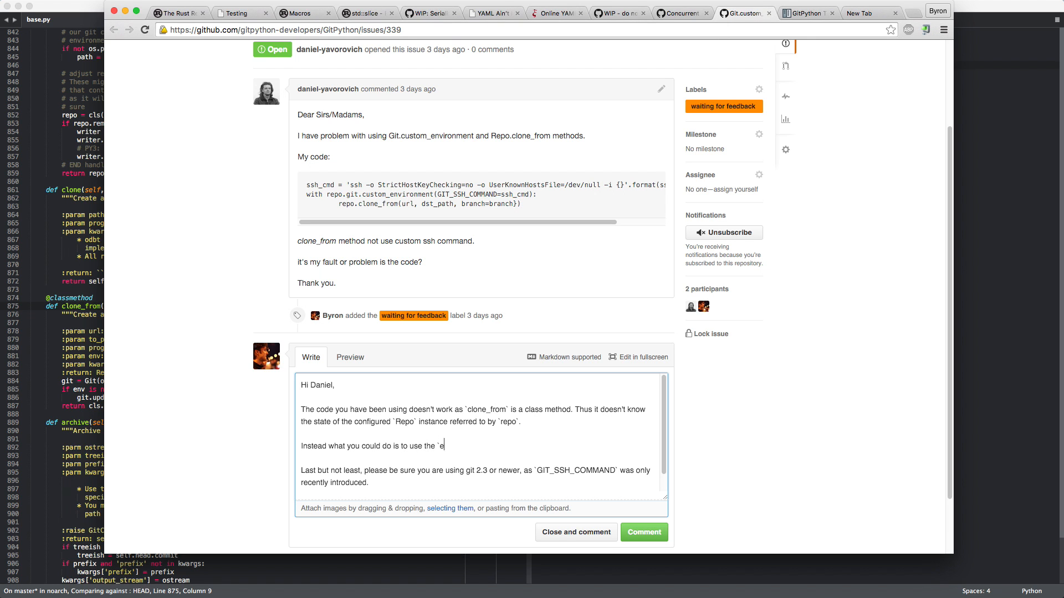
{"action": "type", "text": "nv` parame"}
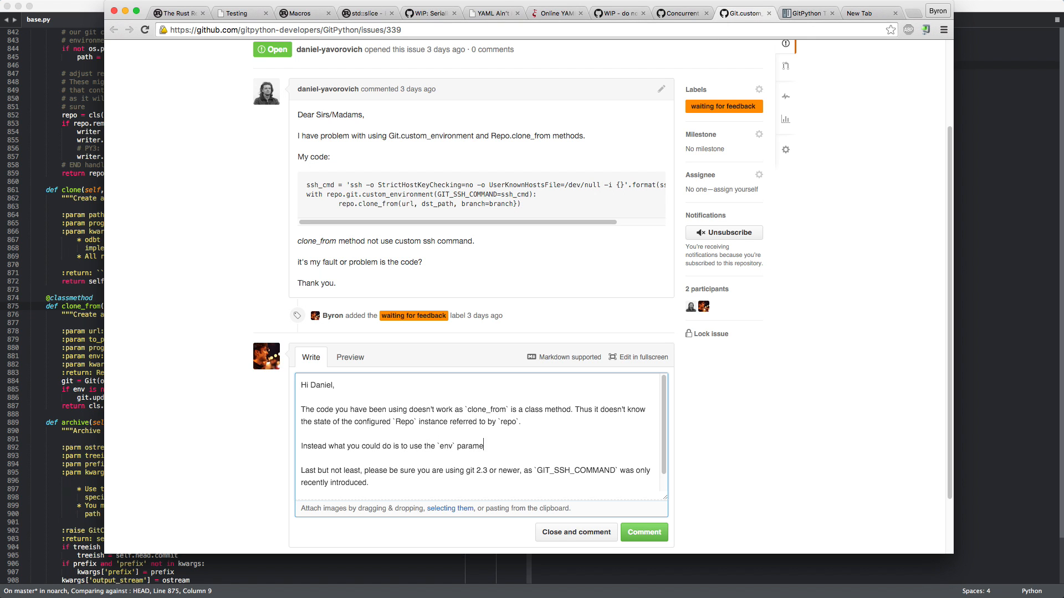
{"action": "type", "text": "ter"}
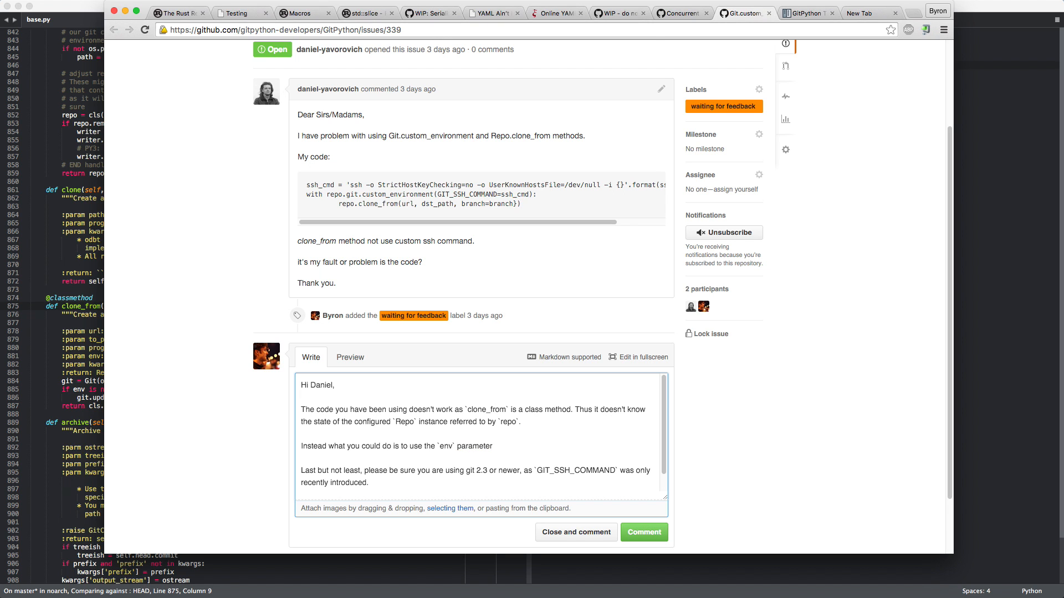
{"action": "type", "text": "keyword parameter of `clone_from`"}
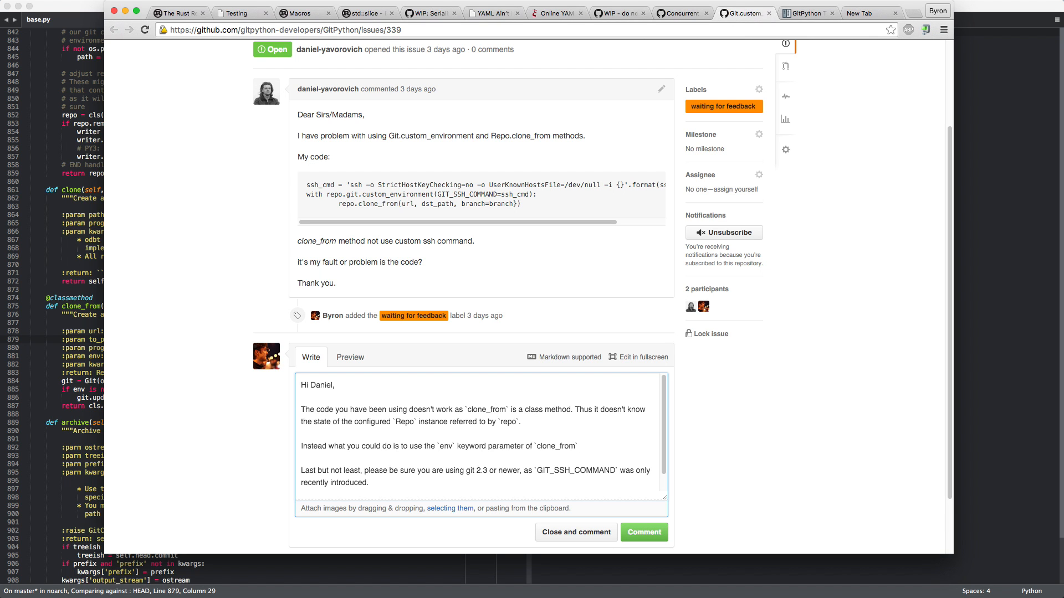
- Insert a fenced code example: Repo.clone_from(url, dst_path, branch=branch, env=dict(GIT_SSH_COMMAND=ssh_cmd))
{"action": "left_click", "coordinate": [543, 445]}
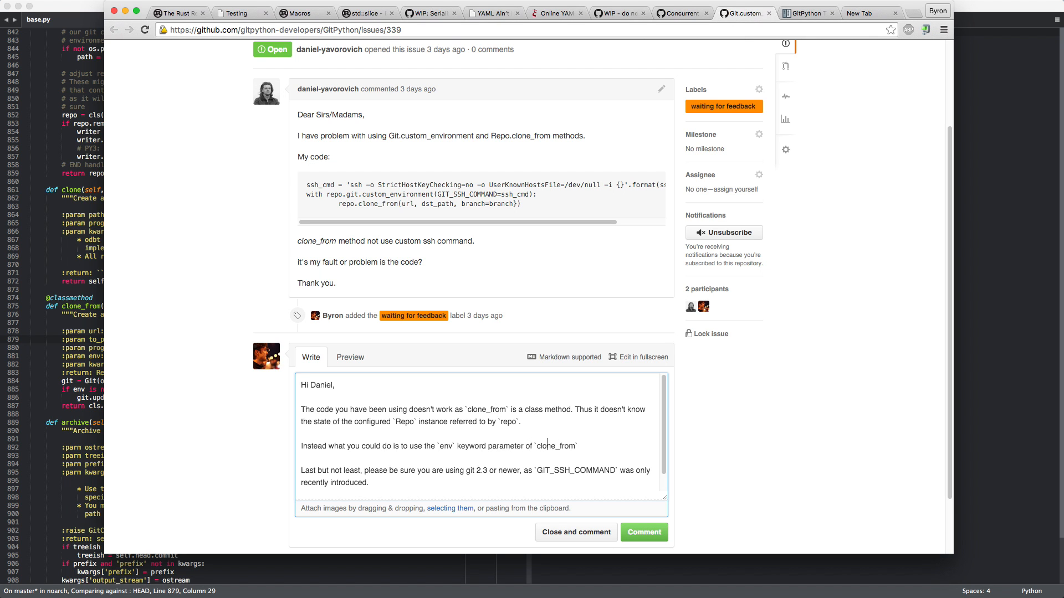
{"action": "type", "text": "such as in this r"}
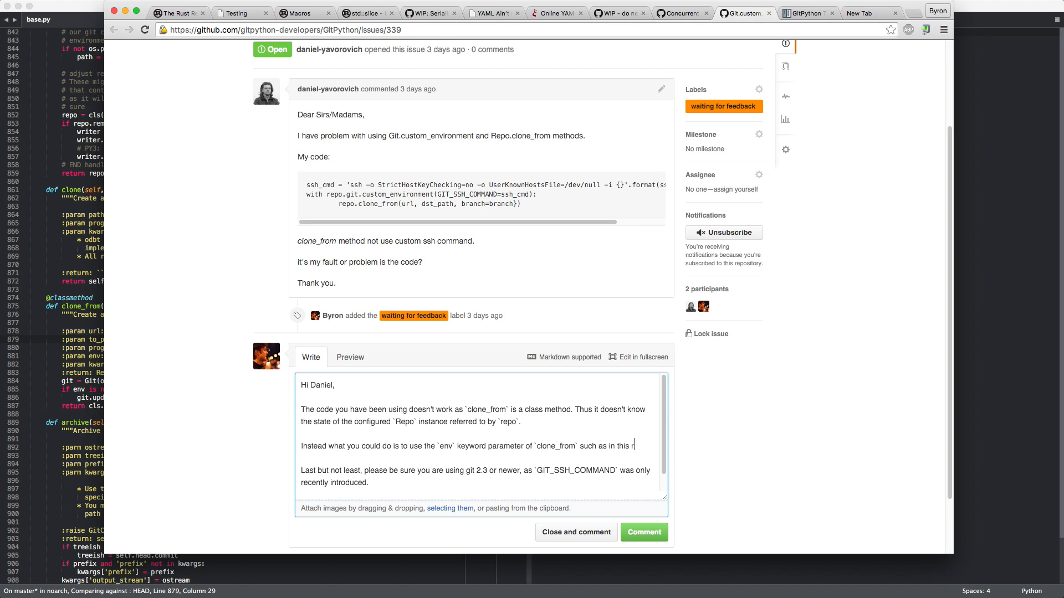
{"action": "type", "text": "example`"}
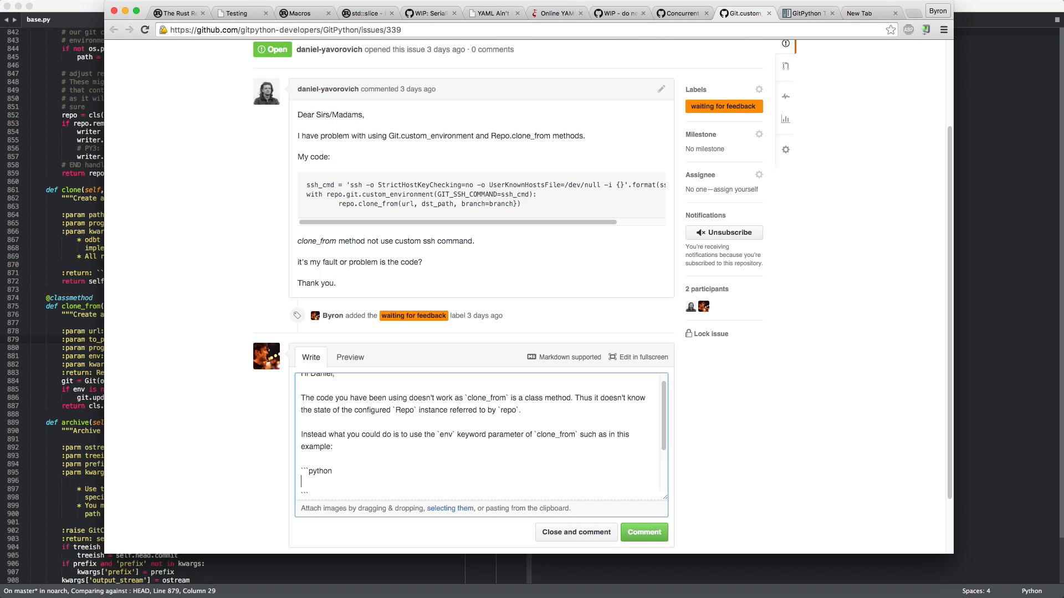
{"action": "type", "text": "Repo."}
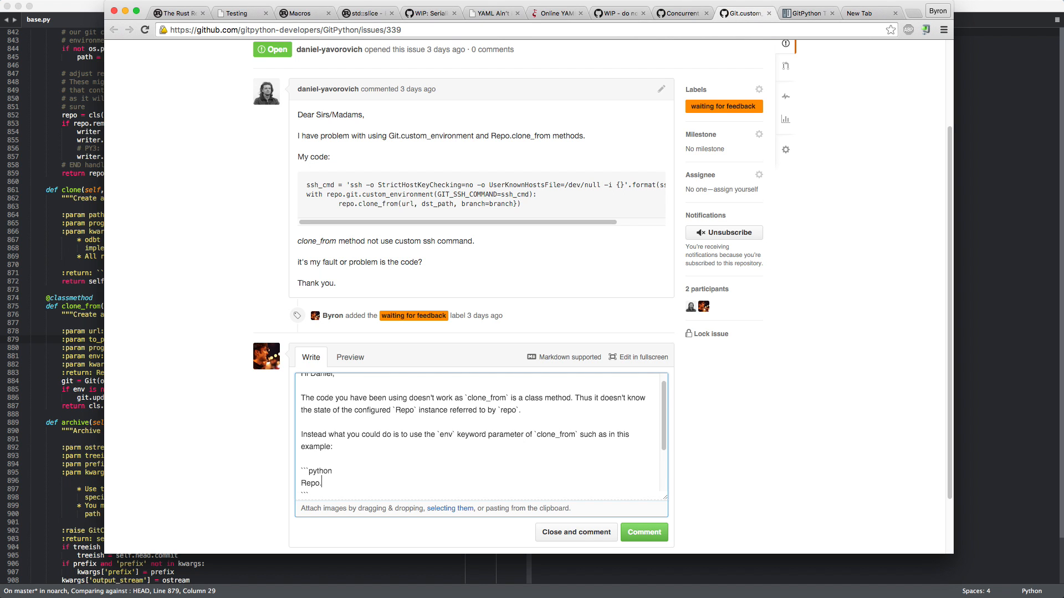
{"action": "type", "text": "clone_from(url"}
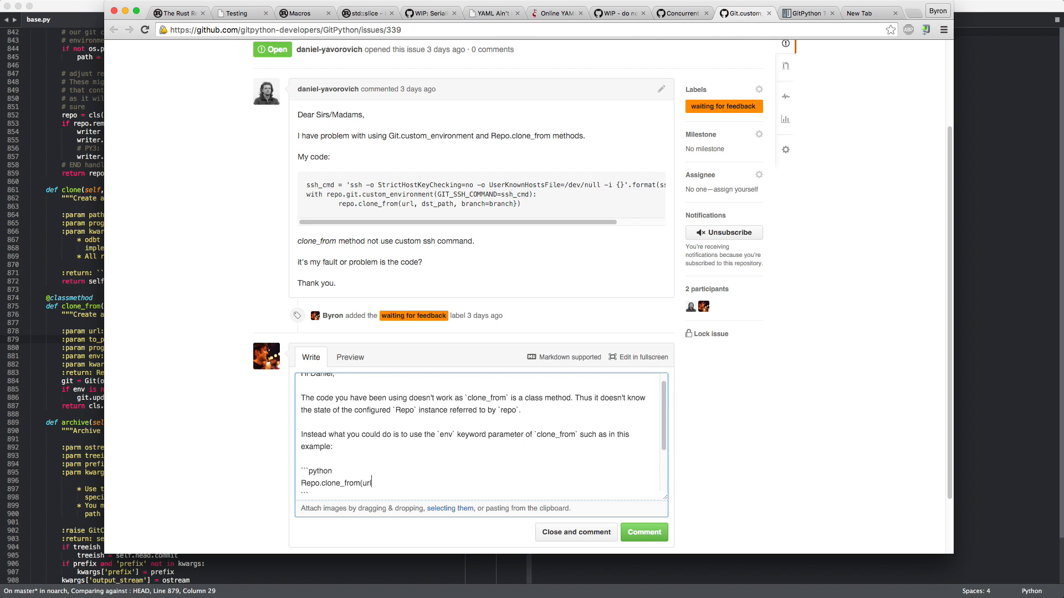
{"action": "type", "text": ", dst_path, b"}
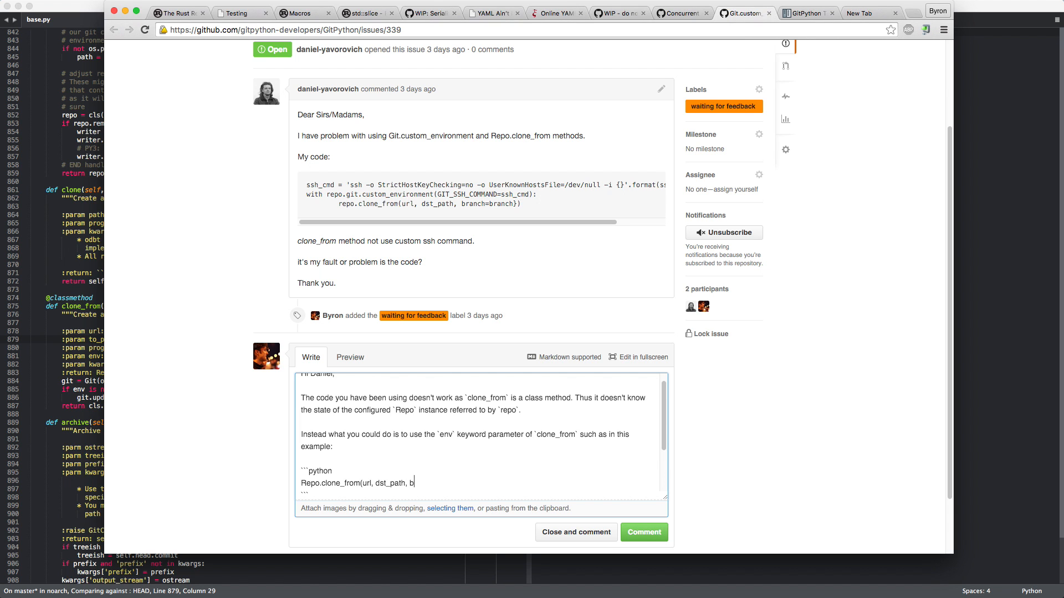
{"action": "type", "text": "ranch=branch"}
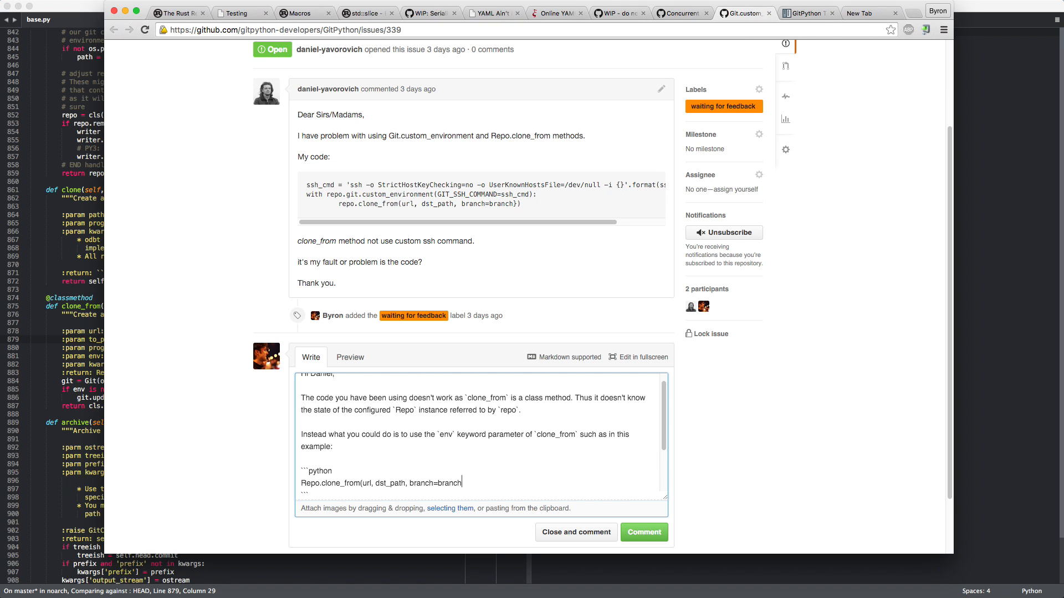
{"action": "type", "text": ", env"}
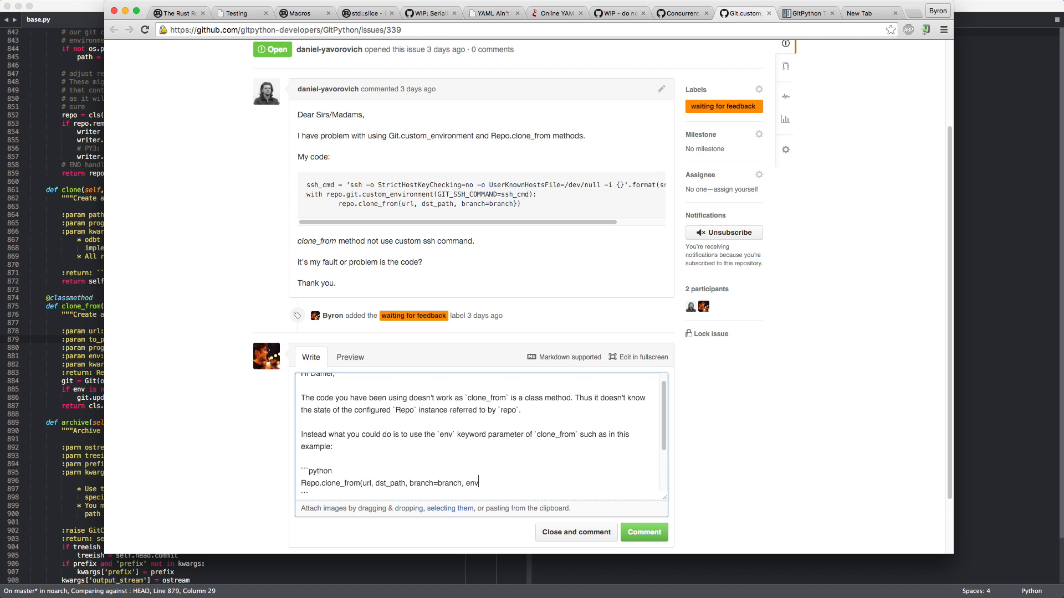
{"action": "type", "text": "=dict()"}
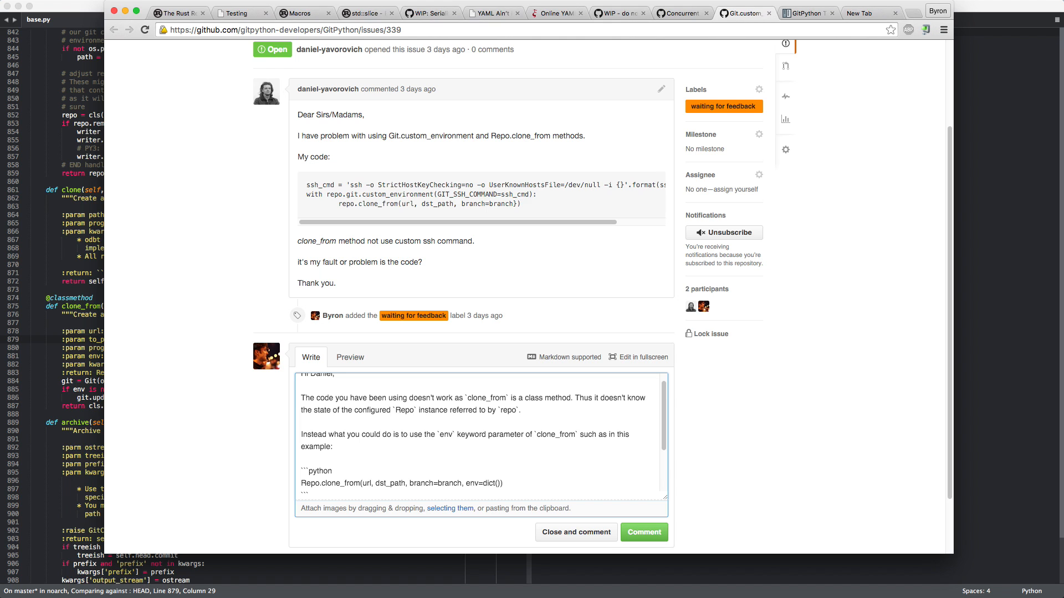
{"action": "type", "text": "GIT_SSH"}
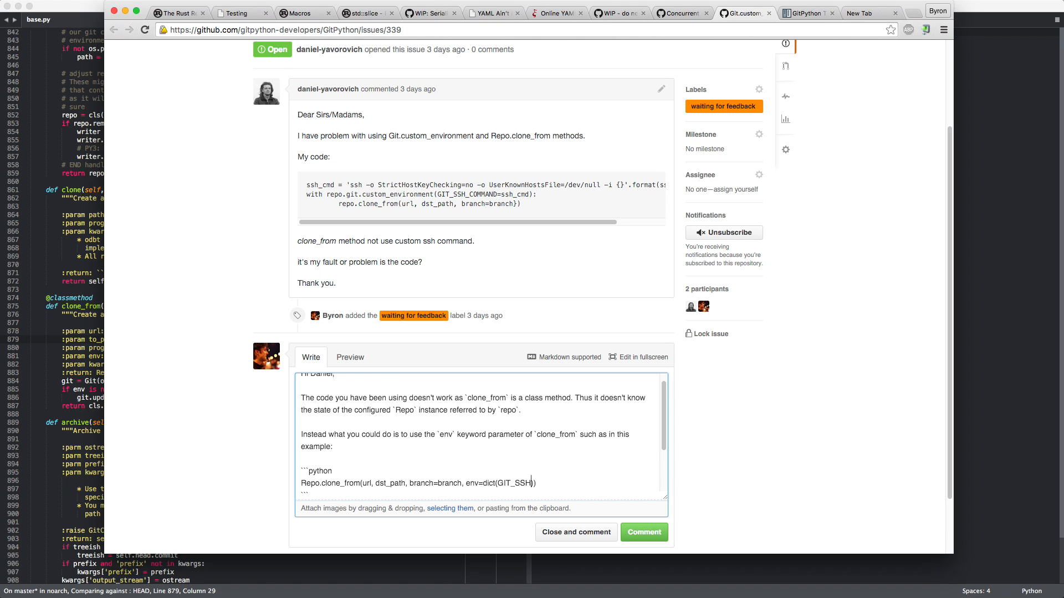
{"action": "type", "text": "_COMMAND="}
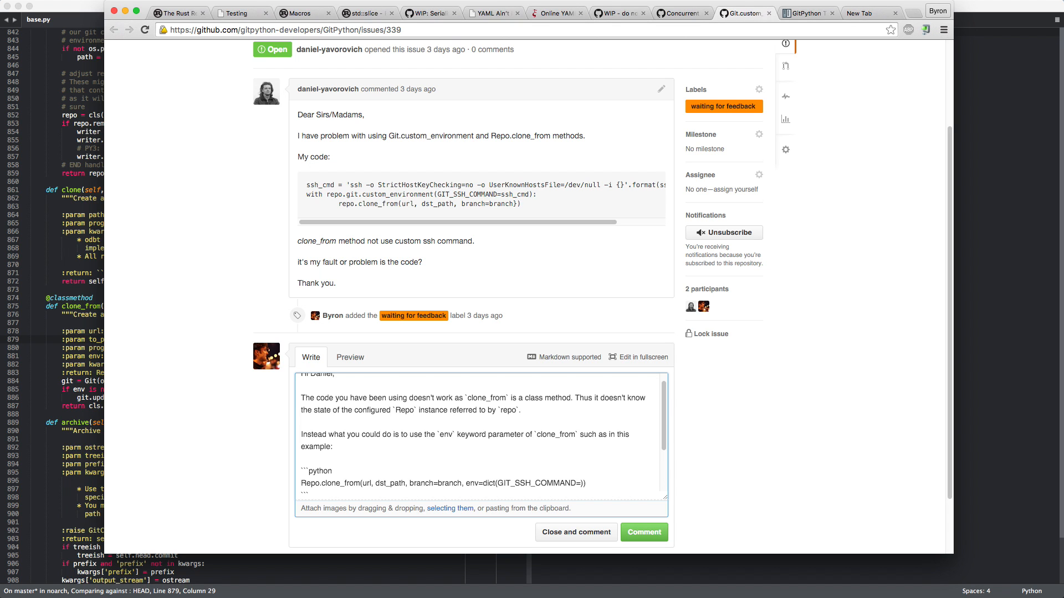
{"action": "type", "text": "ssh_cmd"}
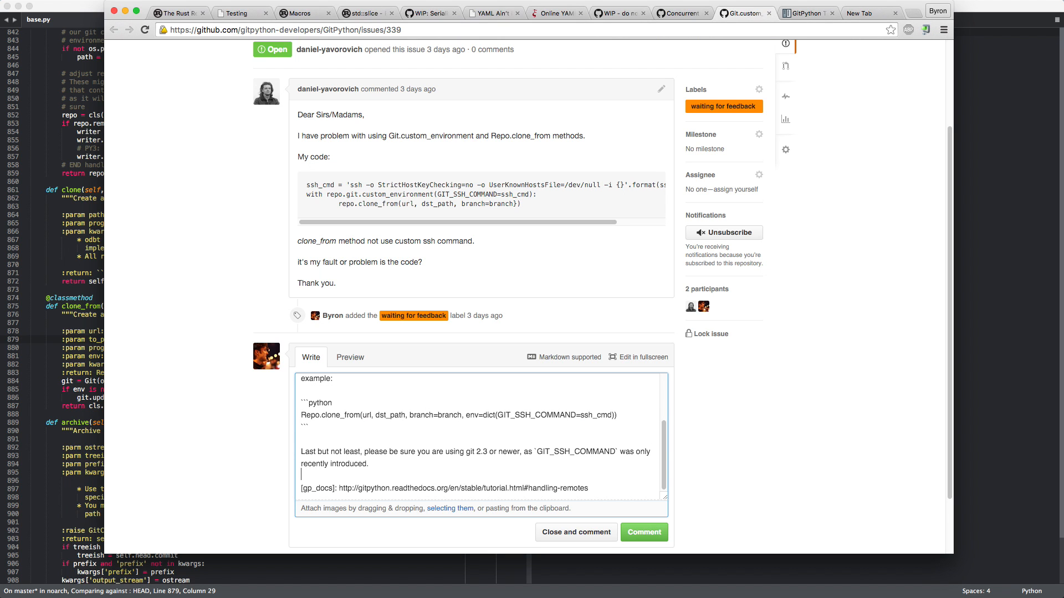
- Add 'Additional notes about GIT_SSH_COMMAND can be found in the [git-python docs][gp_docs]' and preview the reply
{"action": "type", "text": "Additional"}
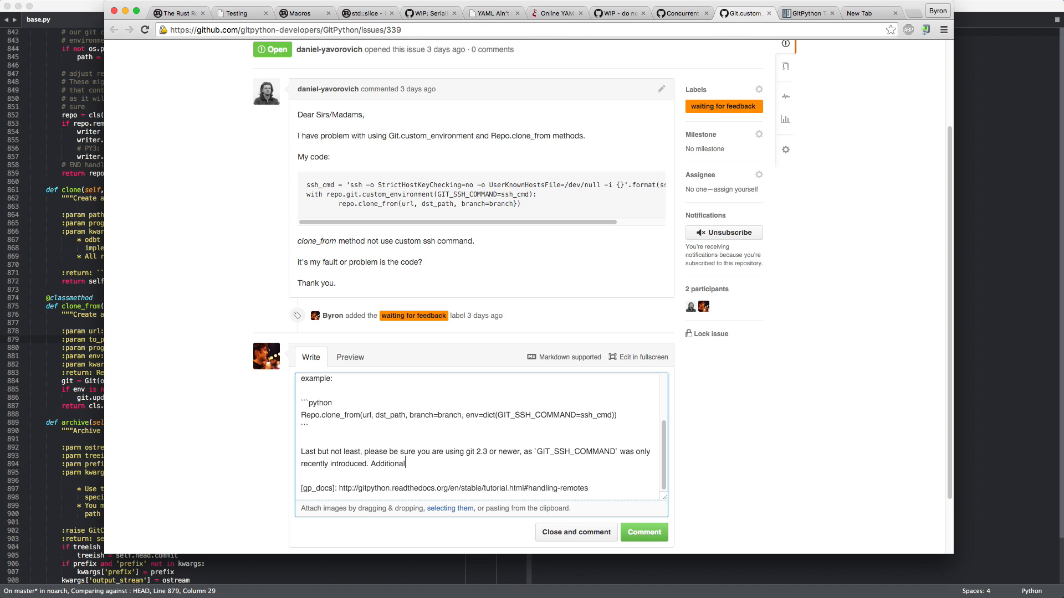
{"action": "type", "text": "notes about the"}
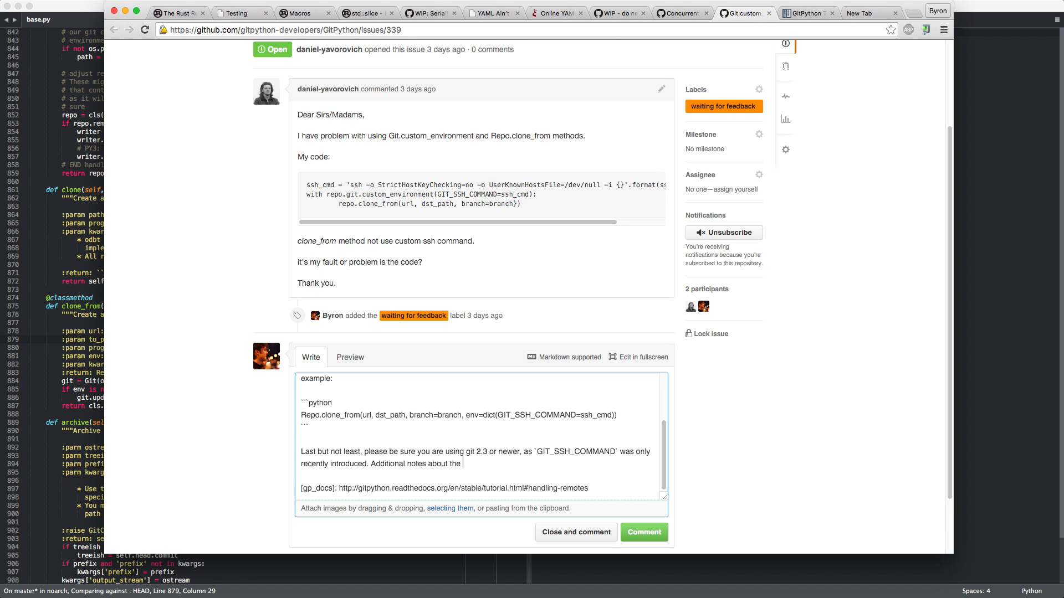
{"action": "type", "text": "`GIT_SSH_COMMAND` environment variable"}
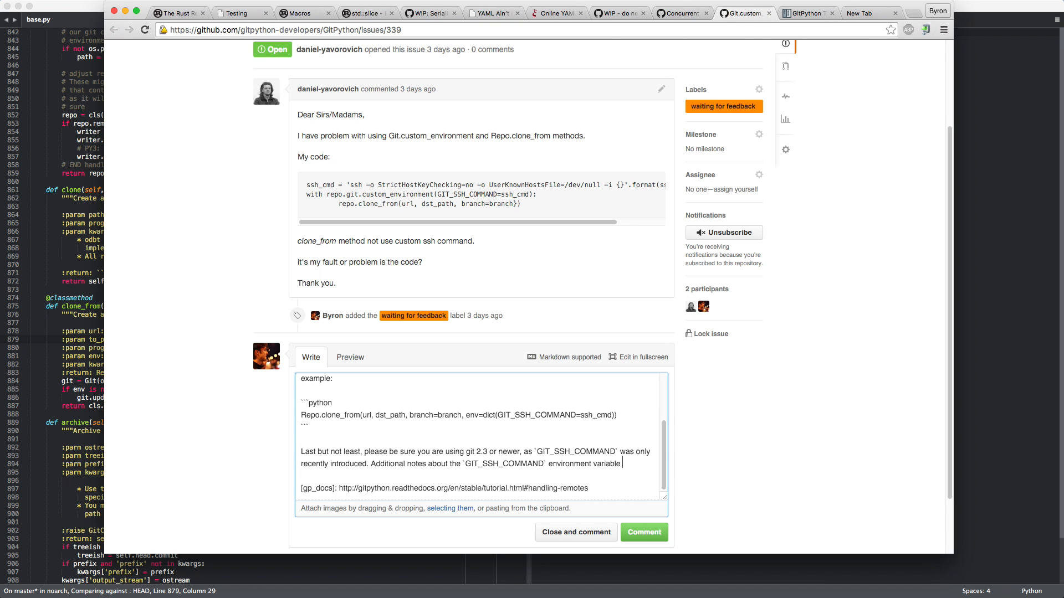
{"action": "type", "text": "can be found in the"}
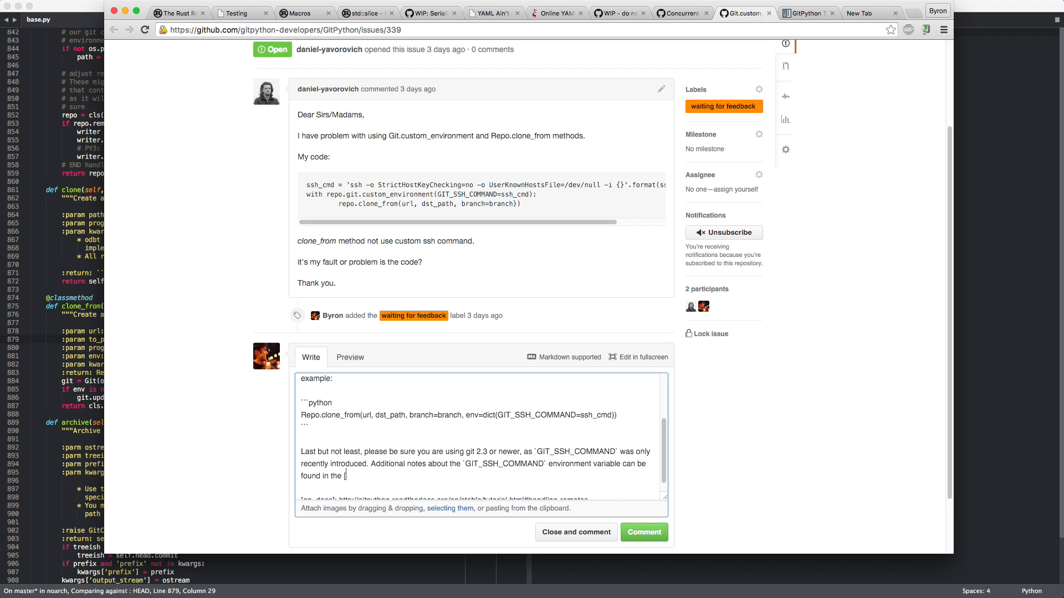
{"action": "type", "text": "[git-python docs]["}
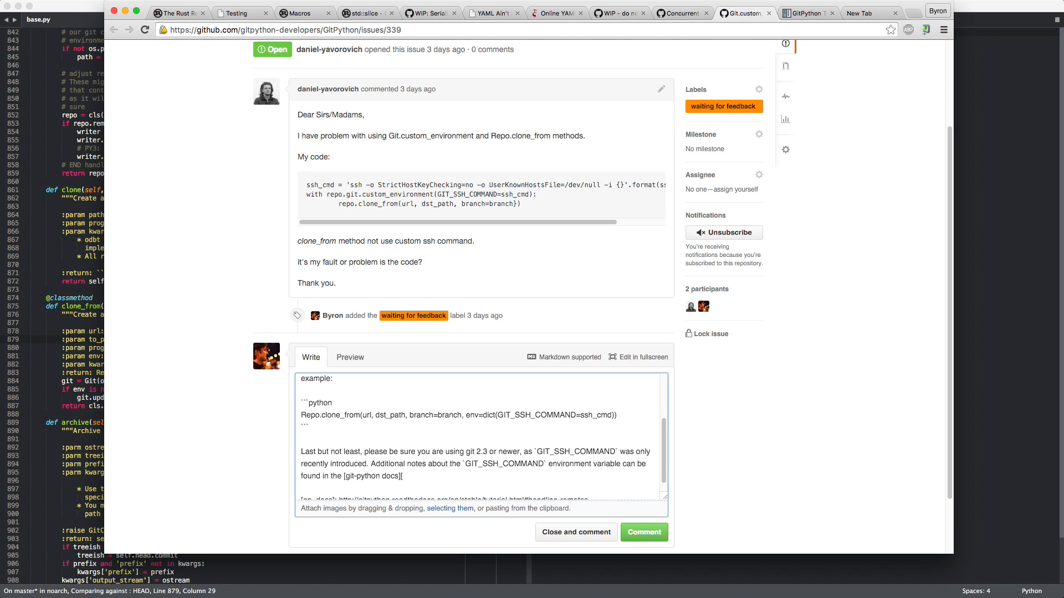
{"action": "type", "text": "gp_docs"}
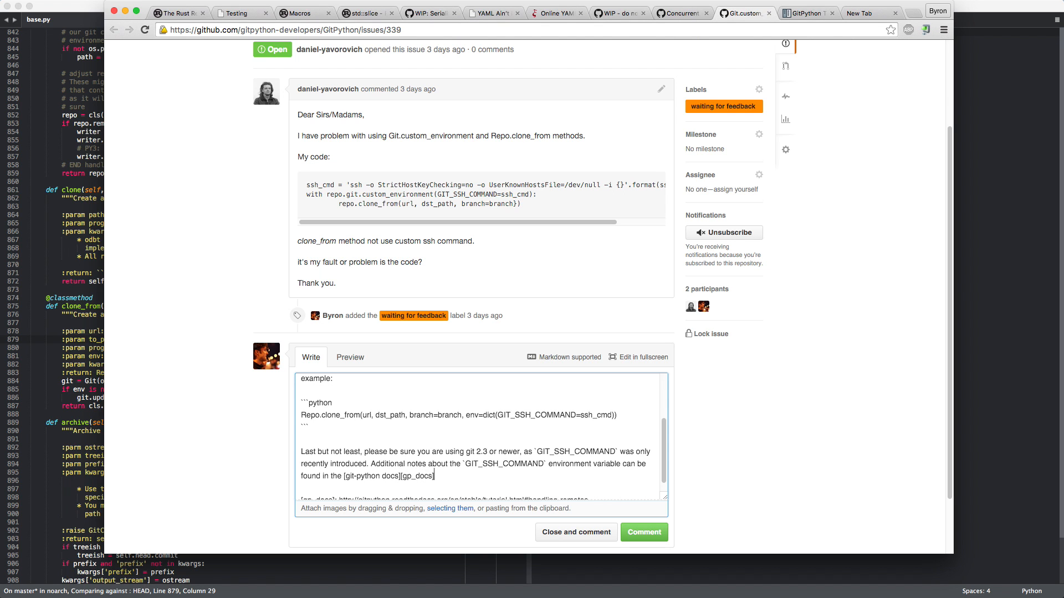
{"action": "left_click", "coordinate": [349, 357]}
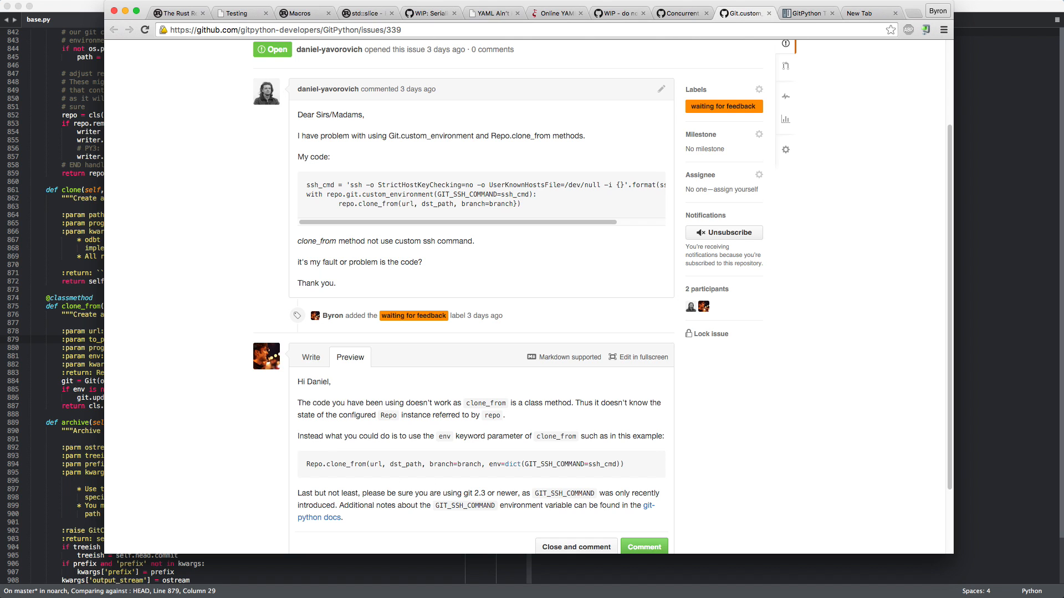
- Append a closing 'I hope that helps !' line and the gp_docs tutorial link, then preview the reply
{"action": "left_click", "coordinate": [310, 357]}
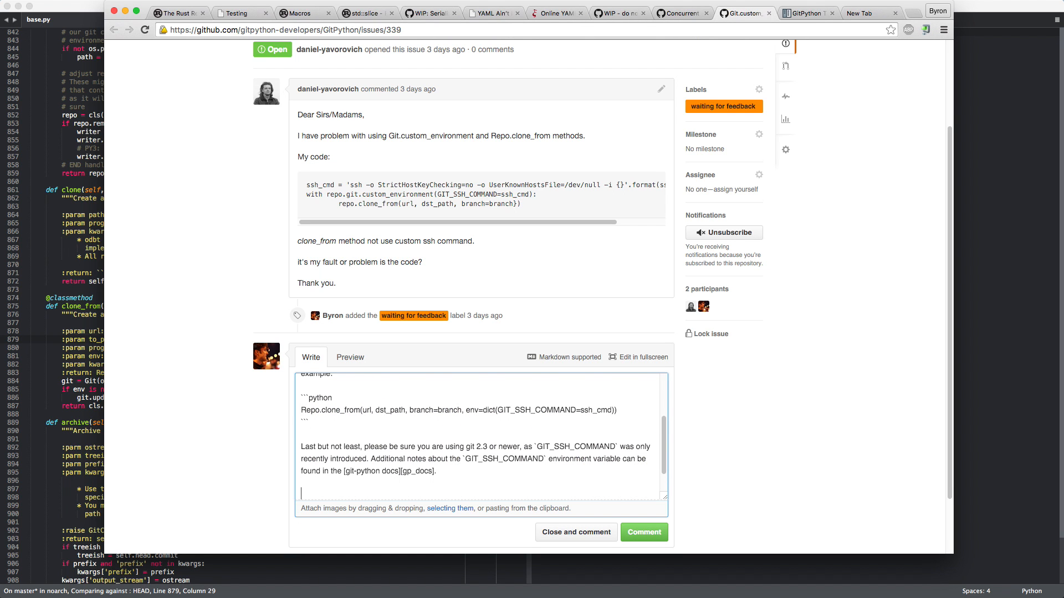
{"action": "type", "text": "Please feel free to close"}
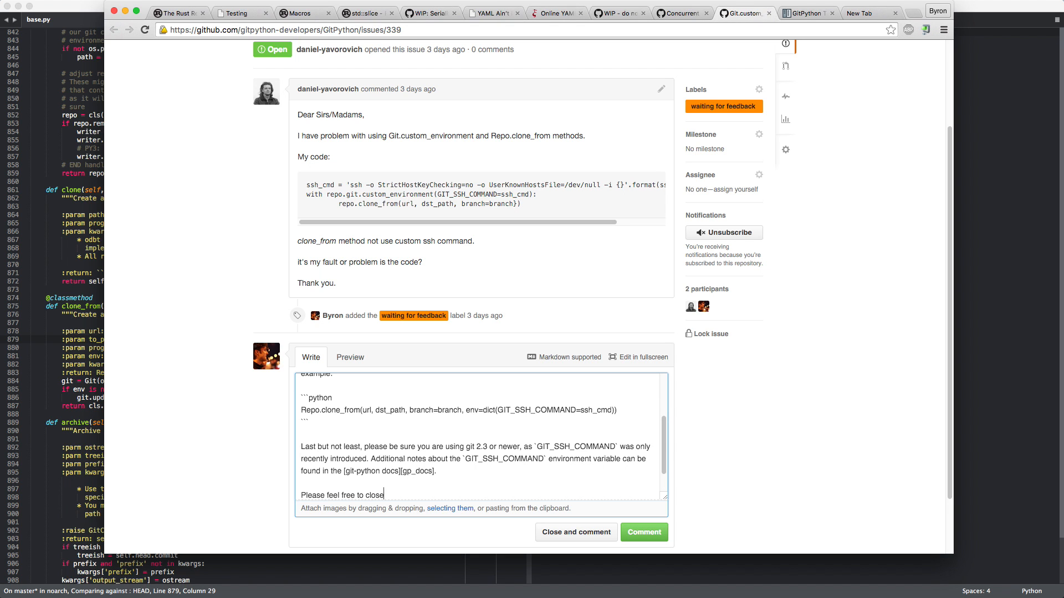
{"action": "type", "text": "this issue if"}
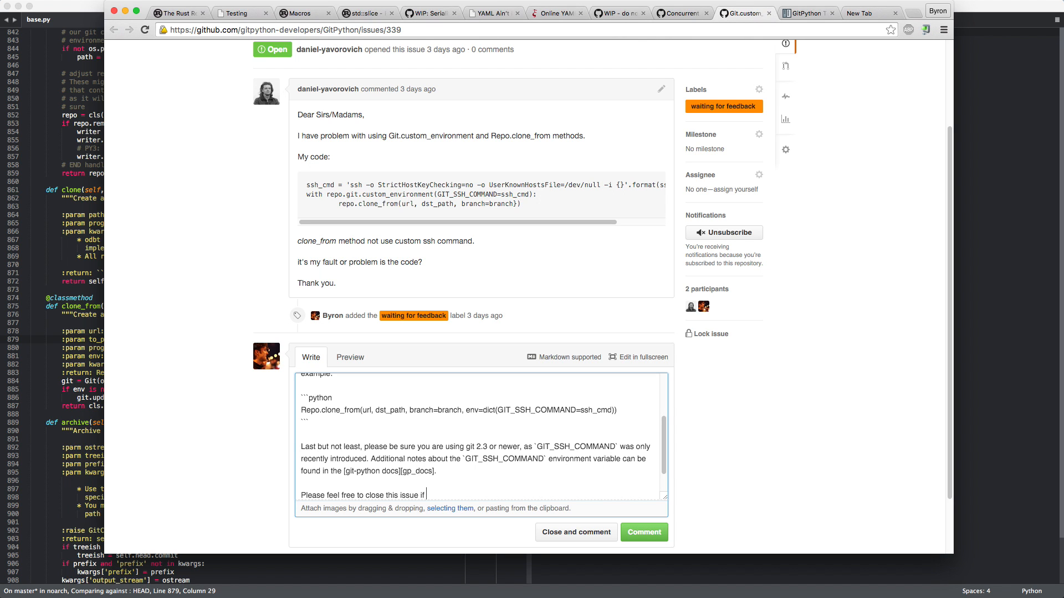
{"action": "type", "text": "I hope that"}
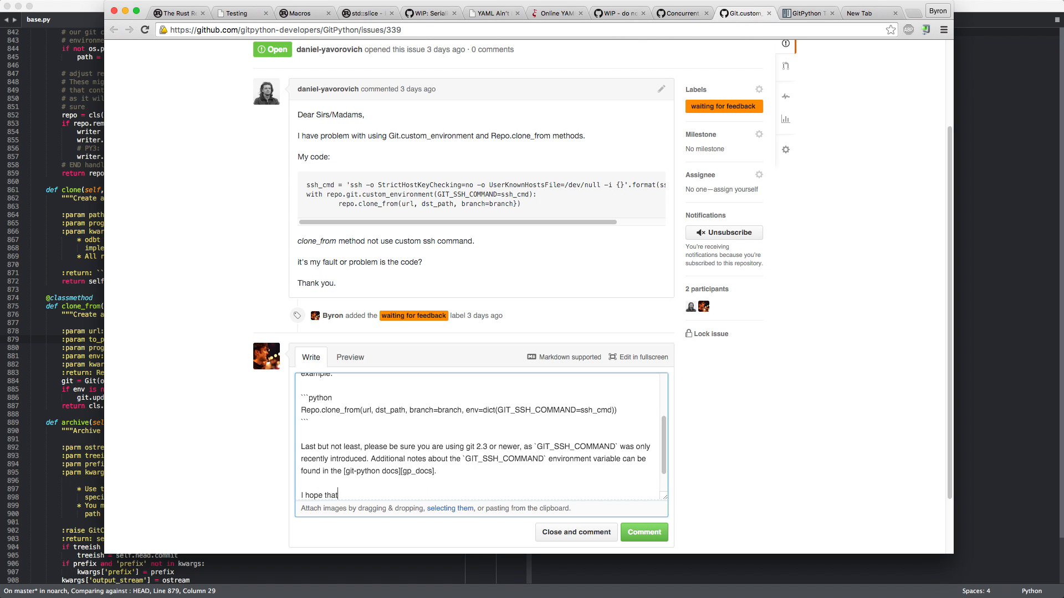
{"action": "type", "text": "helps"}
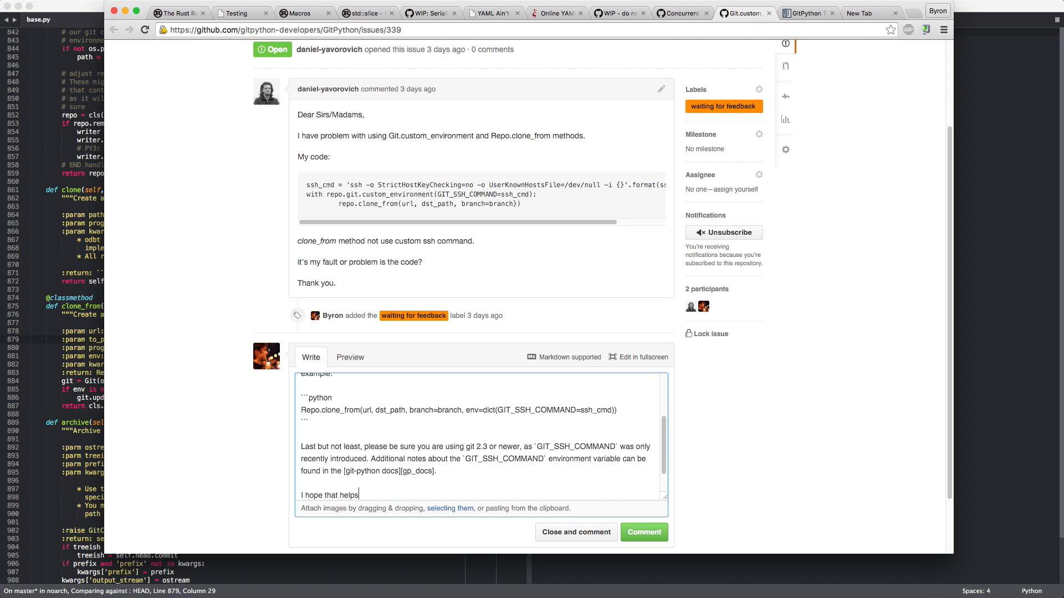
{"action": "type", "text": "[gp_docs]: http://gitpython.readthedocs.org/en/stable/tutorial.html#handling-remotes"}
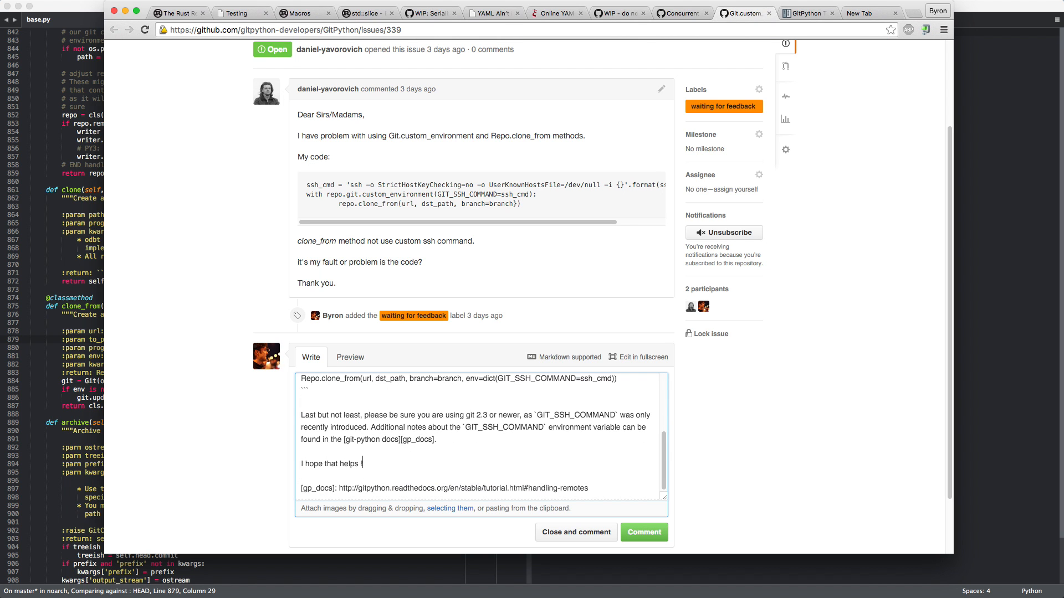
{"action": "left_click", "coordinate": [349, 357]}
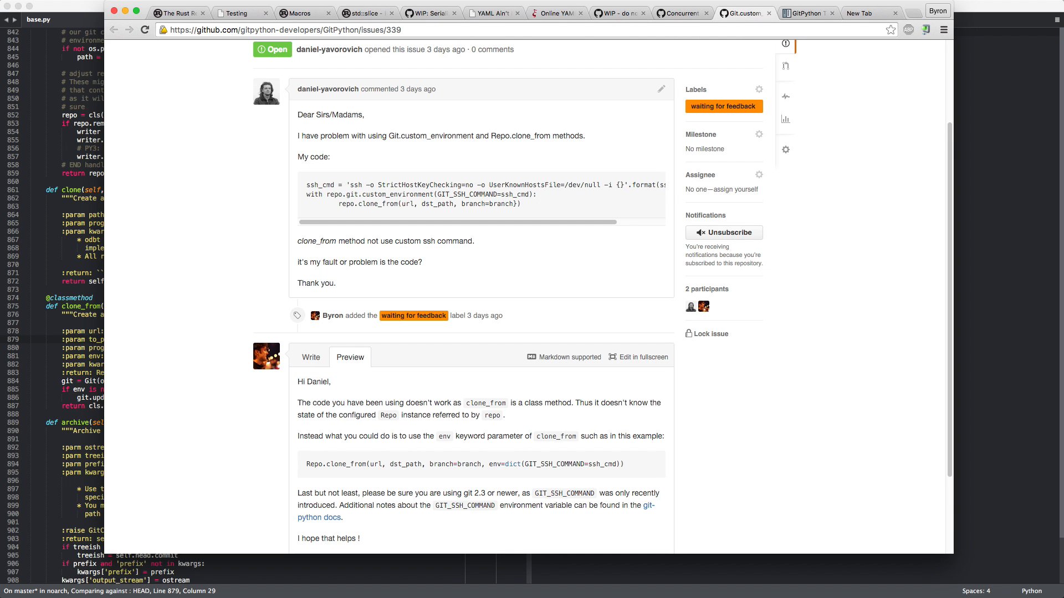
{"action": "scroll", "scroll_direction": "down", "scroll_amount": 3}
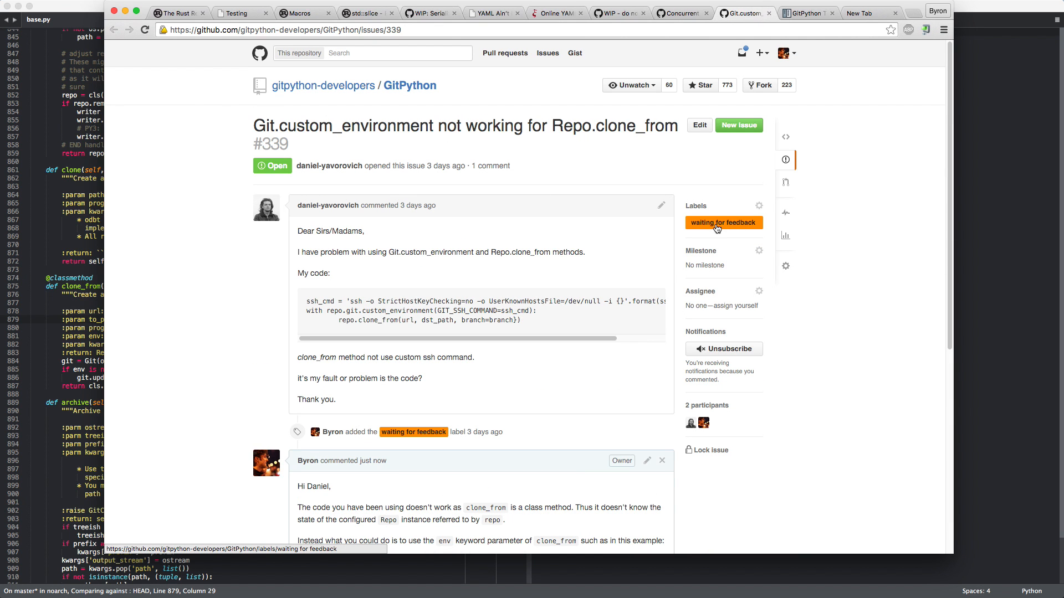
{"action": "mouse_move", "coordinate": [490, 263]}
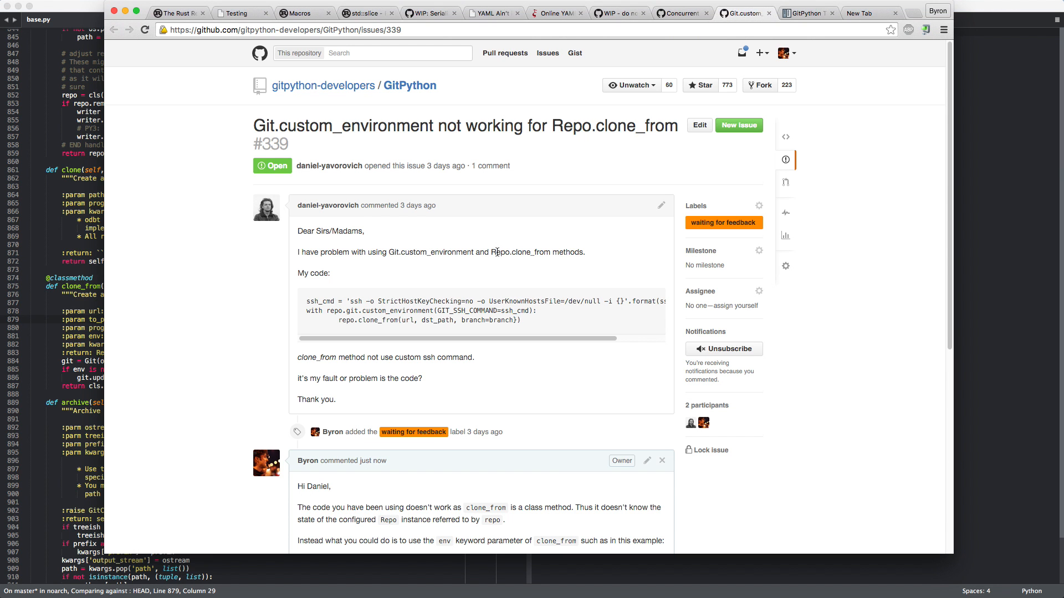
{"action": "left_click", "coordinate": [864, 12]}
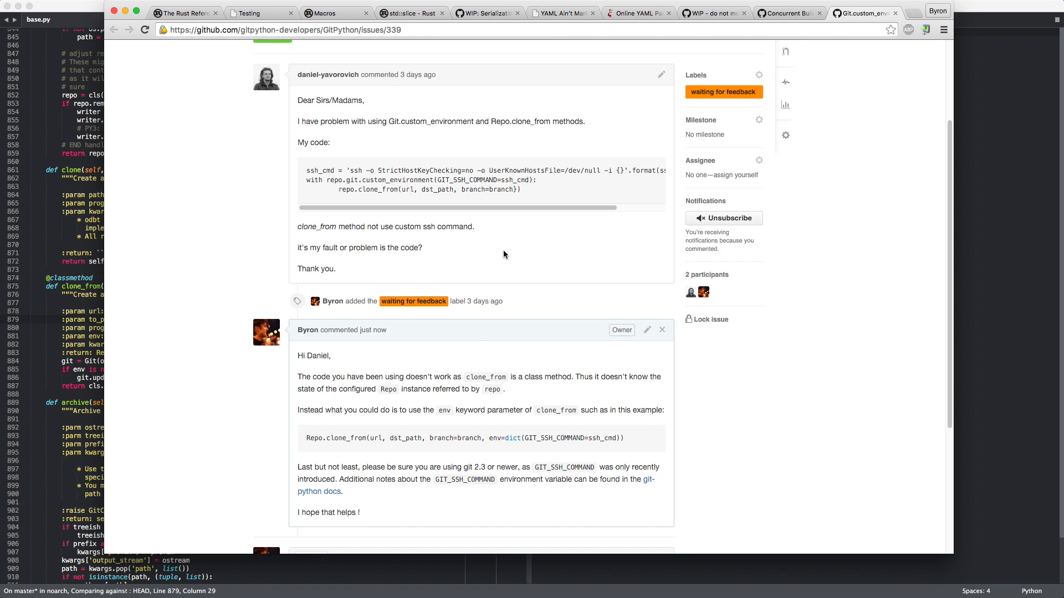
{"action": "triple_click", "coordinate": [459, 438]}
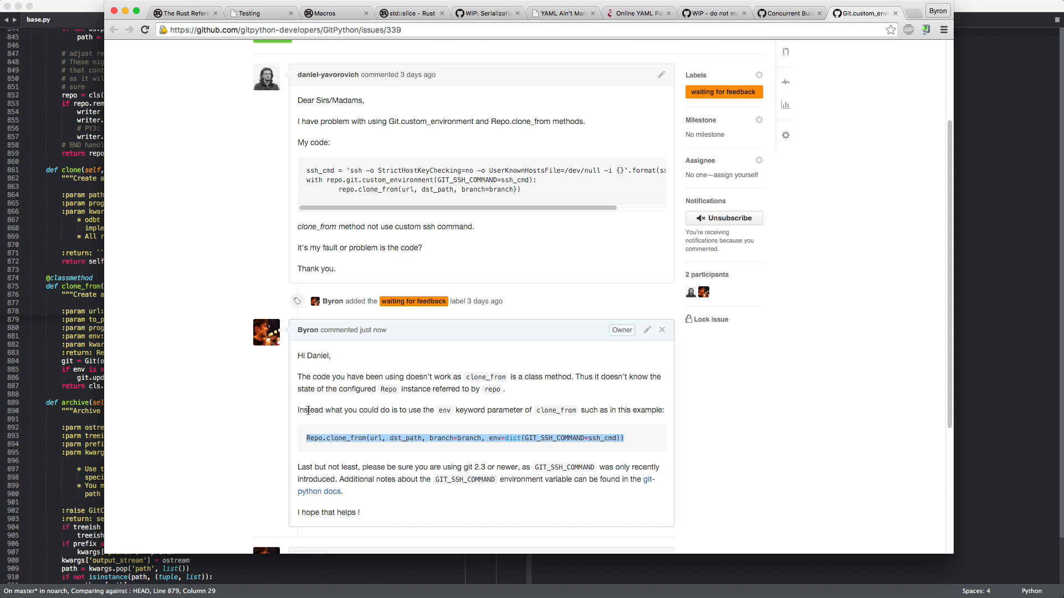
{"action": "scroll", "scroll_direction": "down", "scroll_amount": 3}
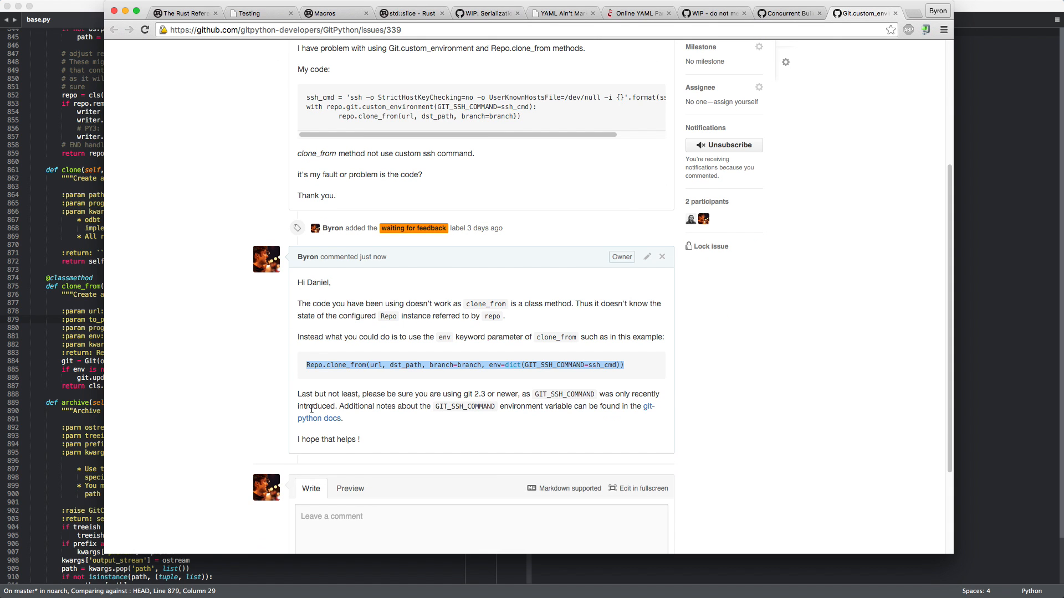